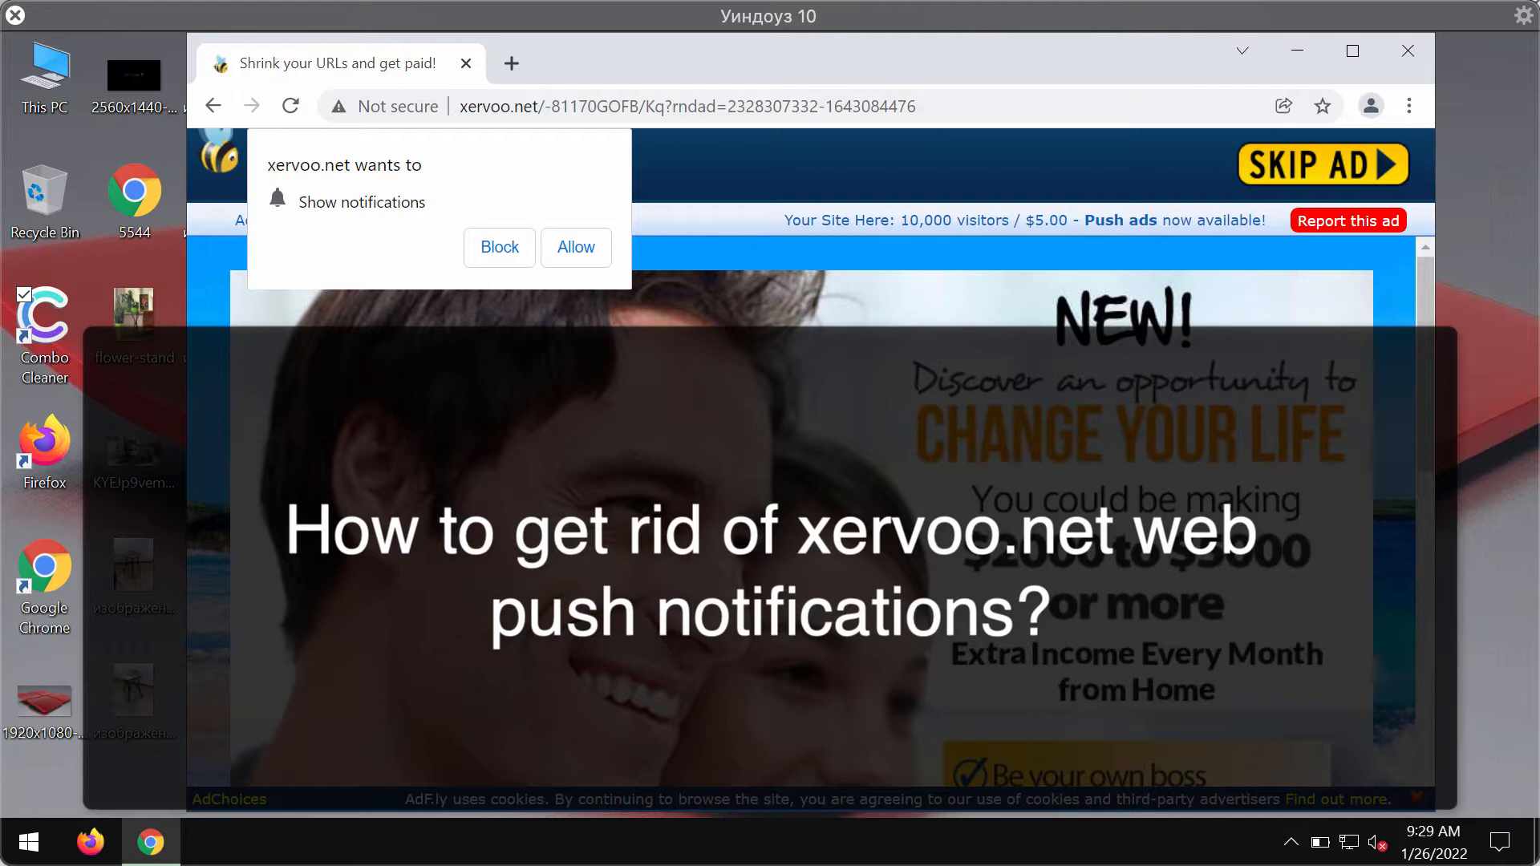
pyautogui.moveTo(985, 75)
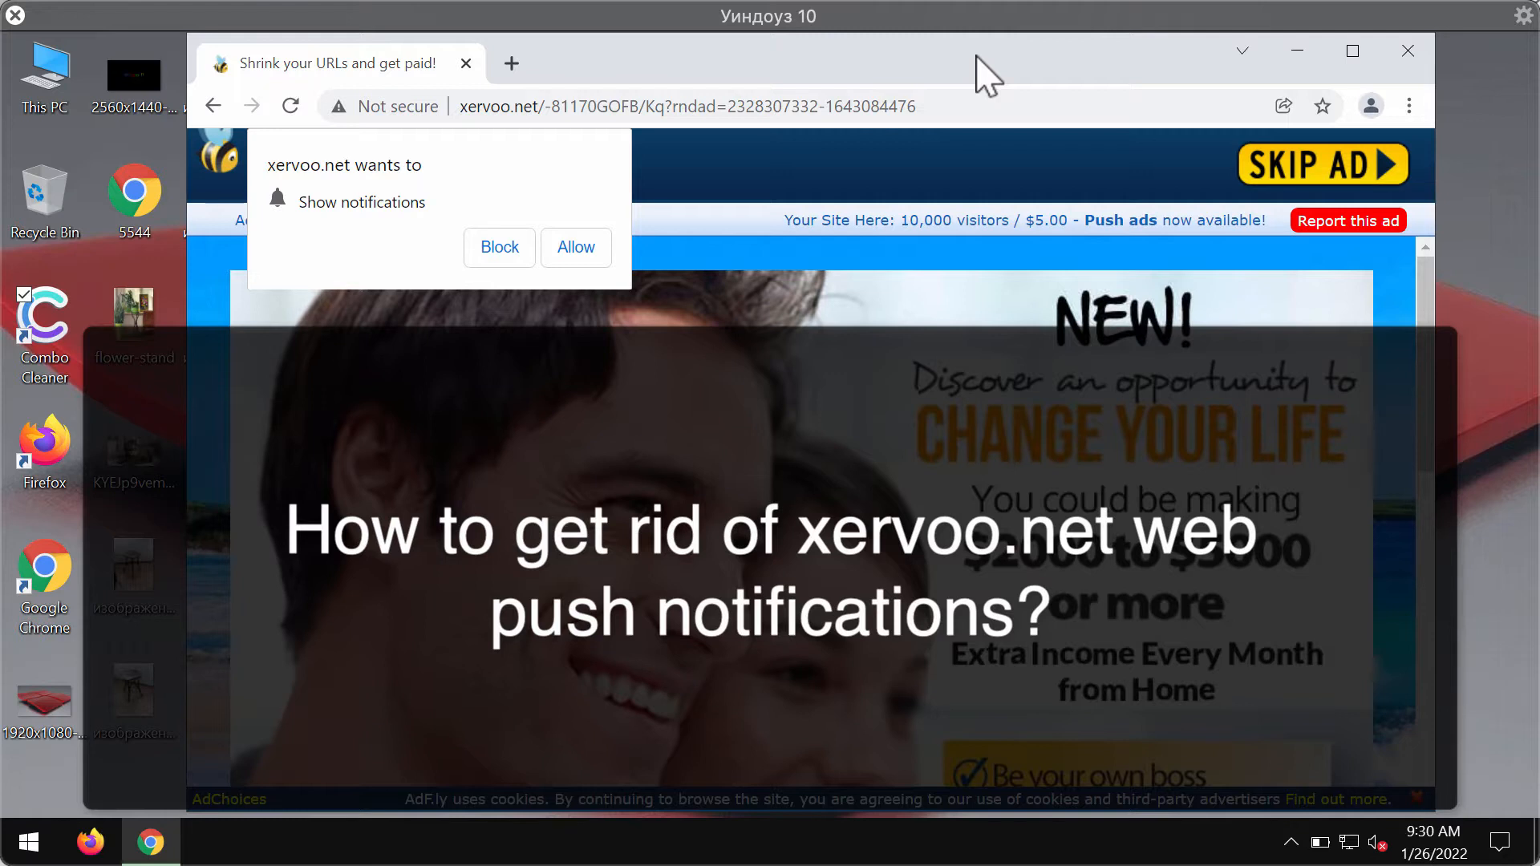
pyautogui.moveTo(1012, 156)
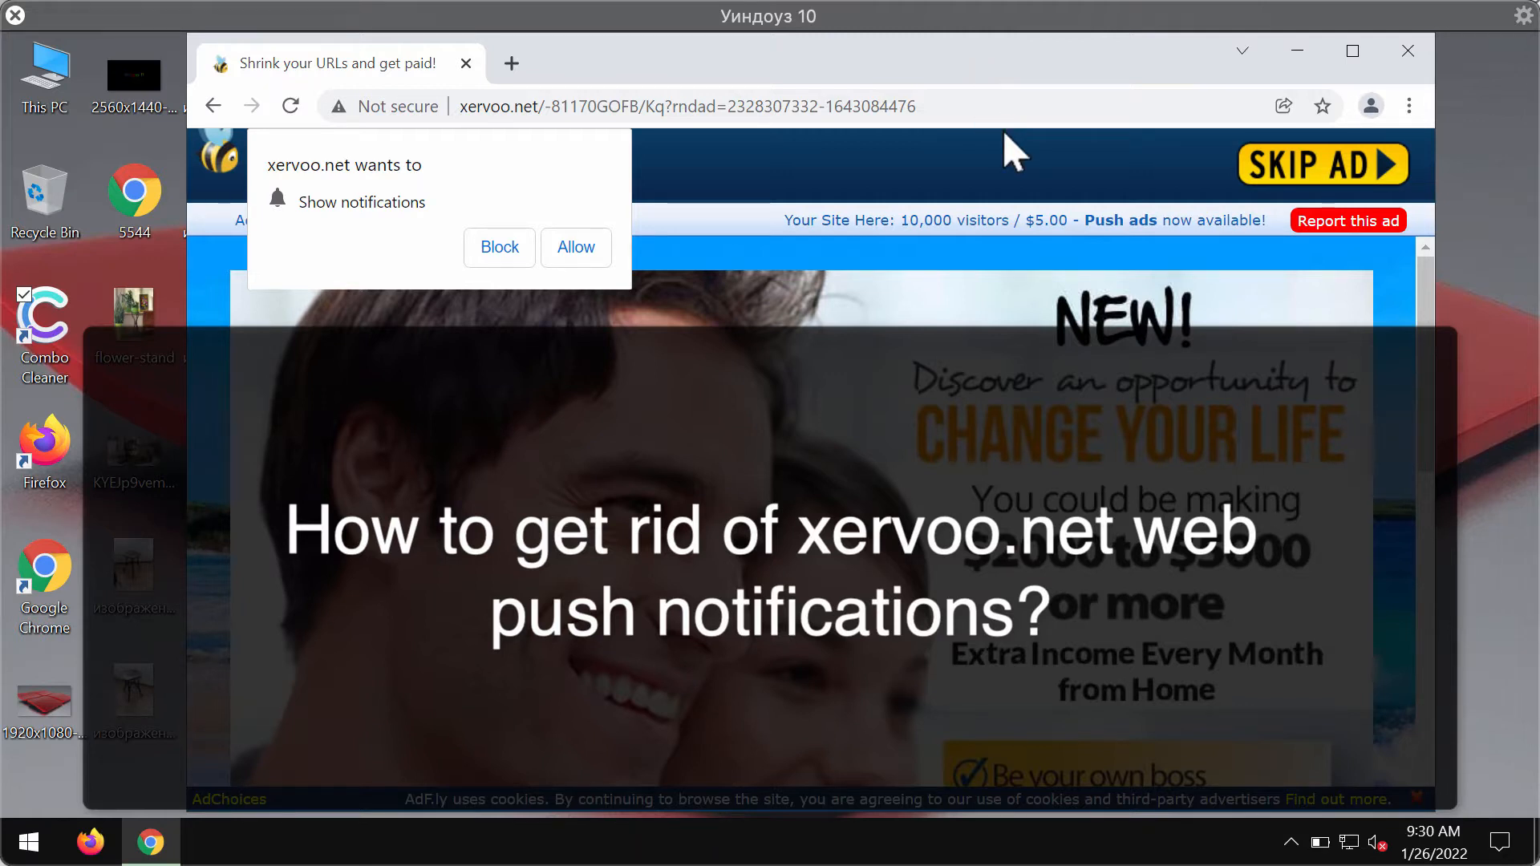
pyautogui.moveTo(898, 83)
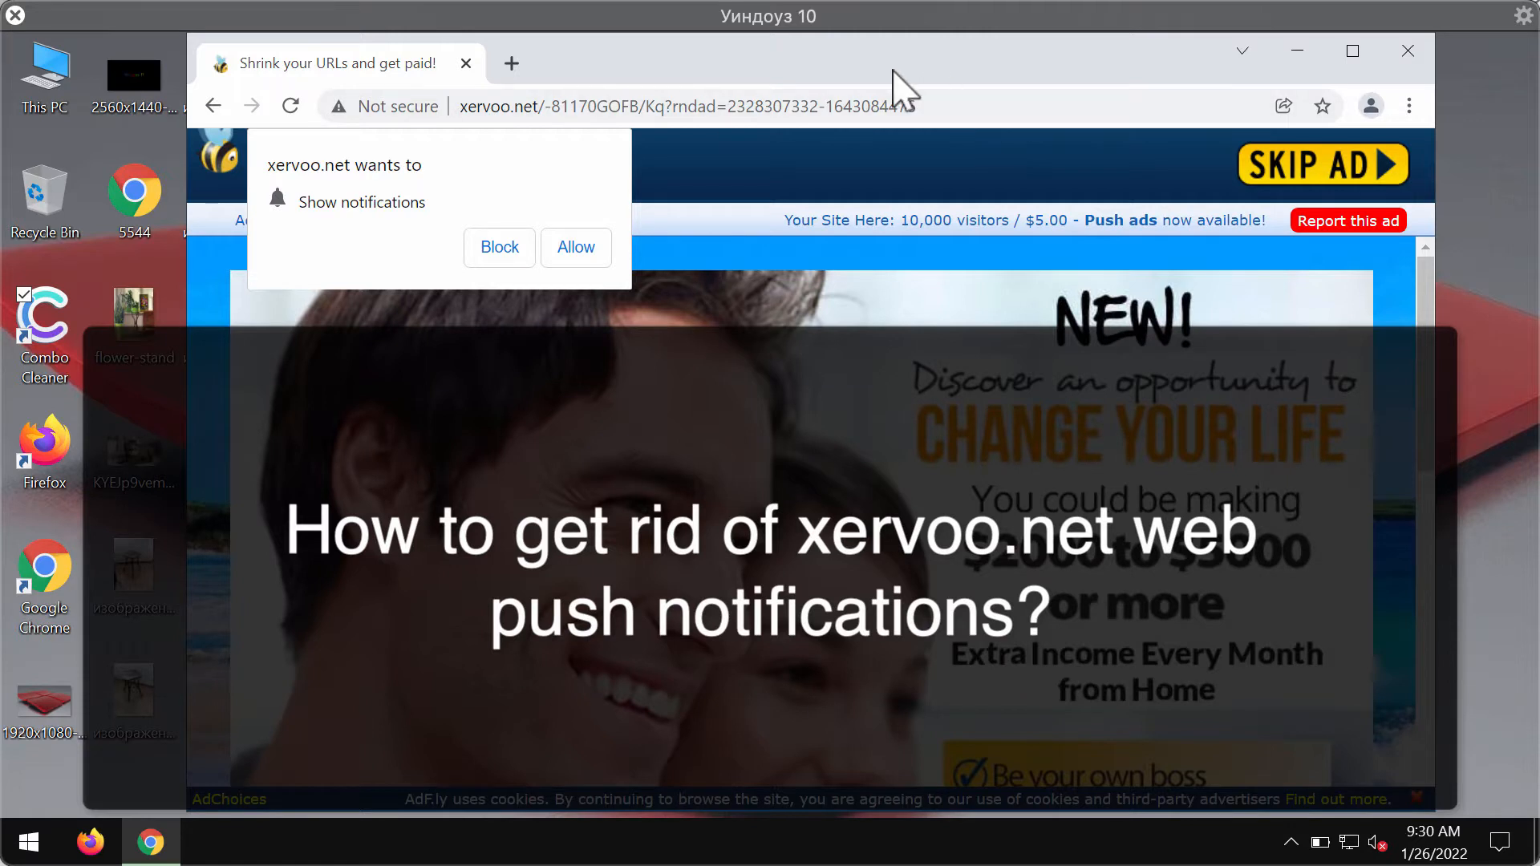
pyautogui.moveTo(635, 253)
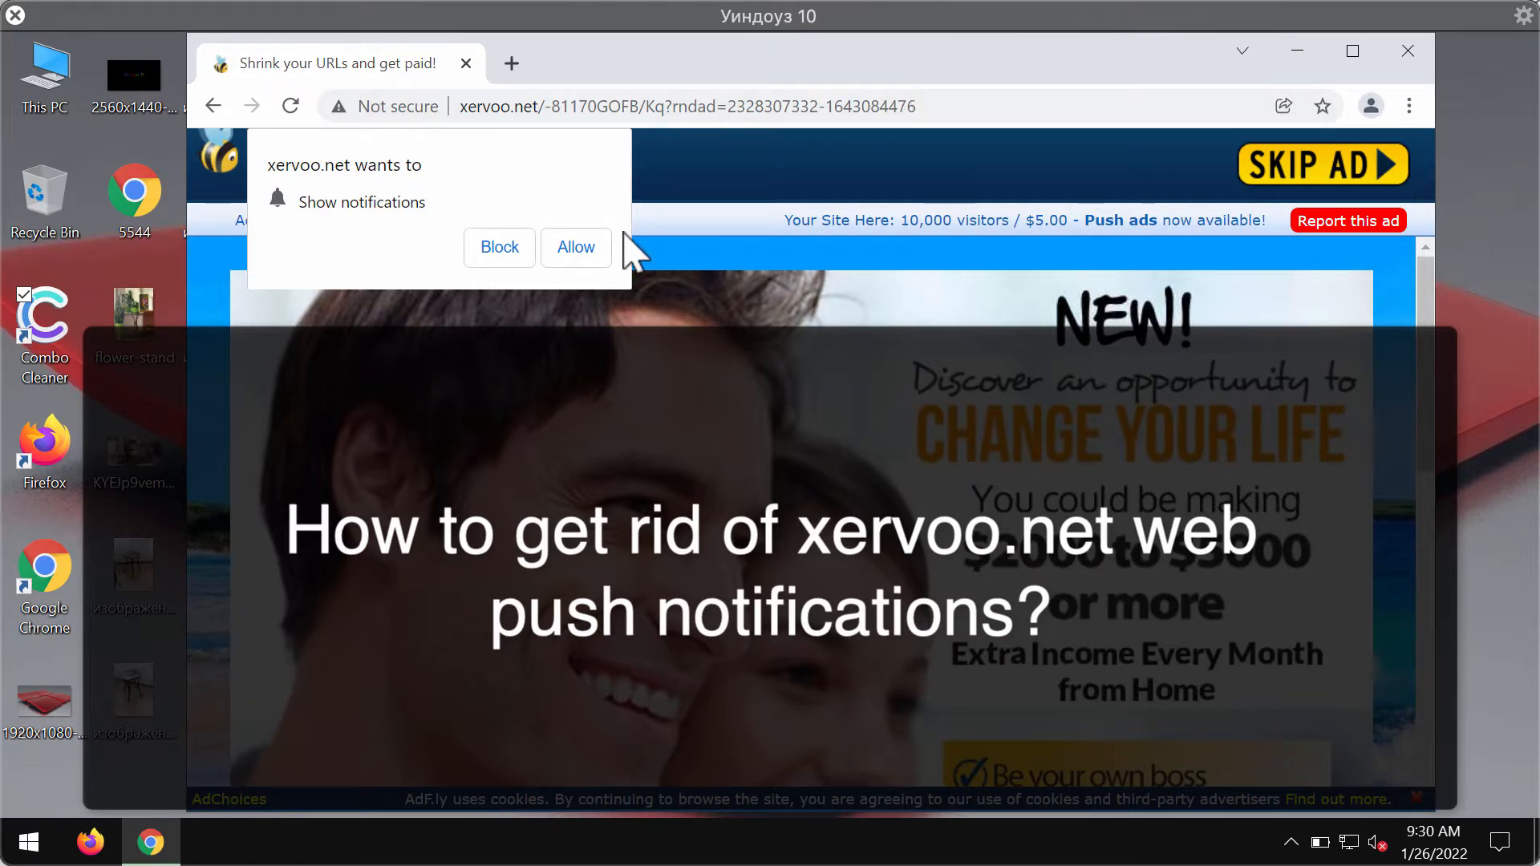
pyautogui.moveTo(588, 256)
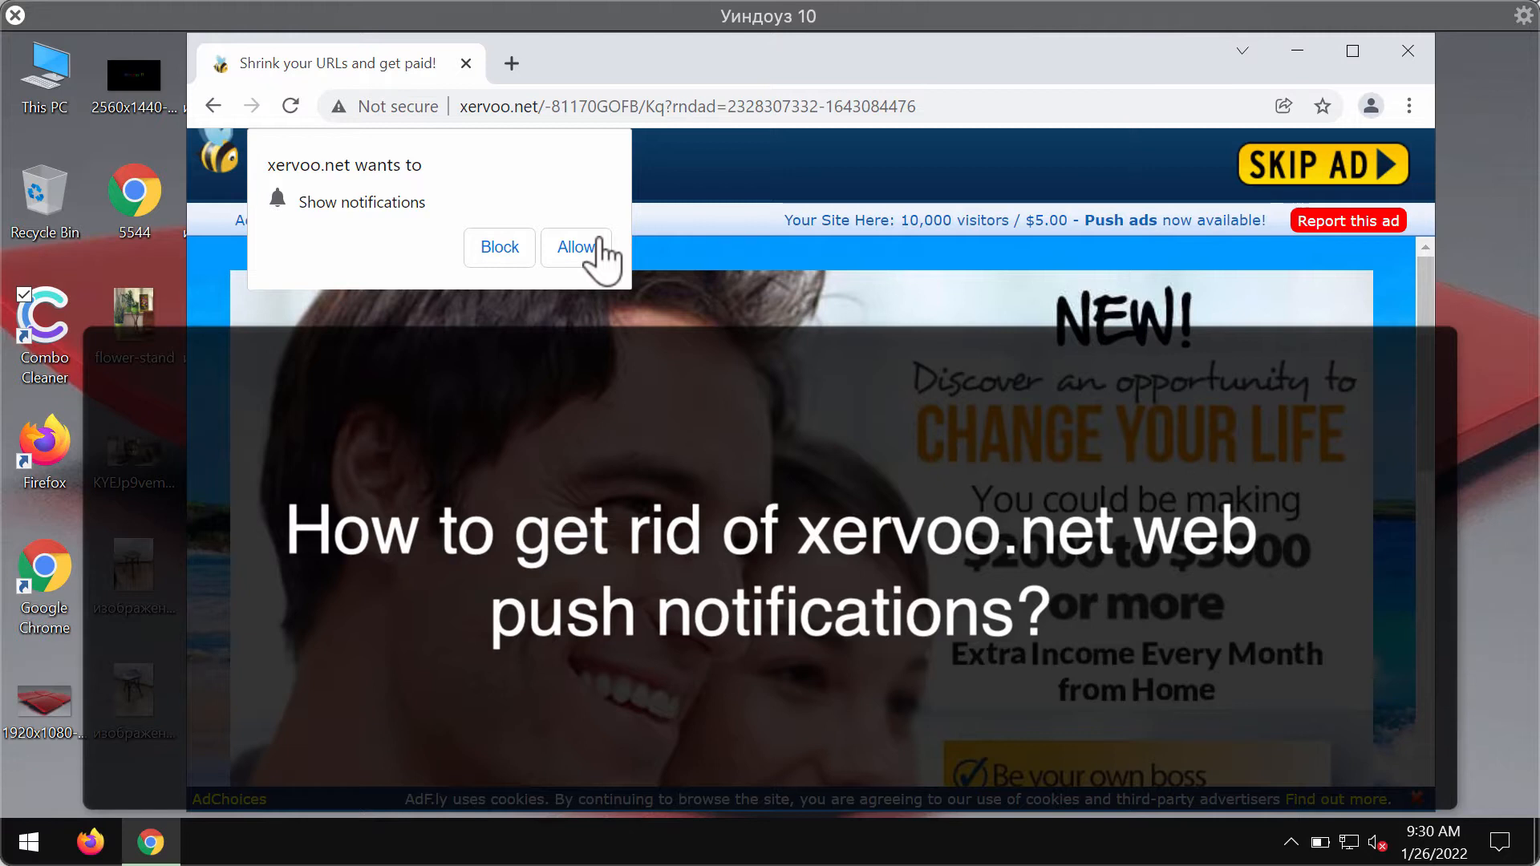
# Allow xervoo.net to send notifications from its permission prompt.
pyautogui.click(575, 247)
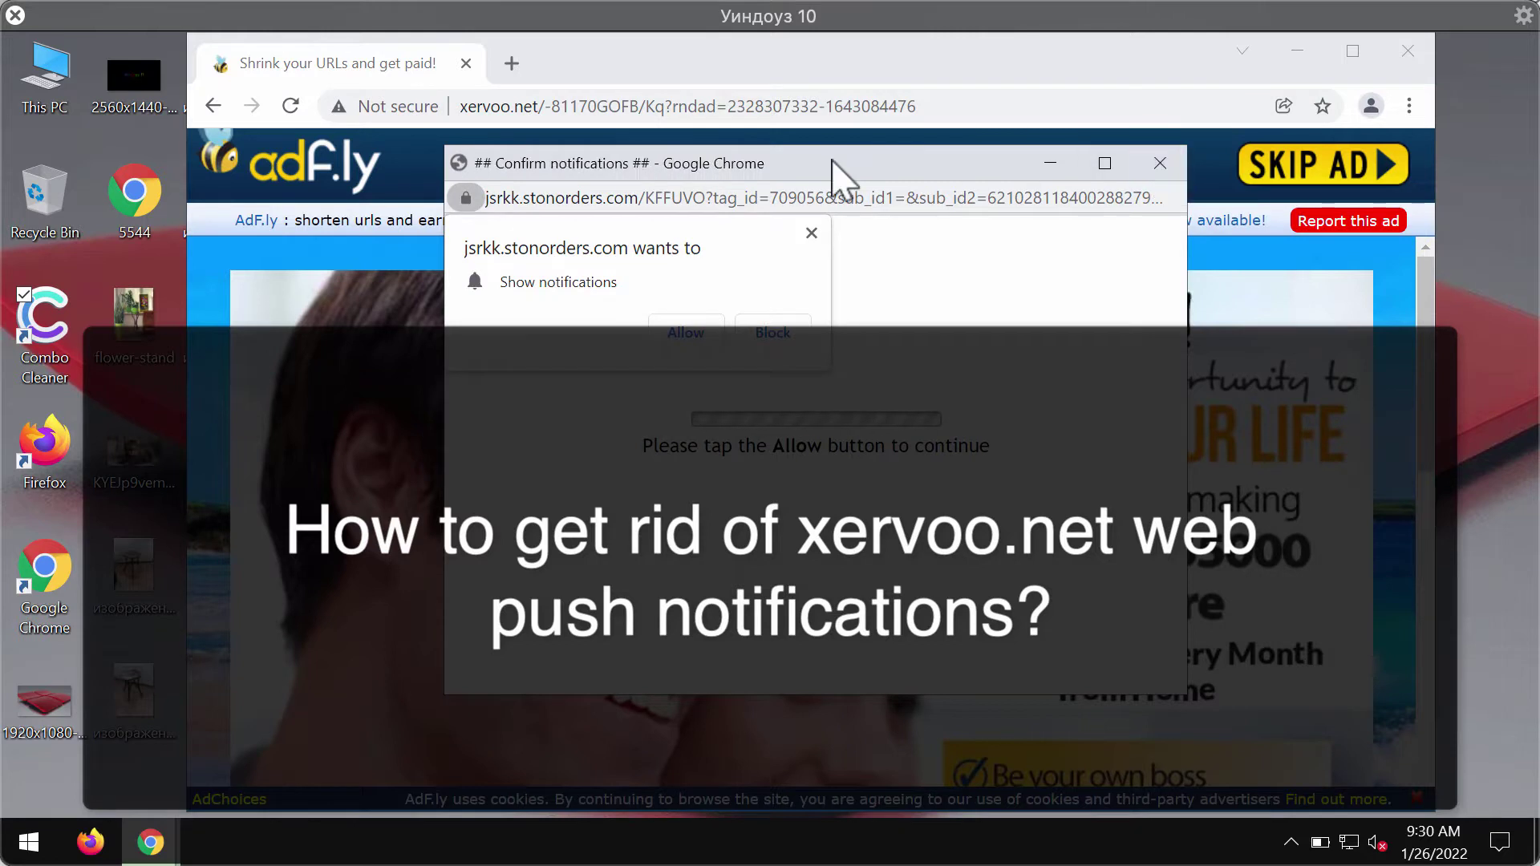
pyautogui.moveTo(634, 106)
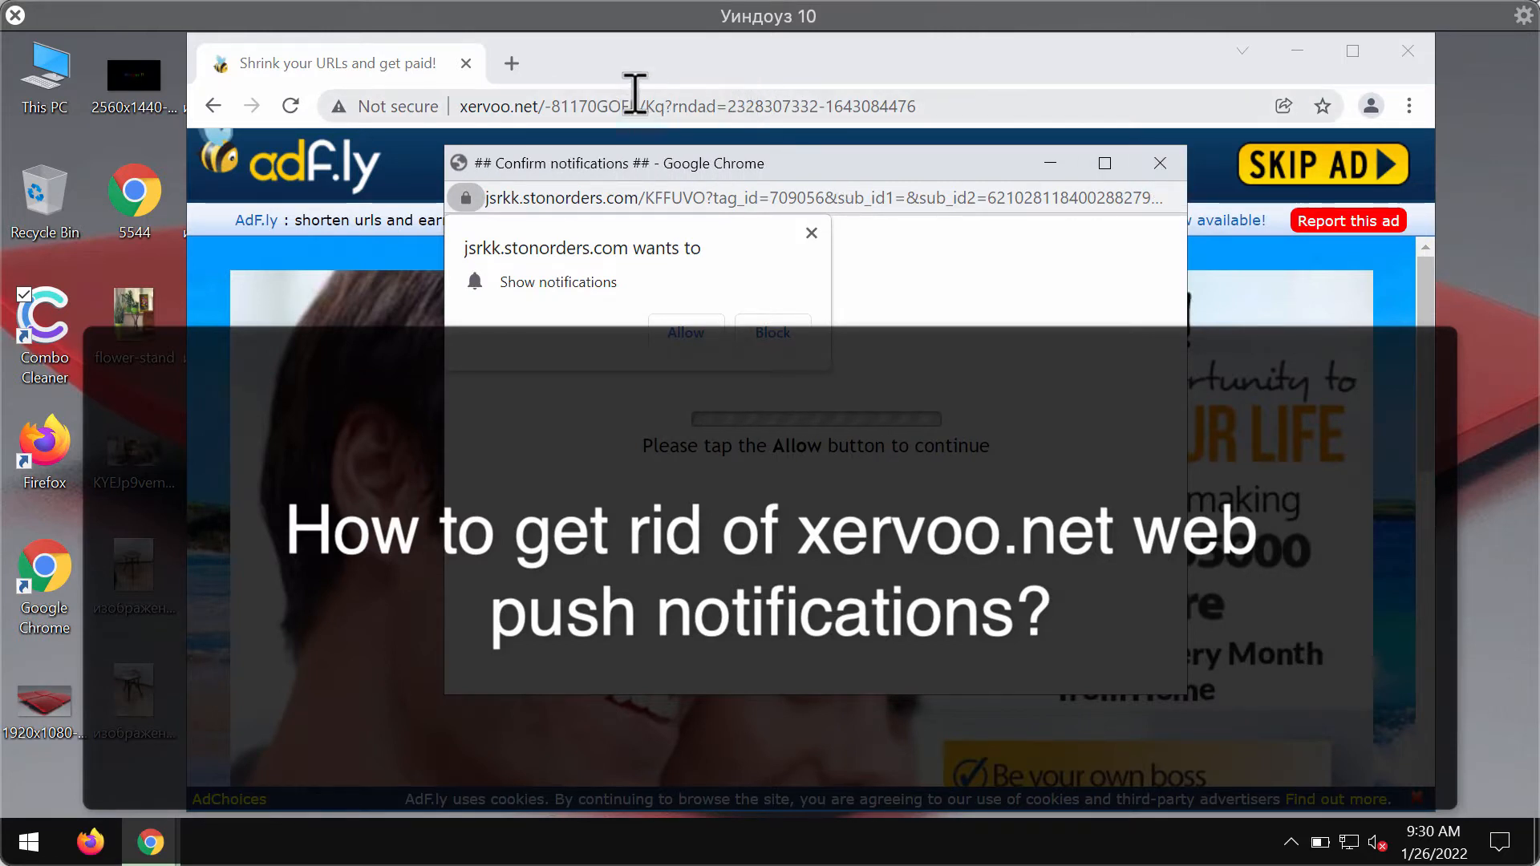
pyautogui.moveTo(510, 63)
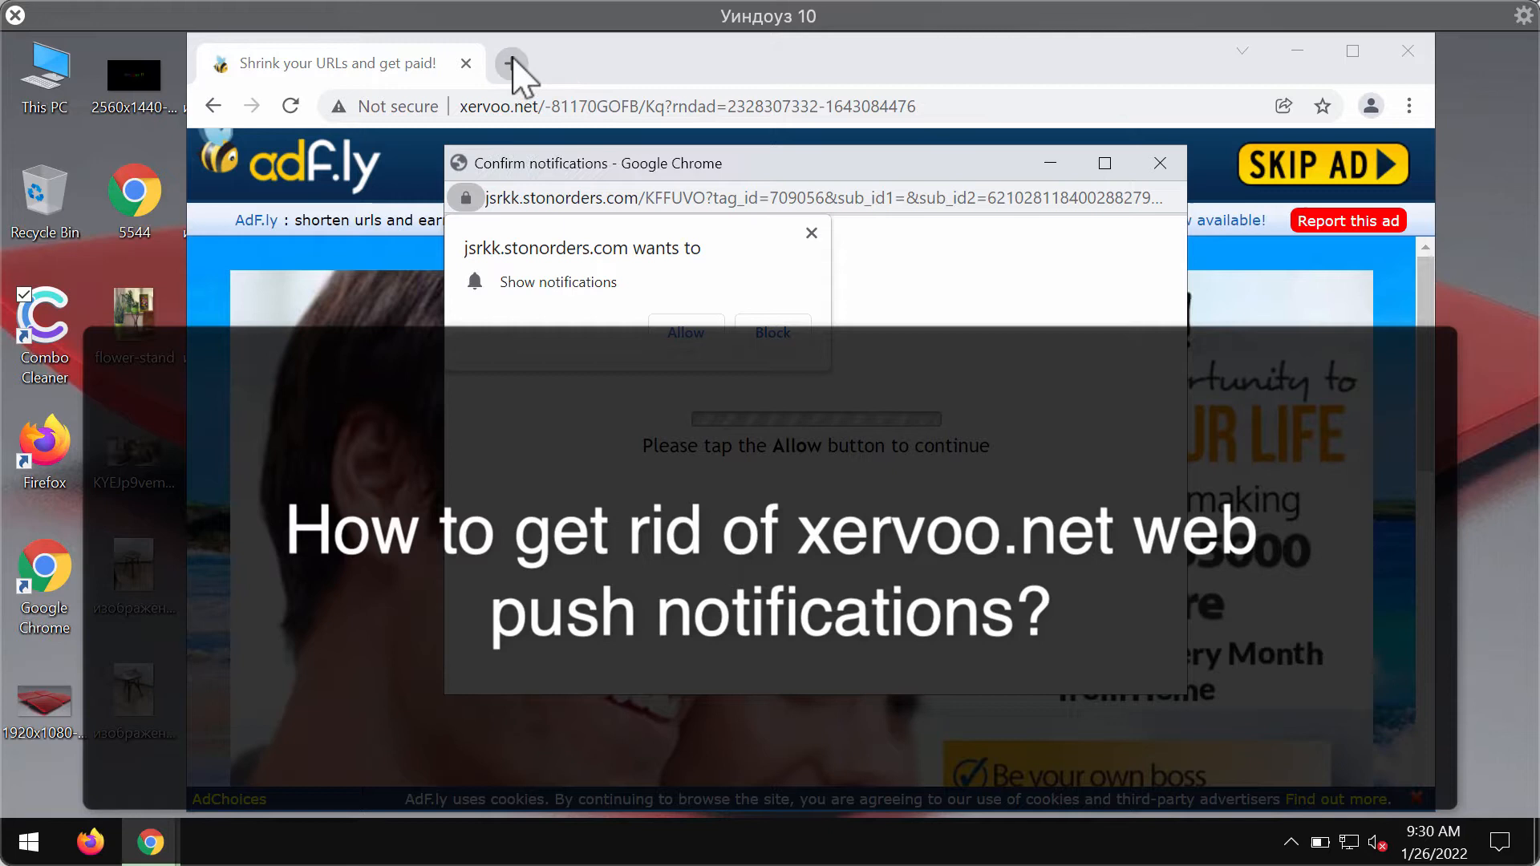
pyautogui.moveTo(510, 62)
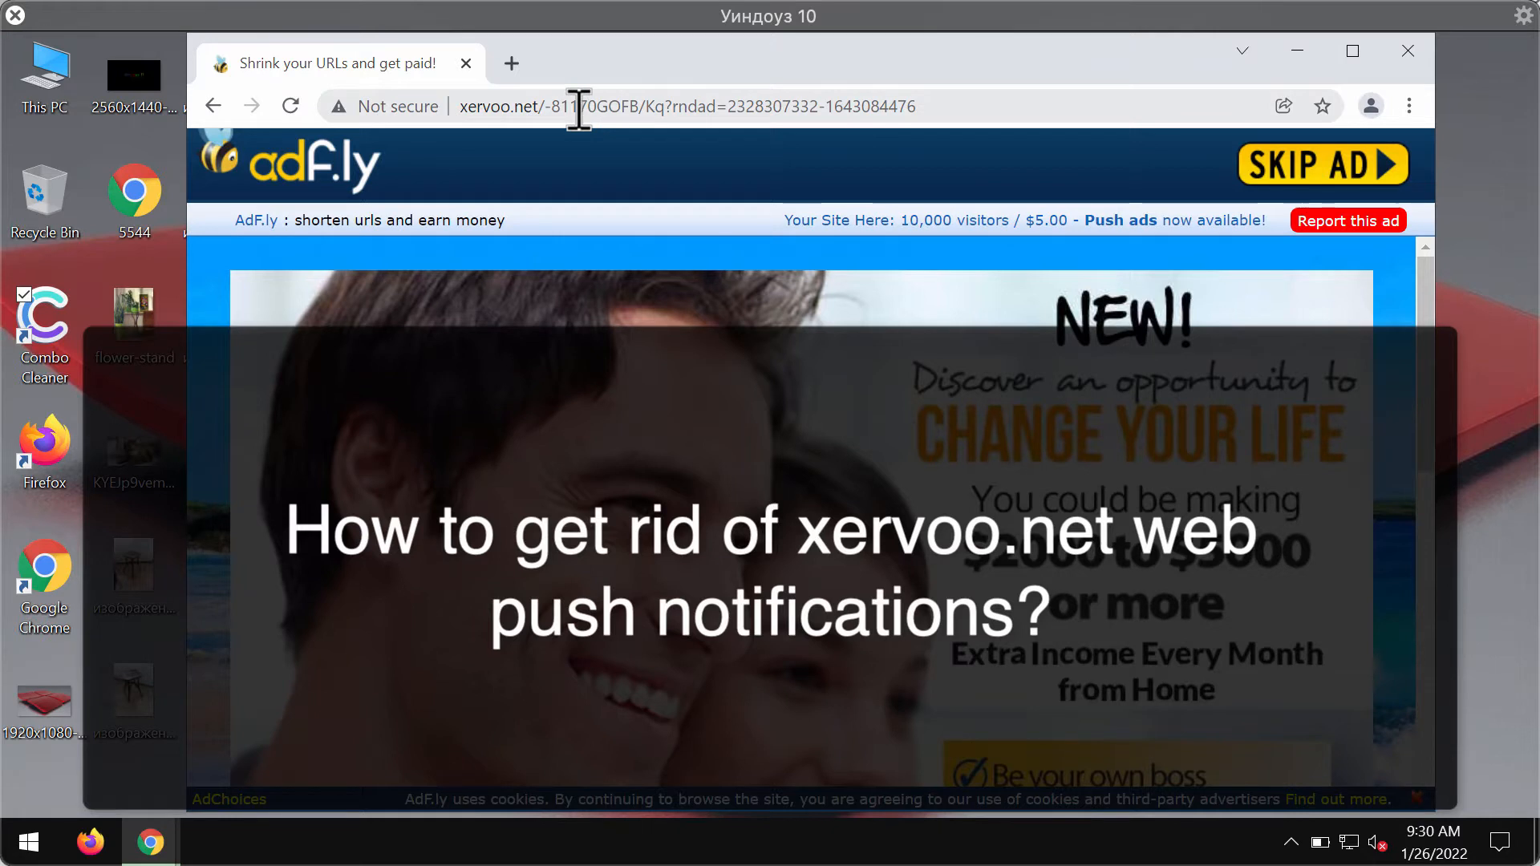
pyautogui.moveTo(1416, 117)
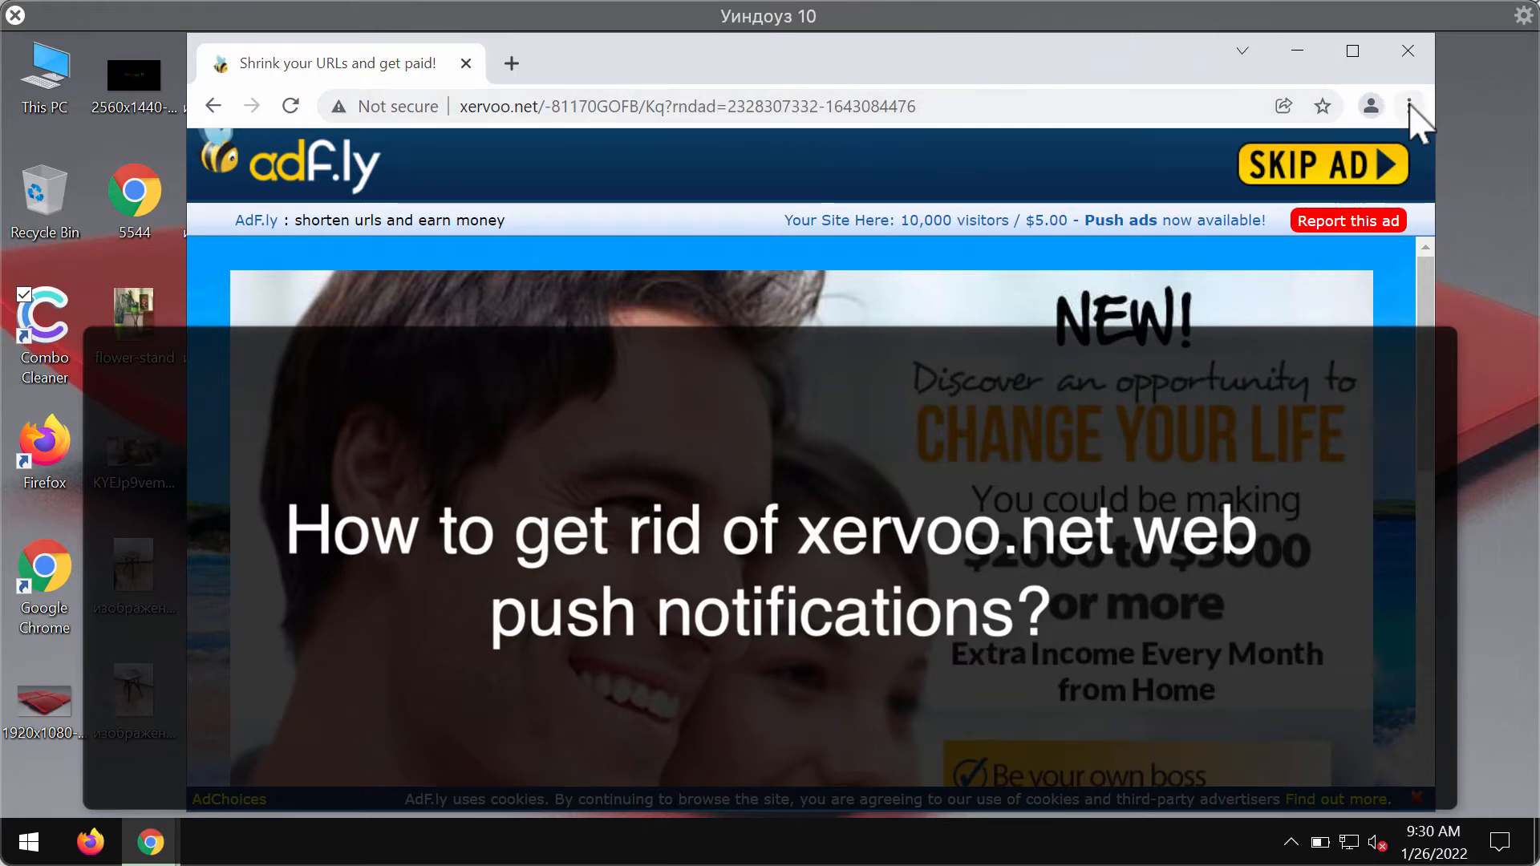
pyautogui.moveTo(1411, 106)
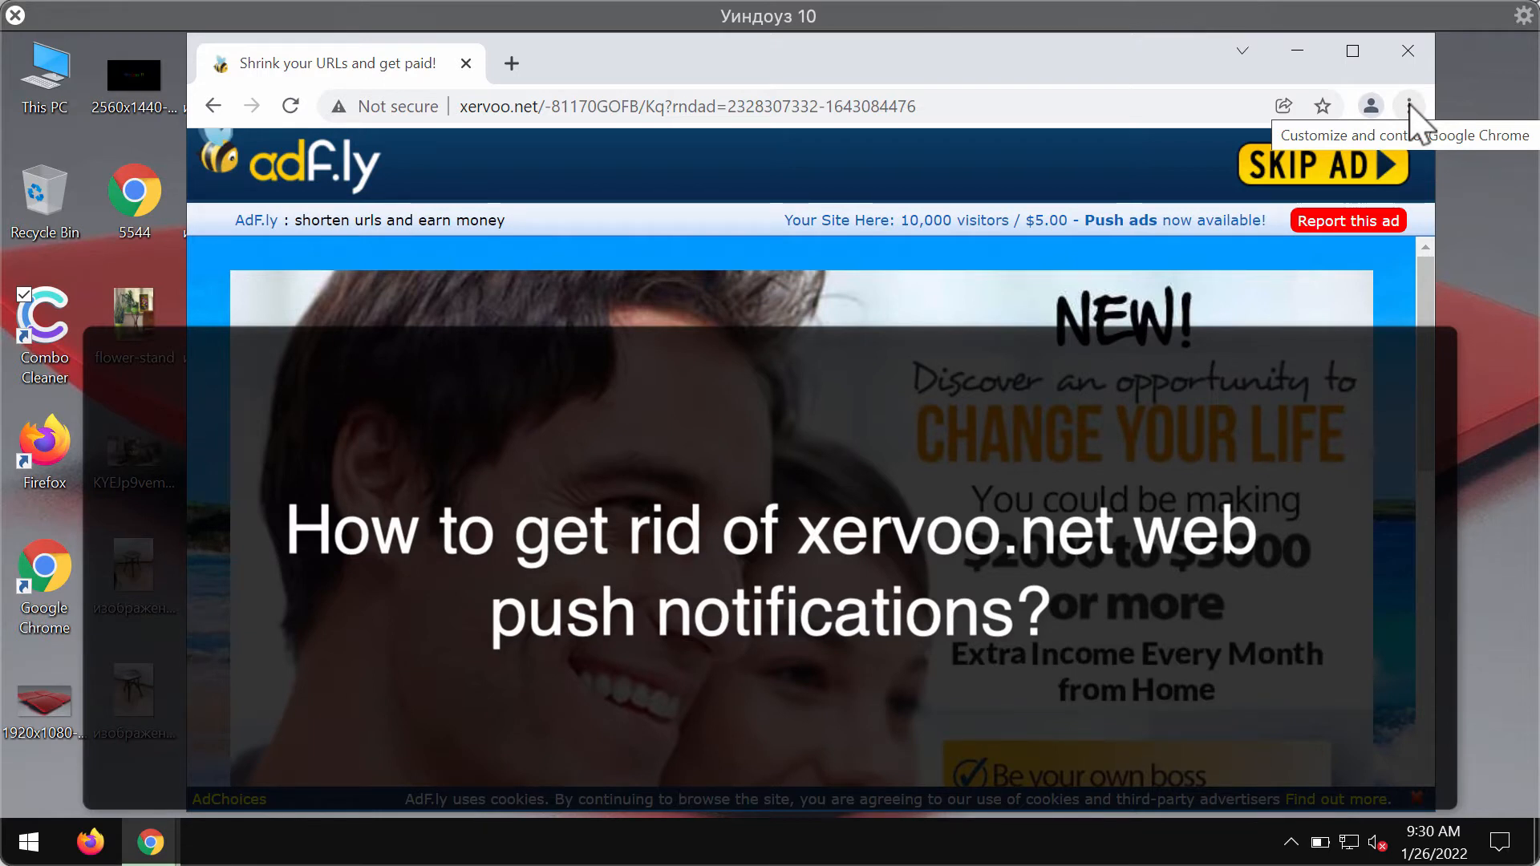
pyautogui.moveTo(1308, 74)
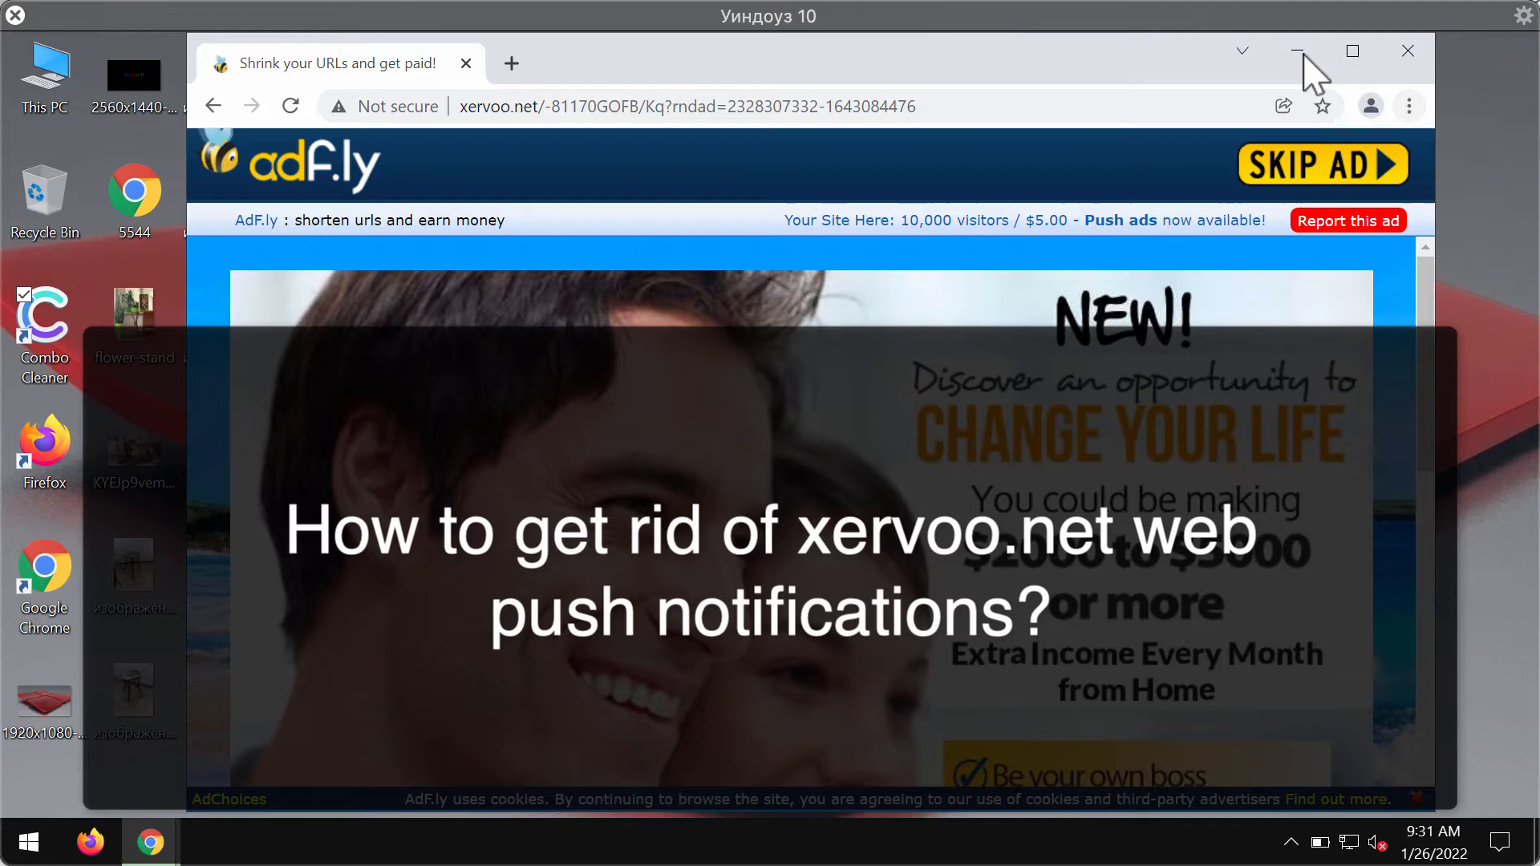
# Reach the Notifications permission page via Chrome Settings > Security and Privacy > Site Settings.
pyautogui.click(1408, 106)
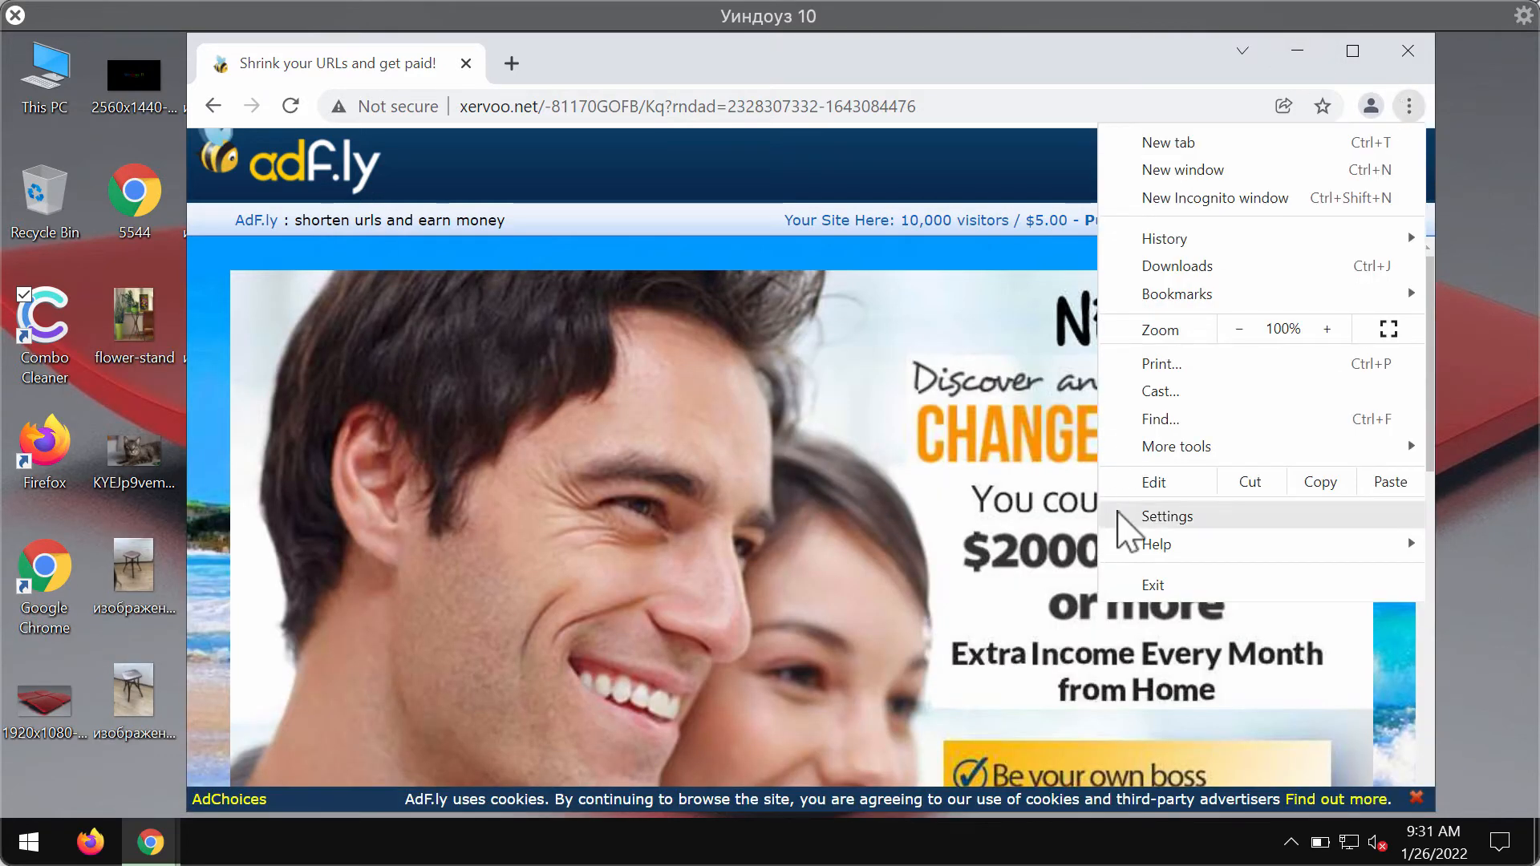
pyautogui.click(1166, 515)
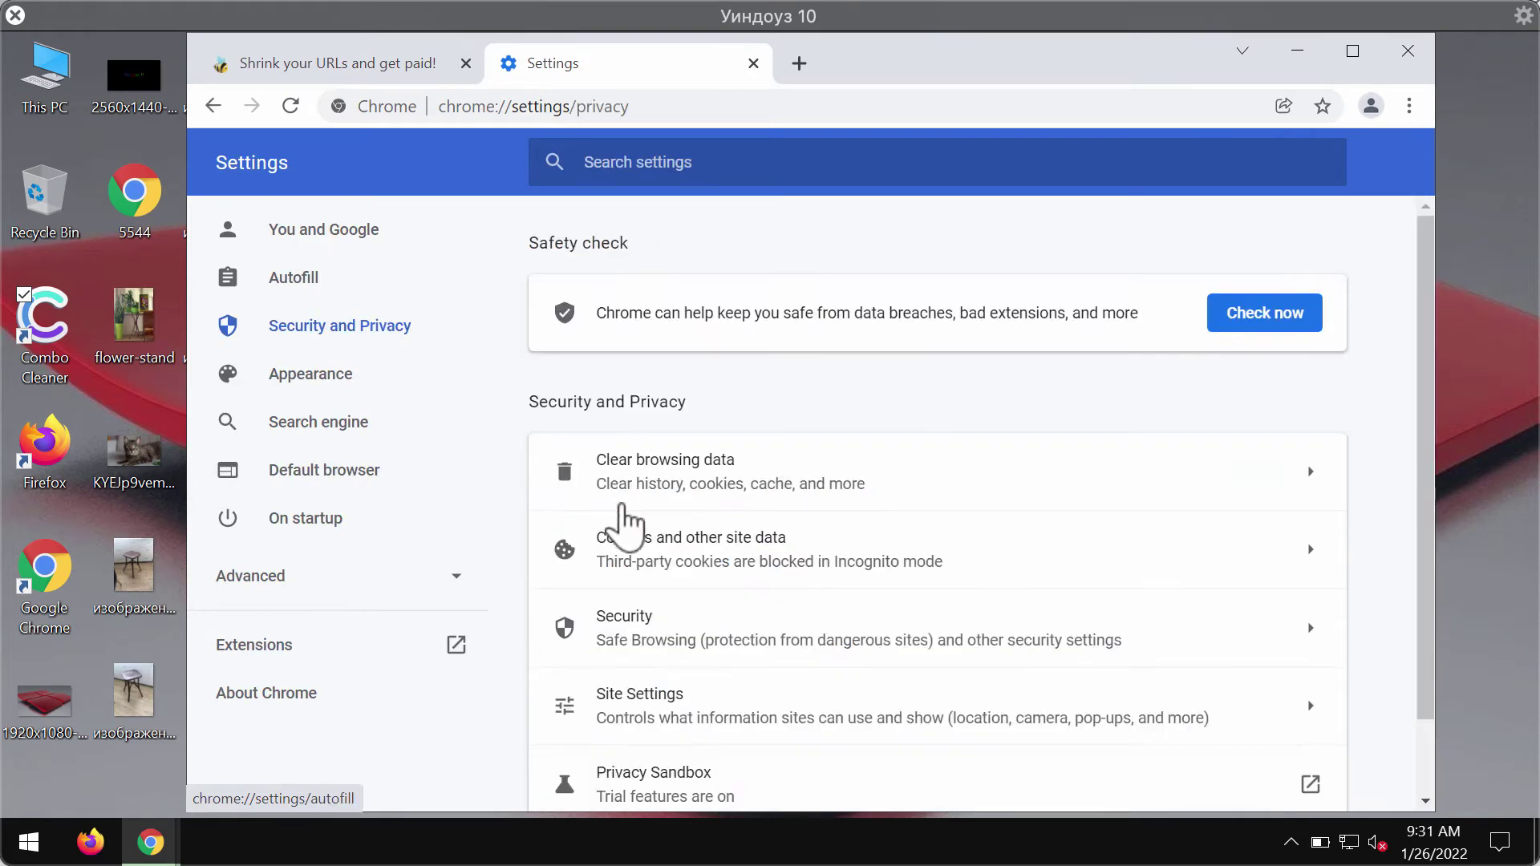
pyautogui.click(639, 706)
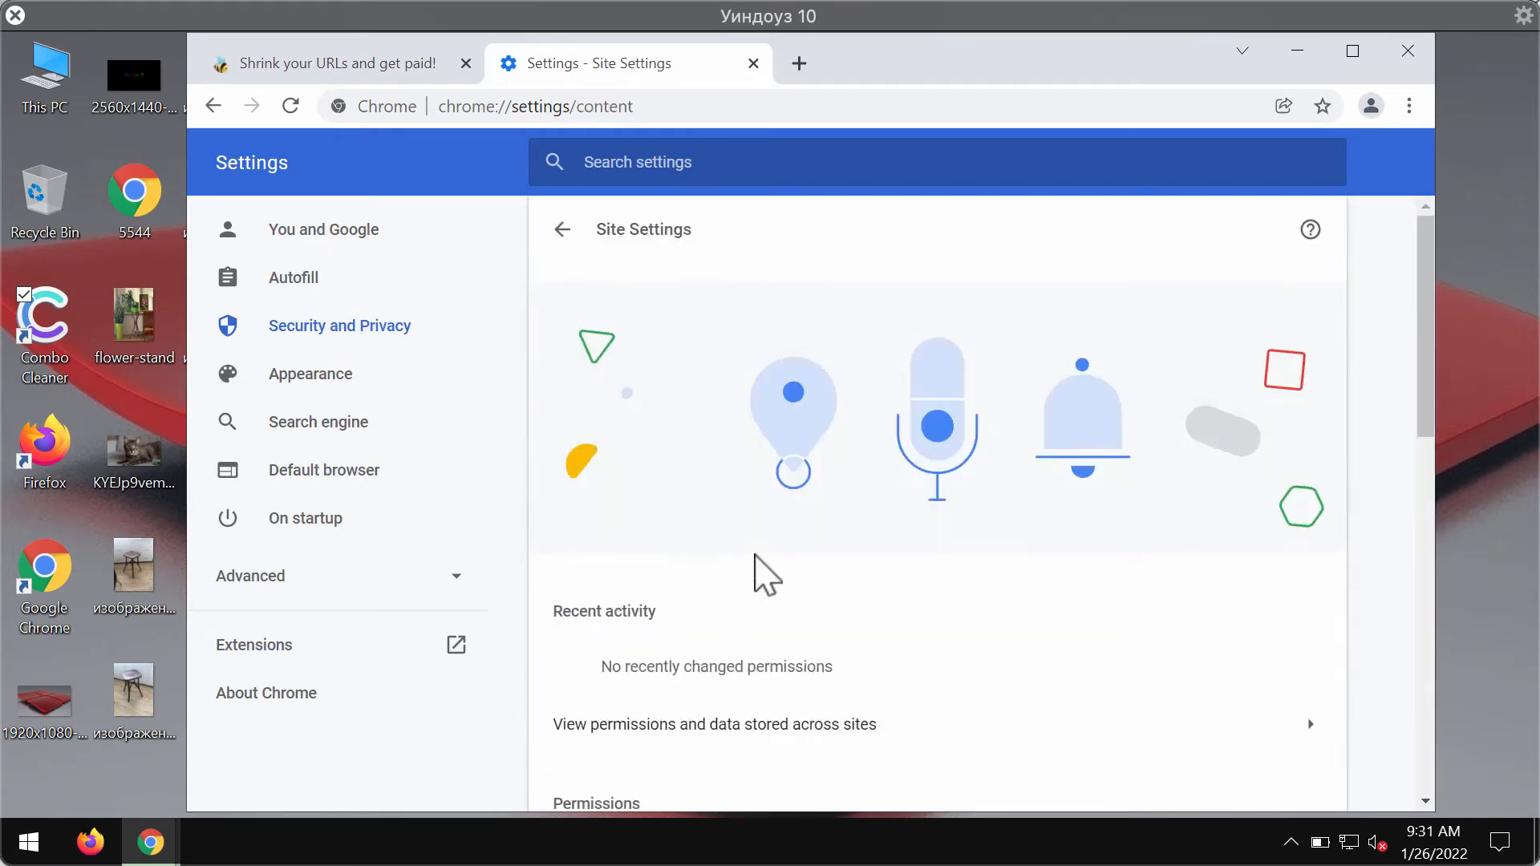
pyautogui.scroll(-3)
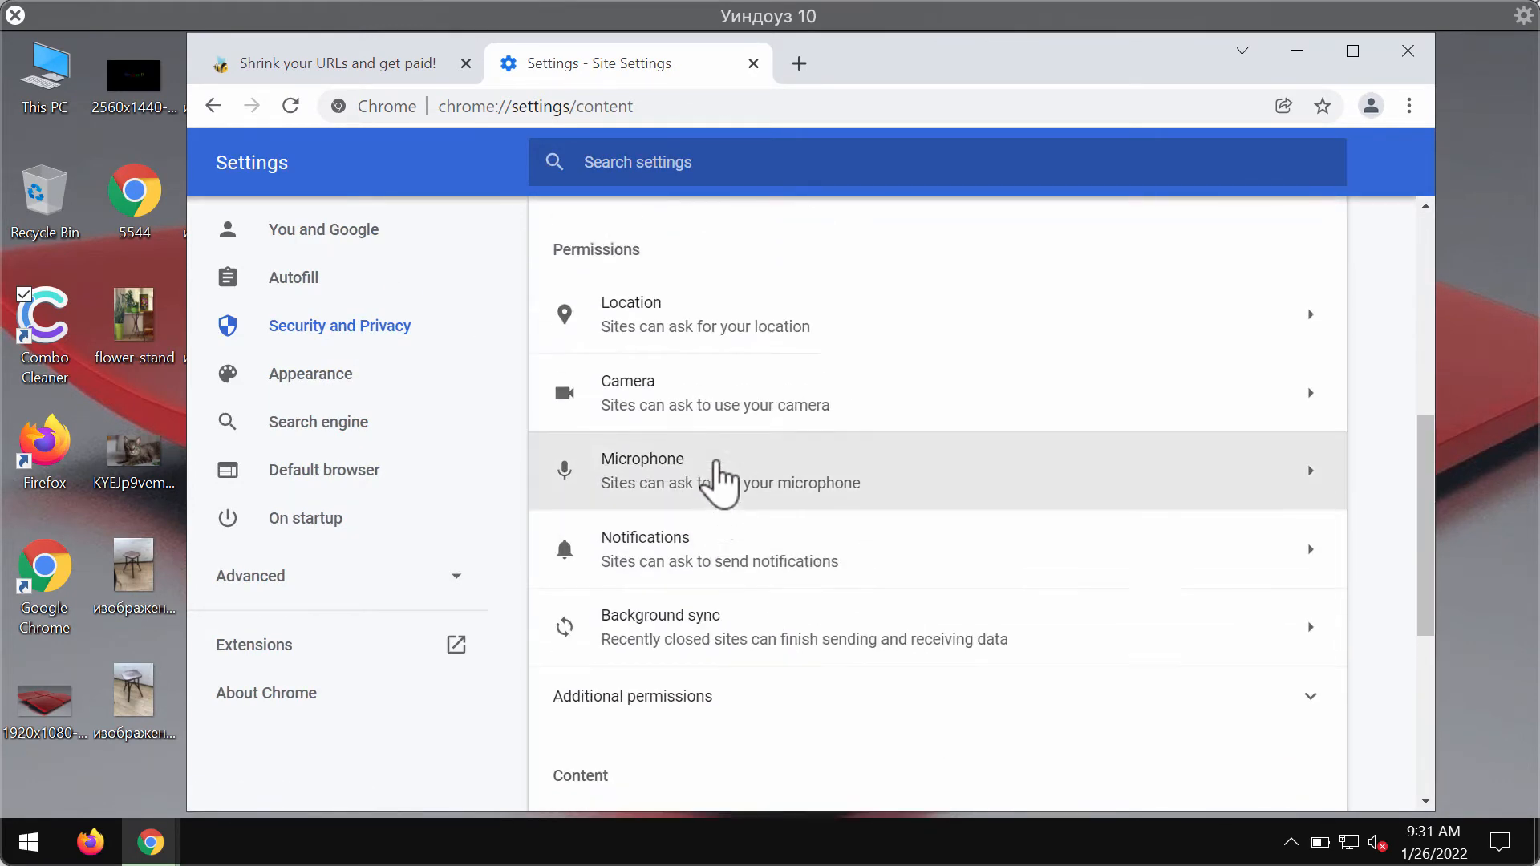
pyautogui.scroll(-3)
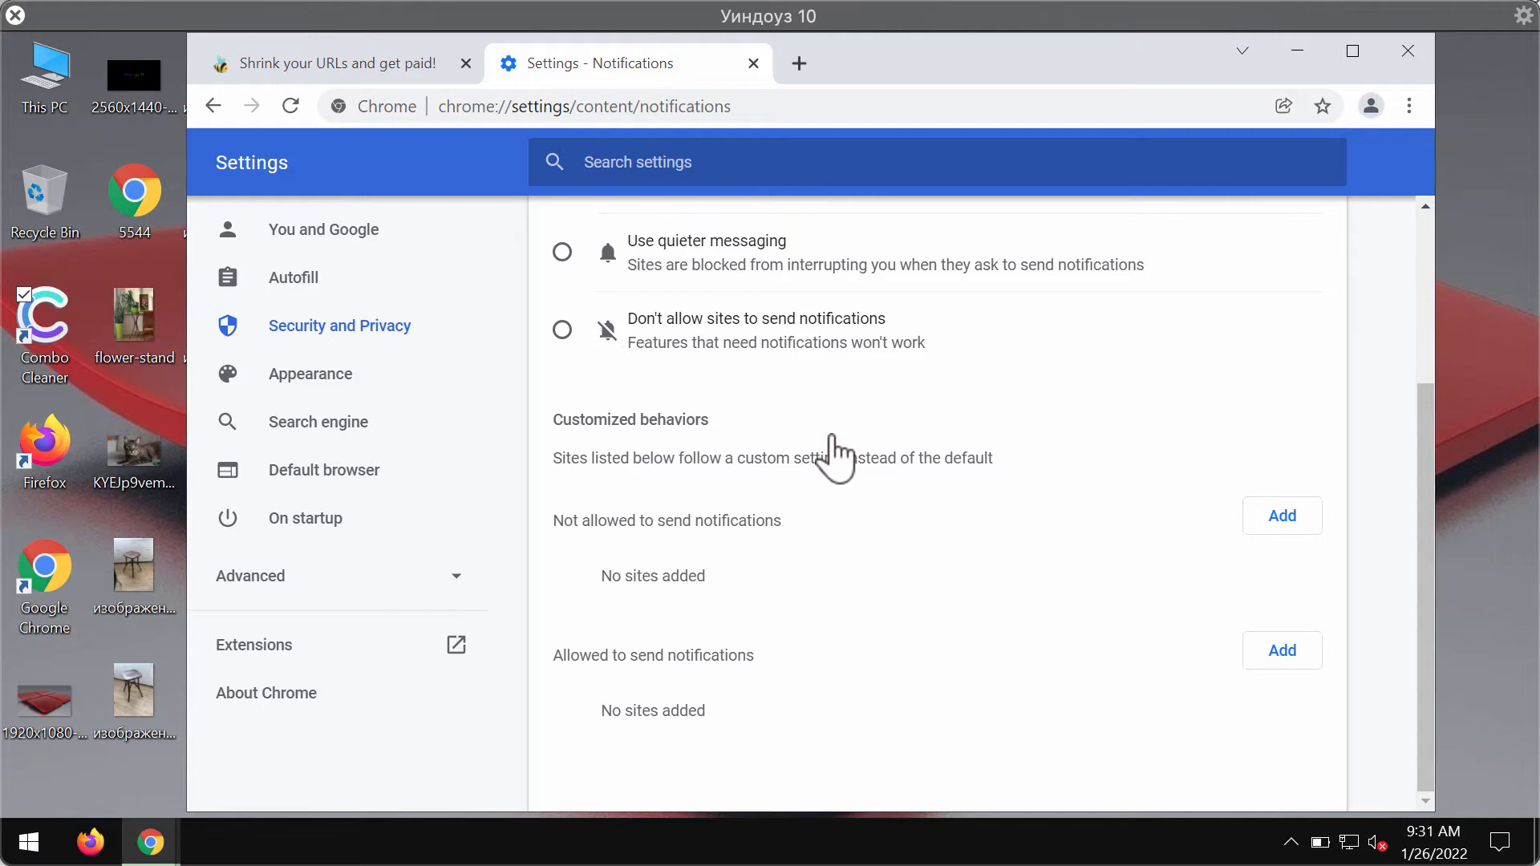
pyautogui.moveTo(802, 667)
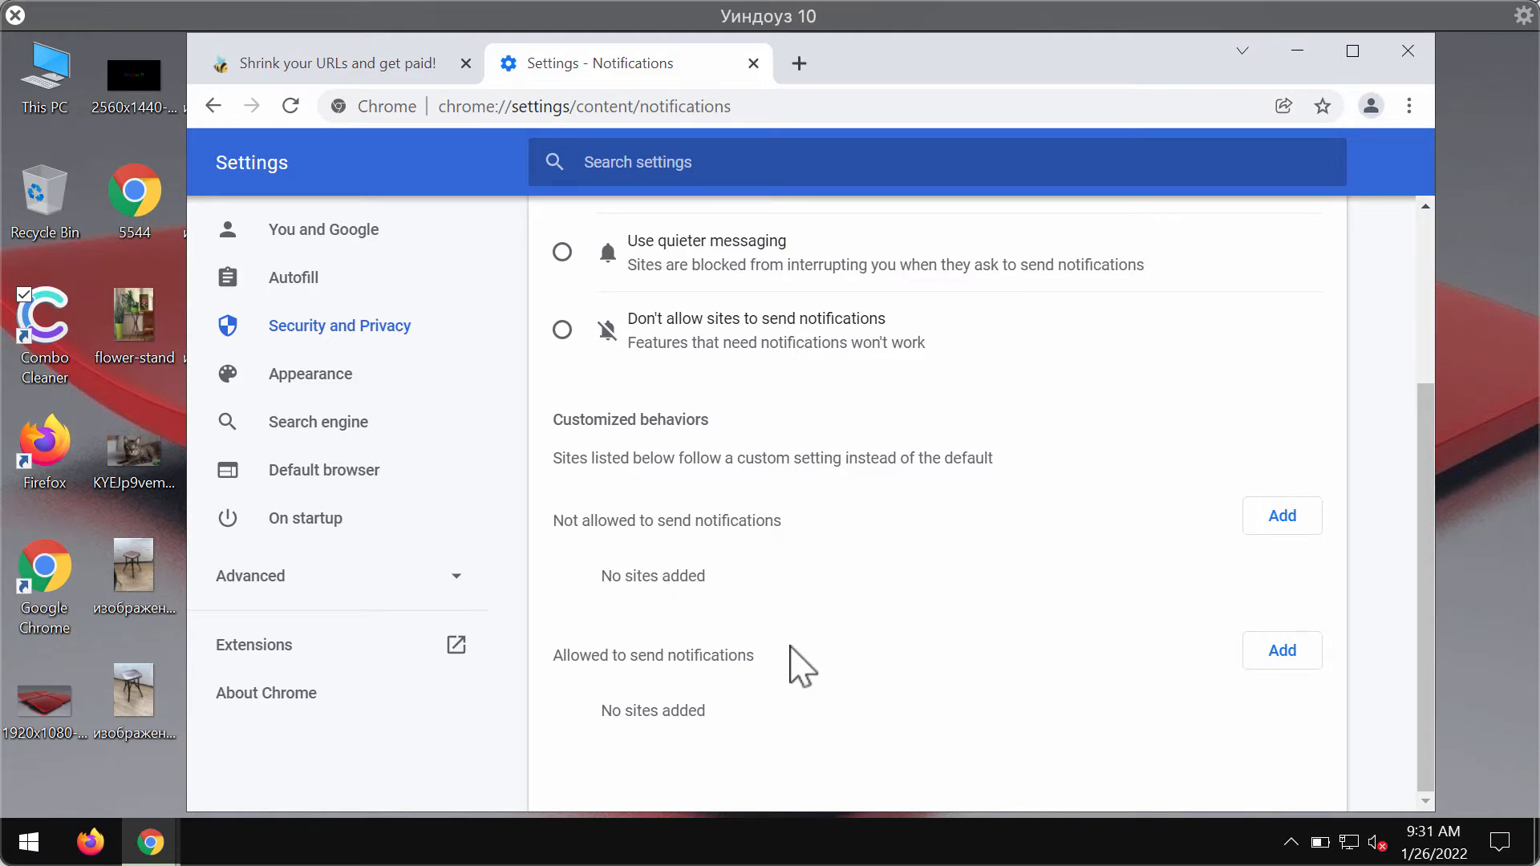
pyautogui.moveTo(563, 252)
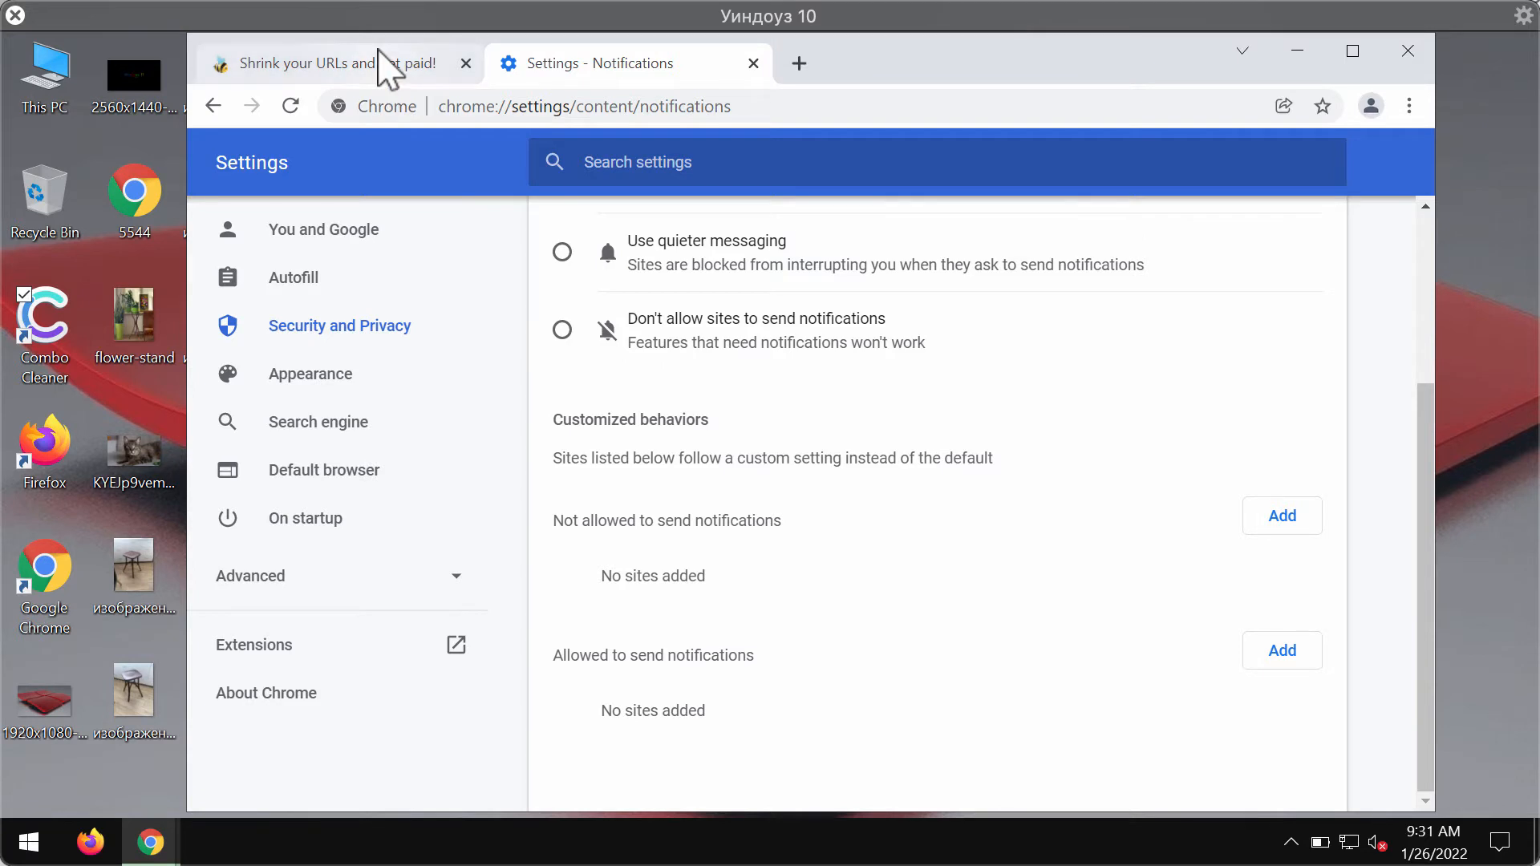
pyautogui.moveTo(339, 63)
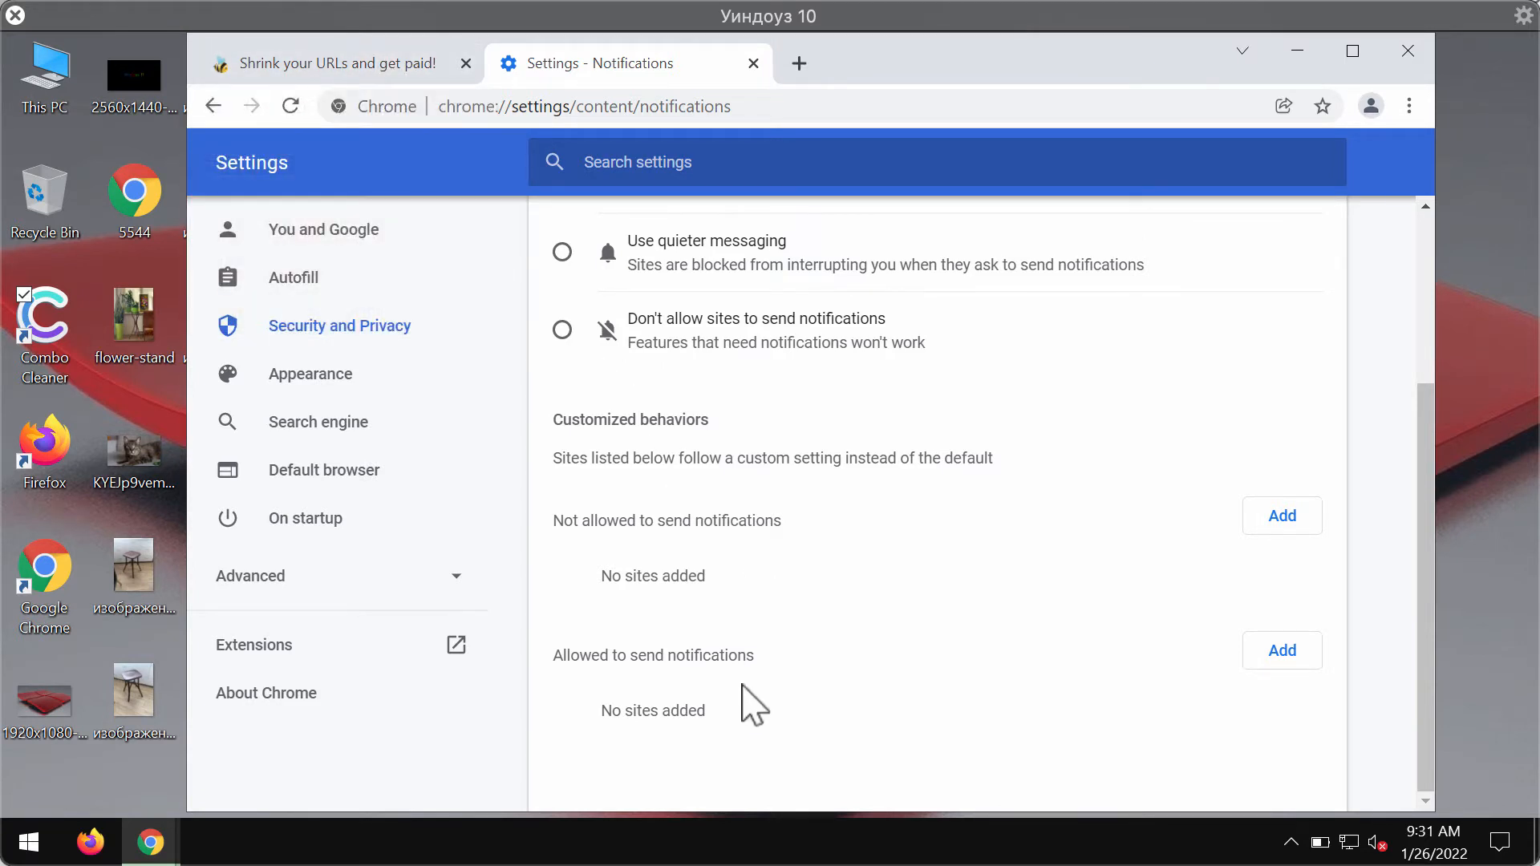
pyautogui.moveTo(800, 732)
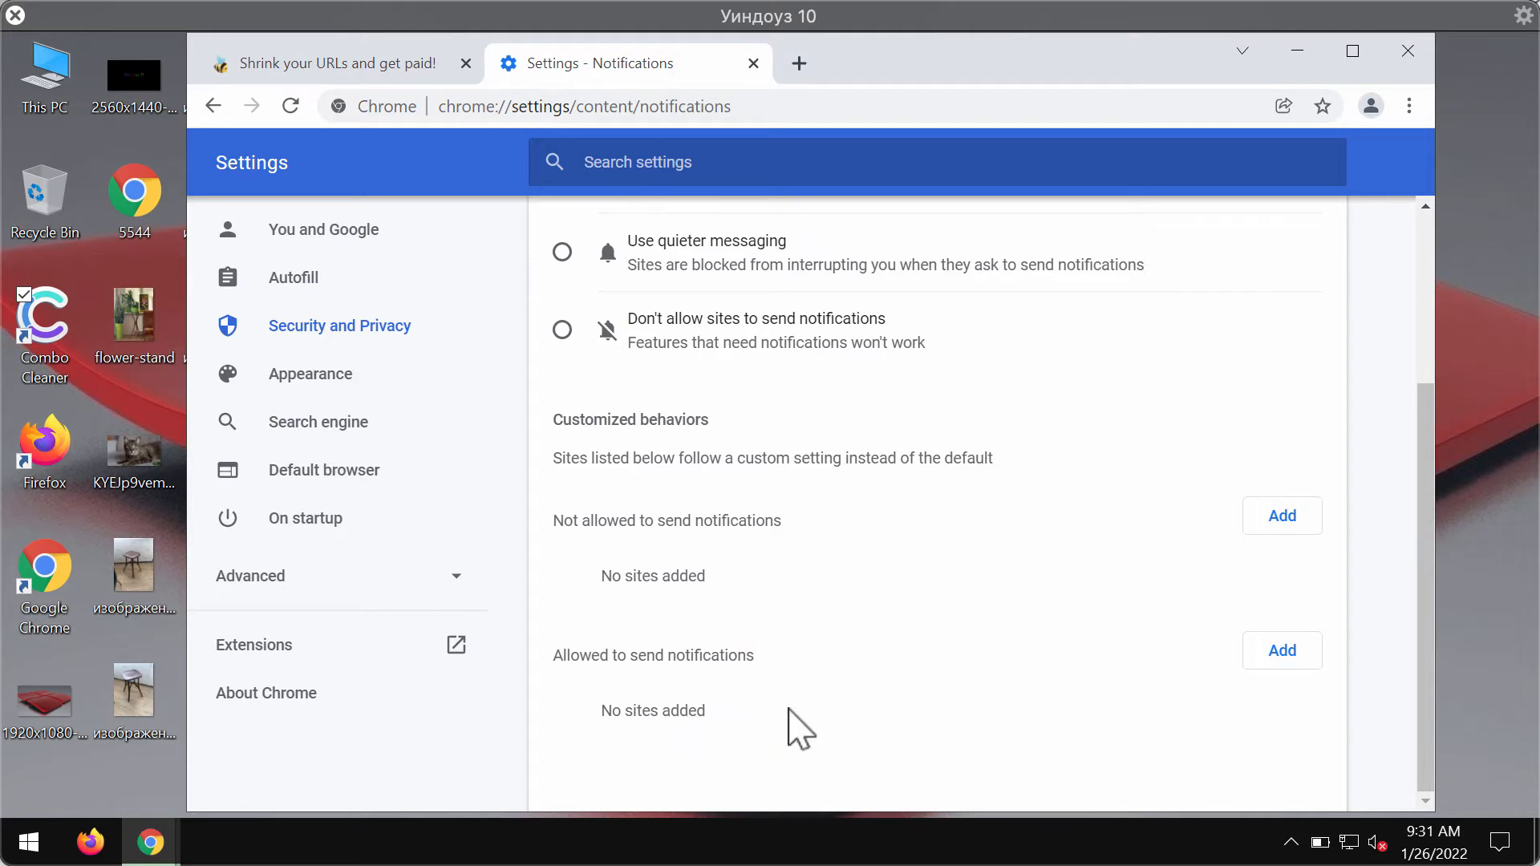
pyautogui.moveTo(985, 722)
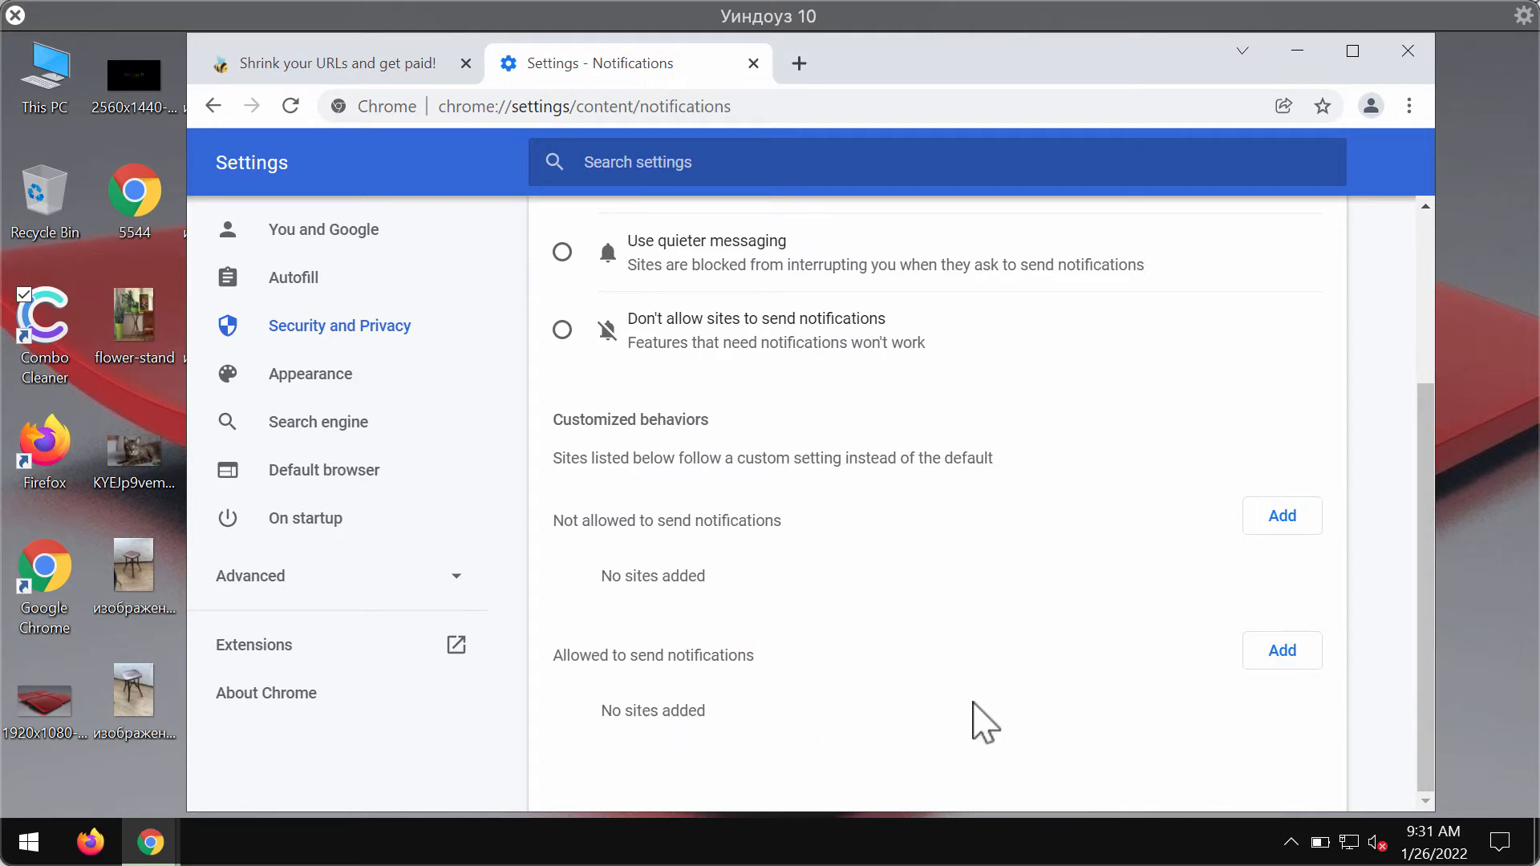
pyautogui.moveTo(763, 334)
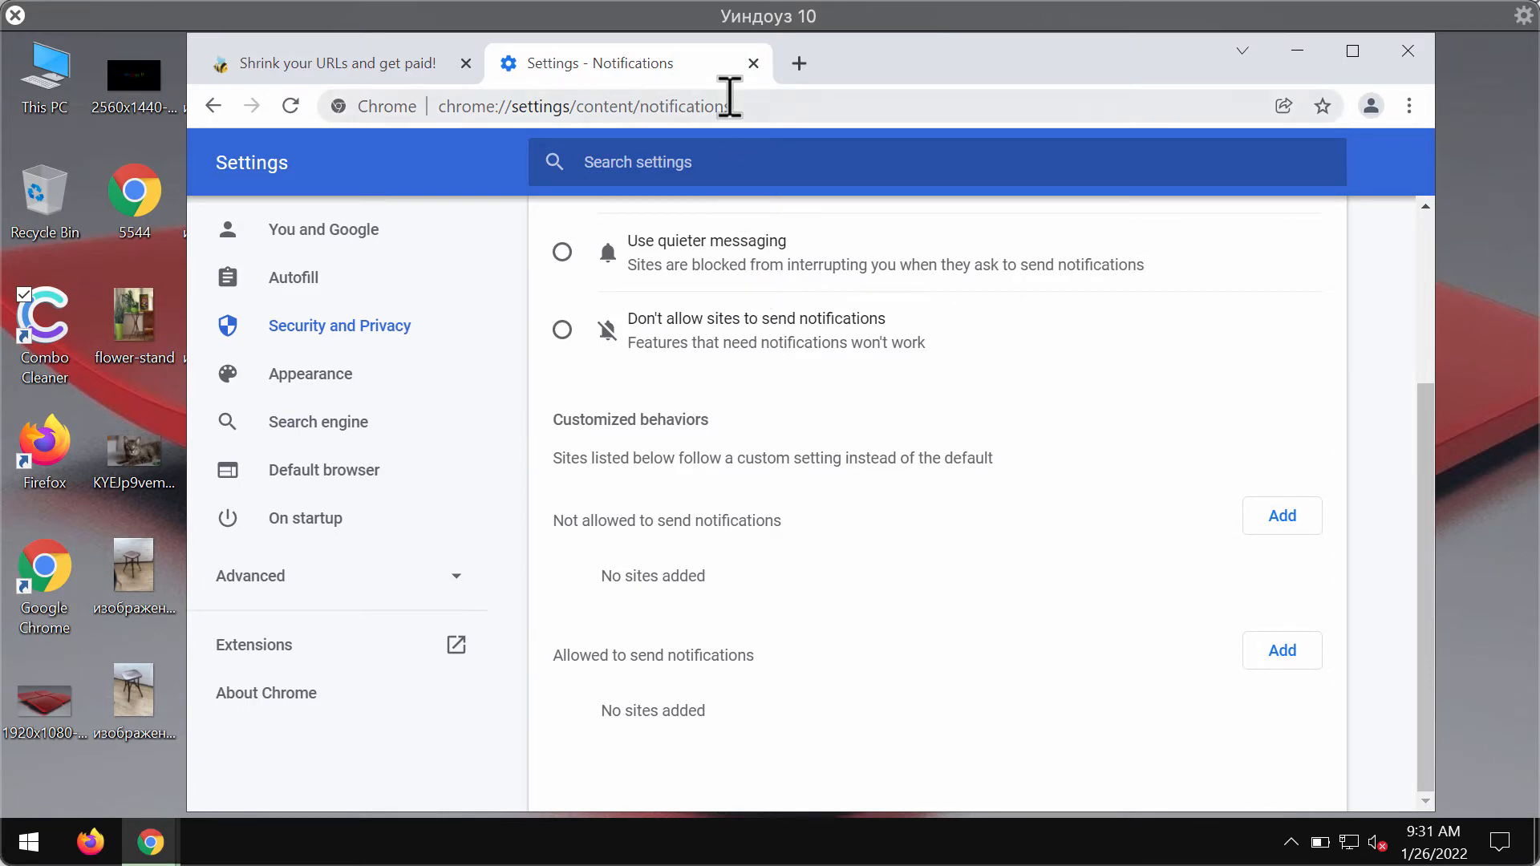
# Go to combocleaner.com and view the Windows edition's download options.
pyautogui.write('combocleaner.com')
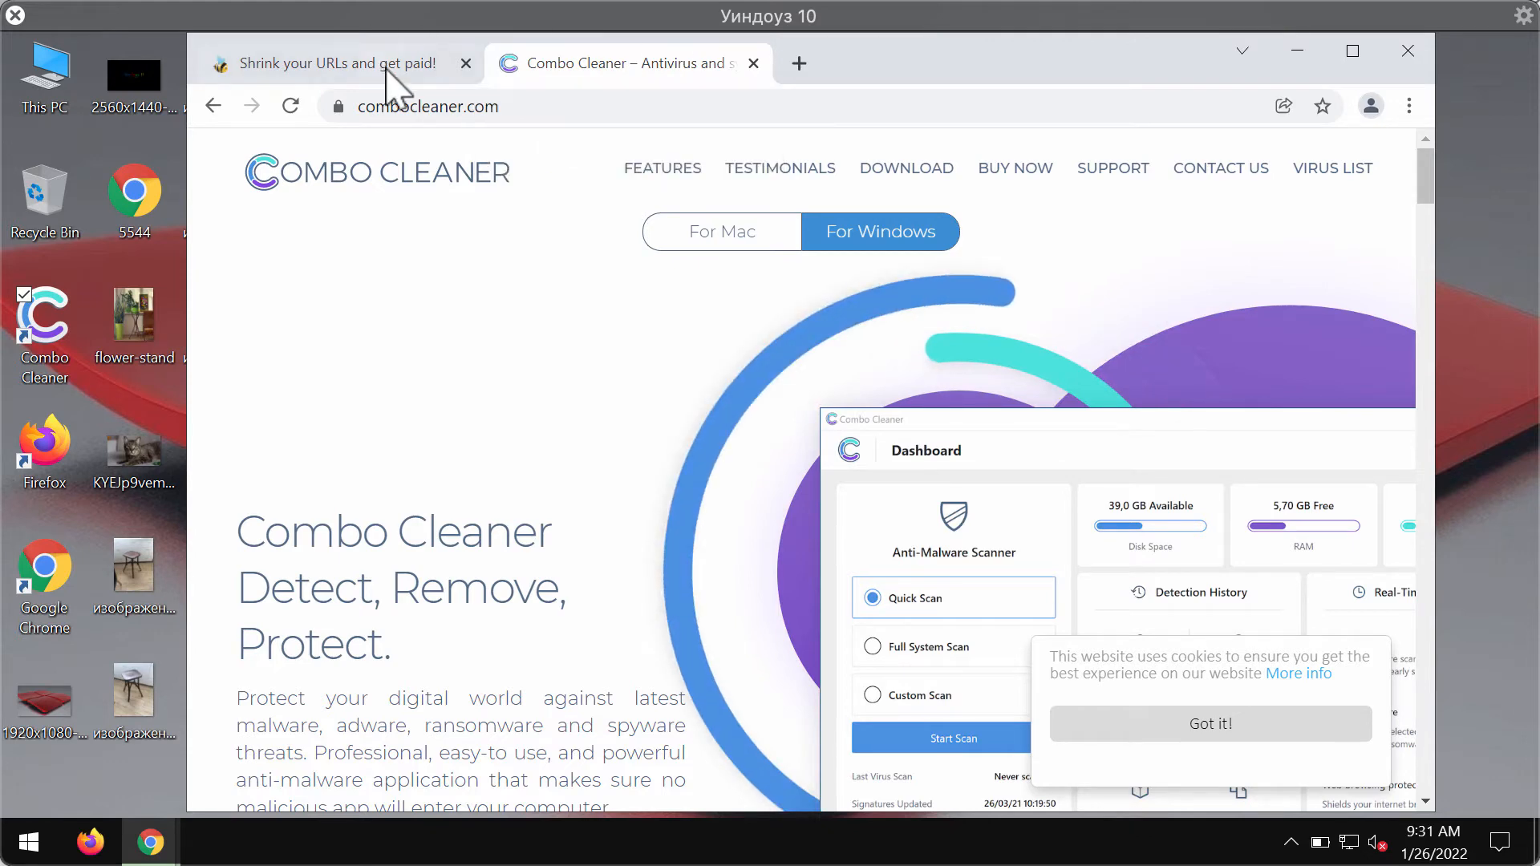
pyautogui.click(333, 63)
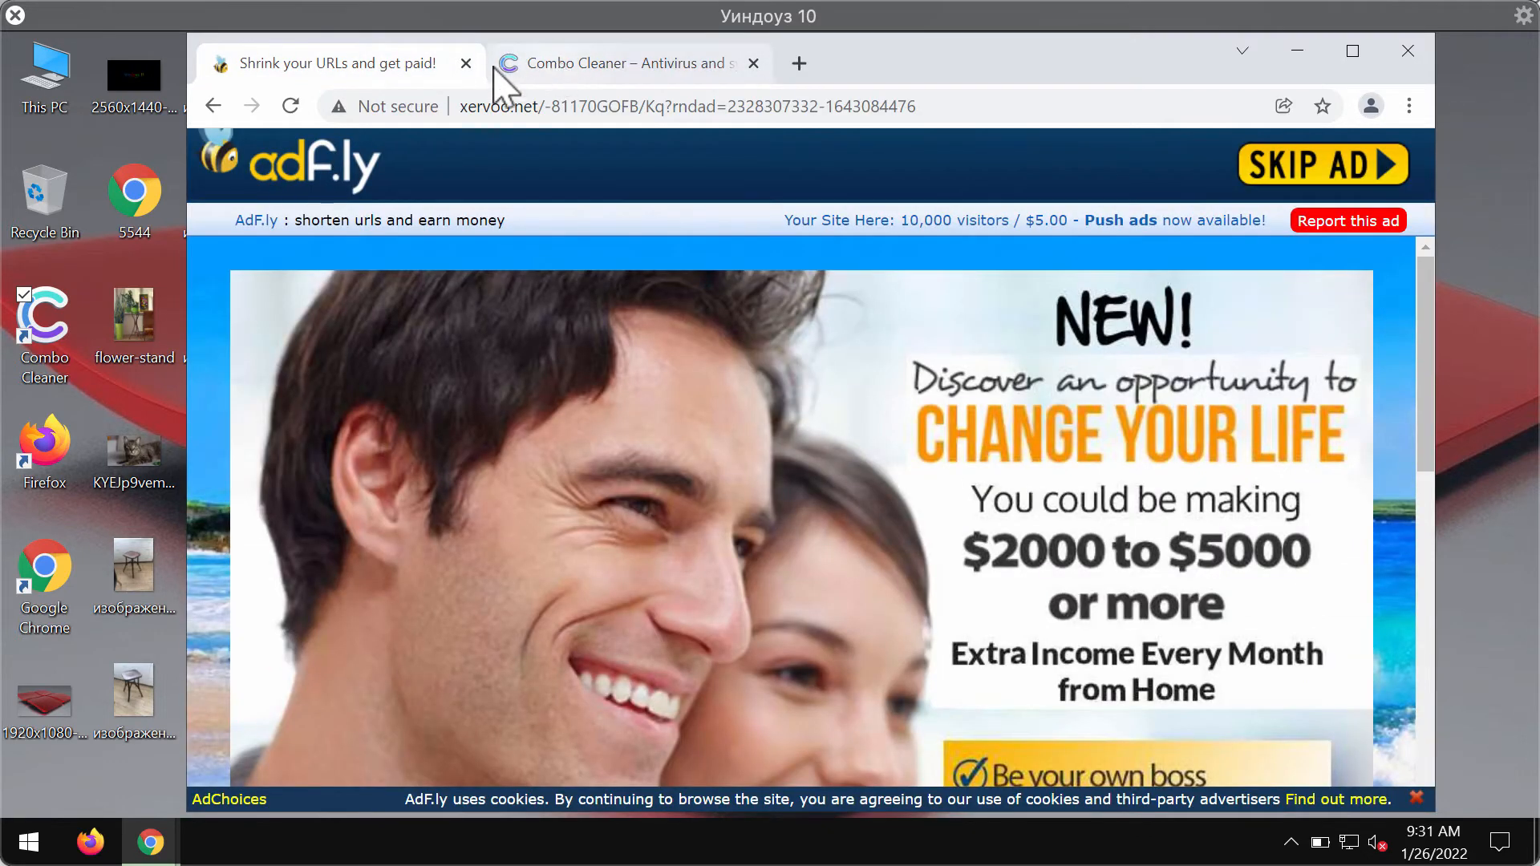
pyautogui.click(629, 62)
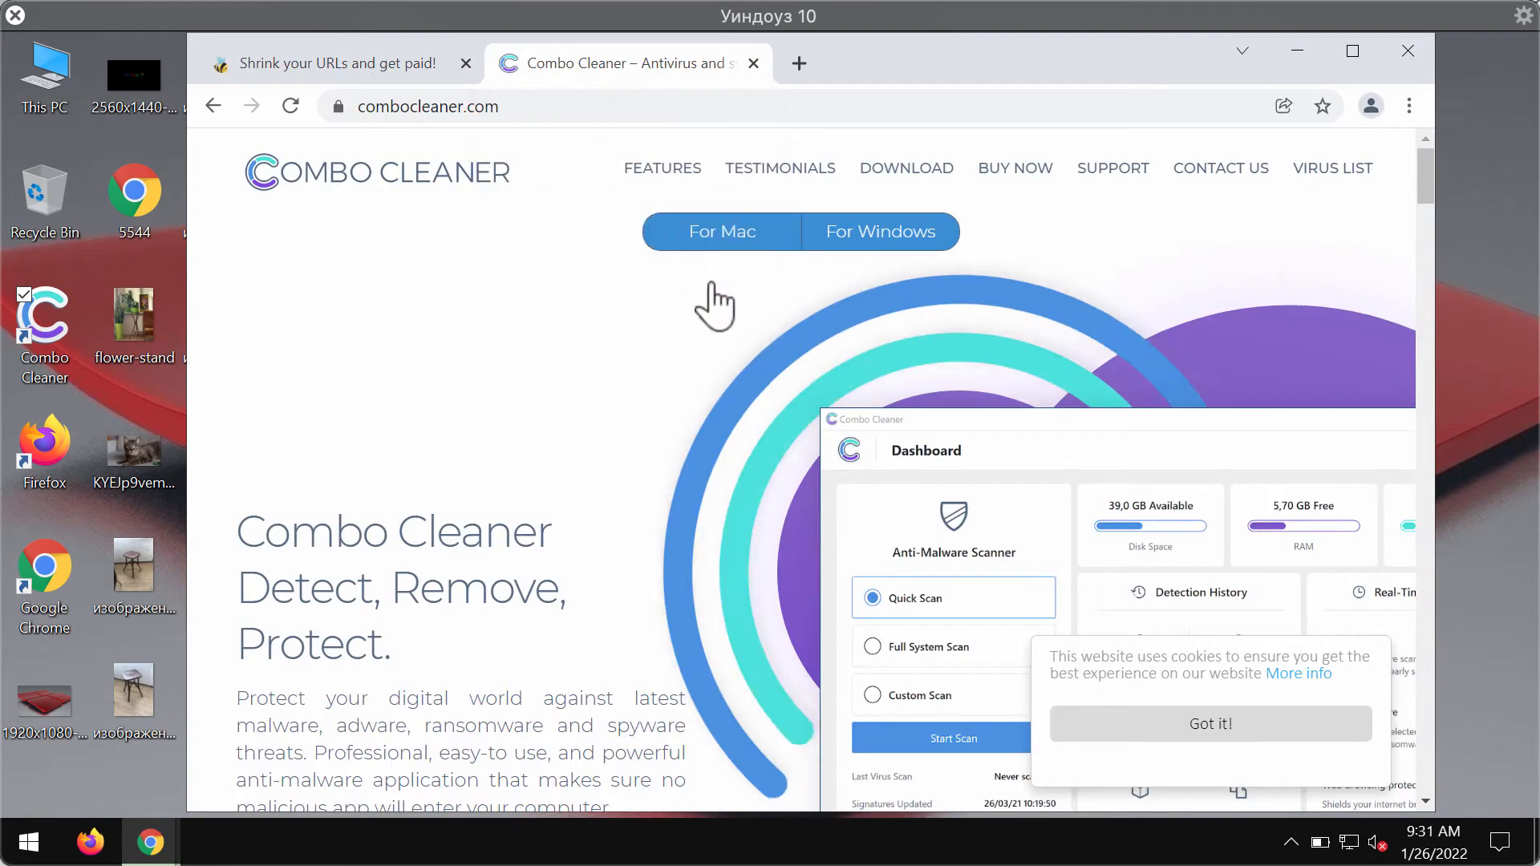
pyautogui.click(878, 231)
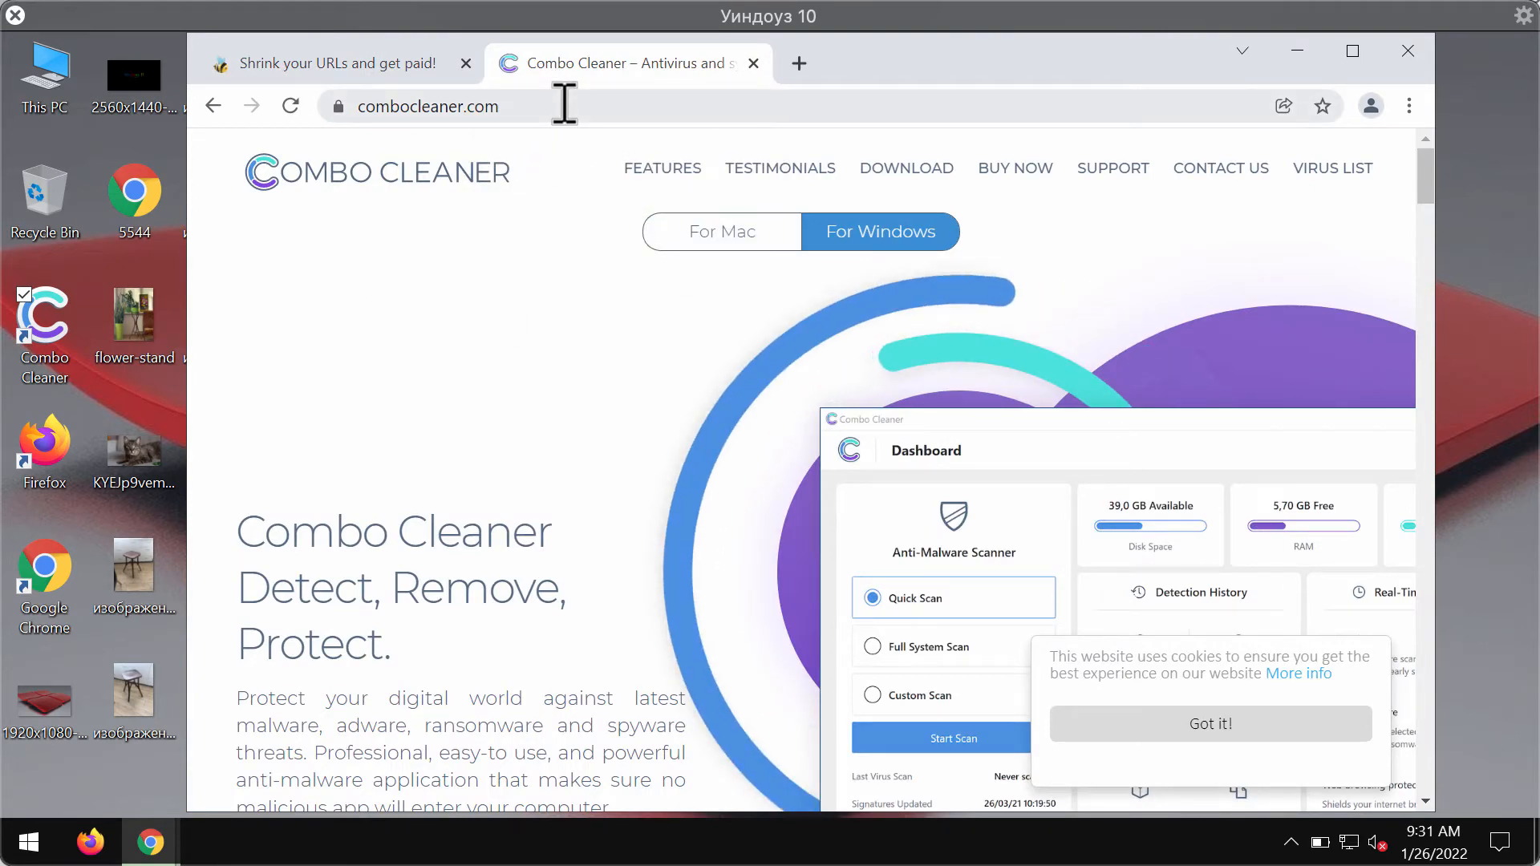
pyautogui.scroll(-3)
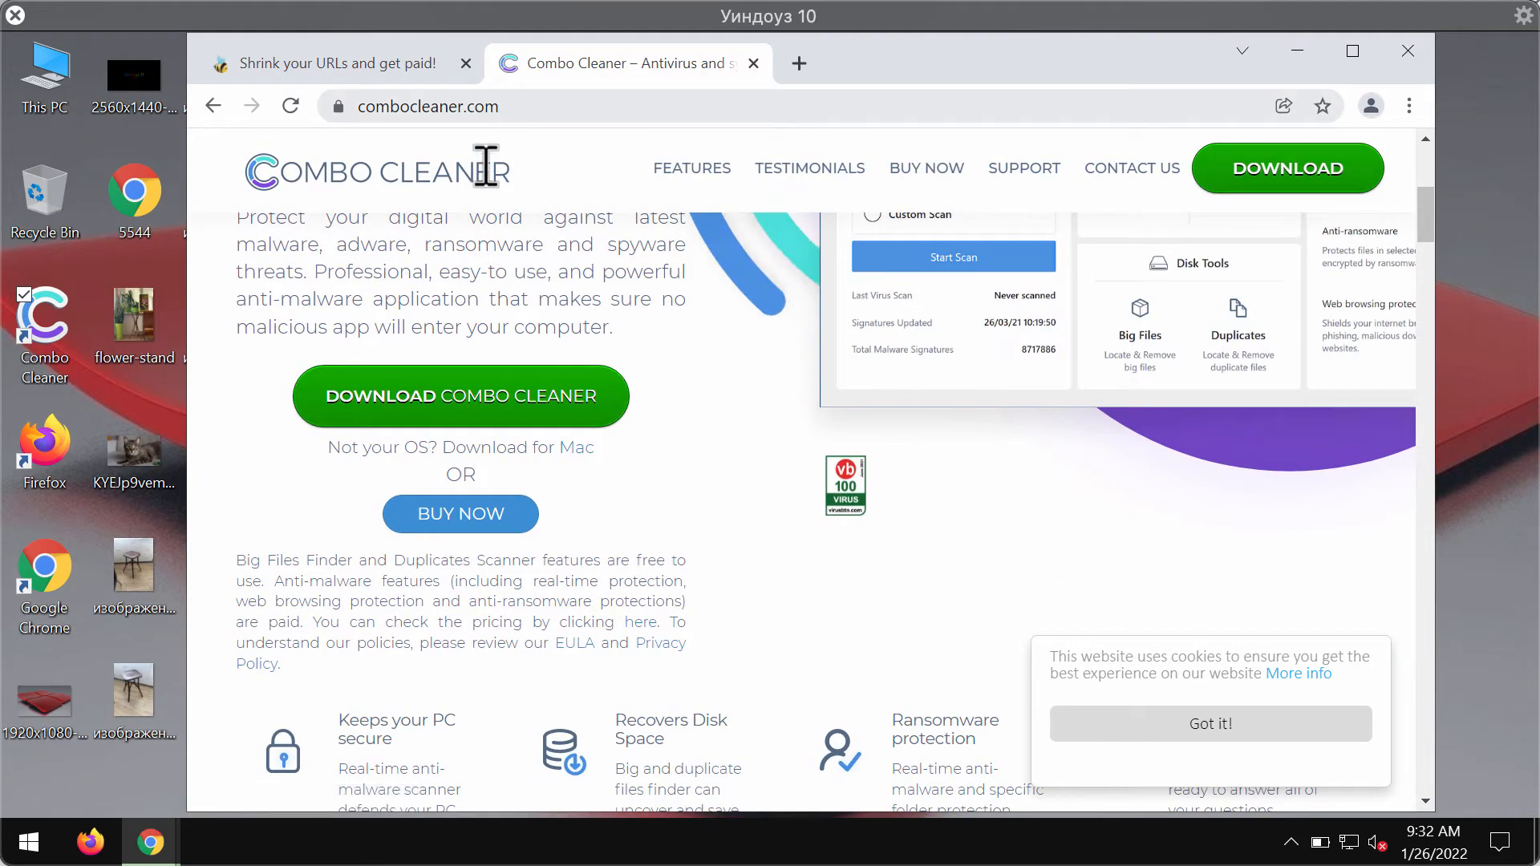
pyautogui.moveTo(538, 396)
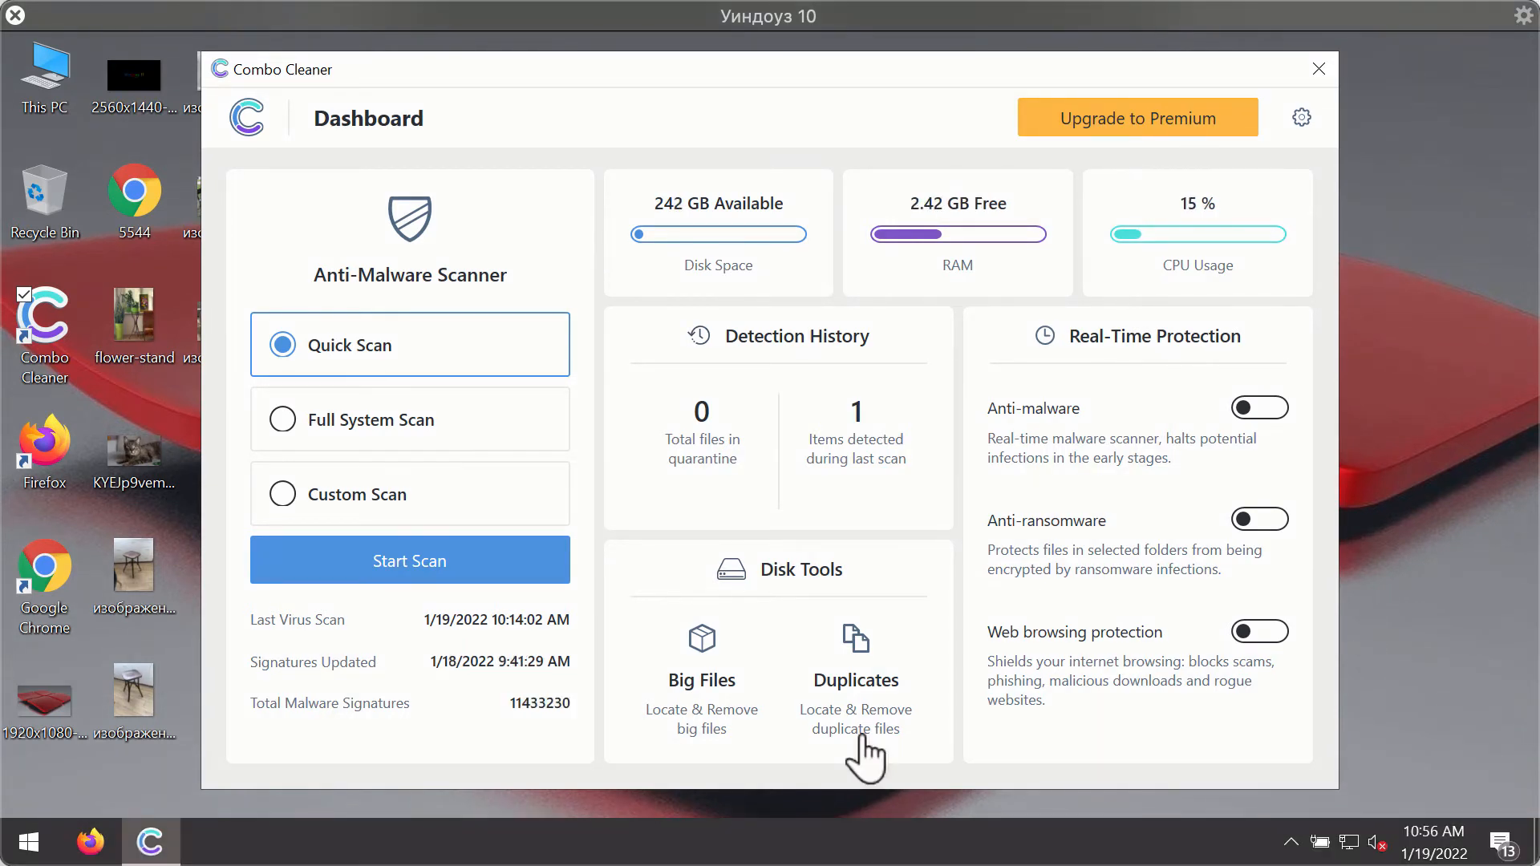
pyautogui.moveTo(940, 574)
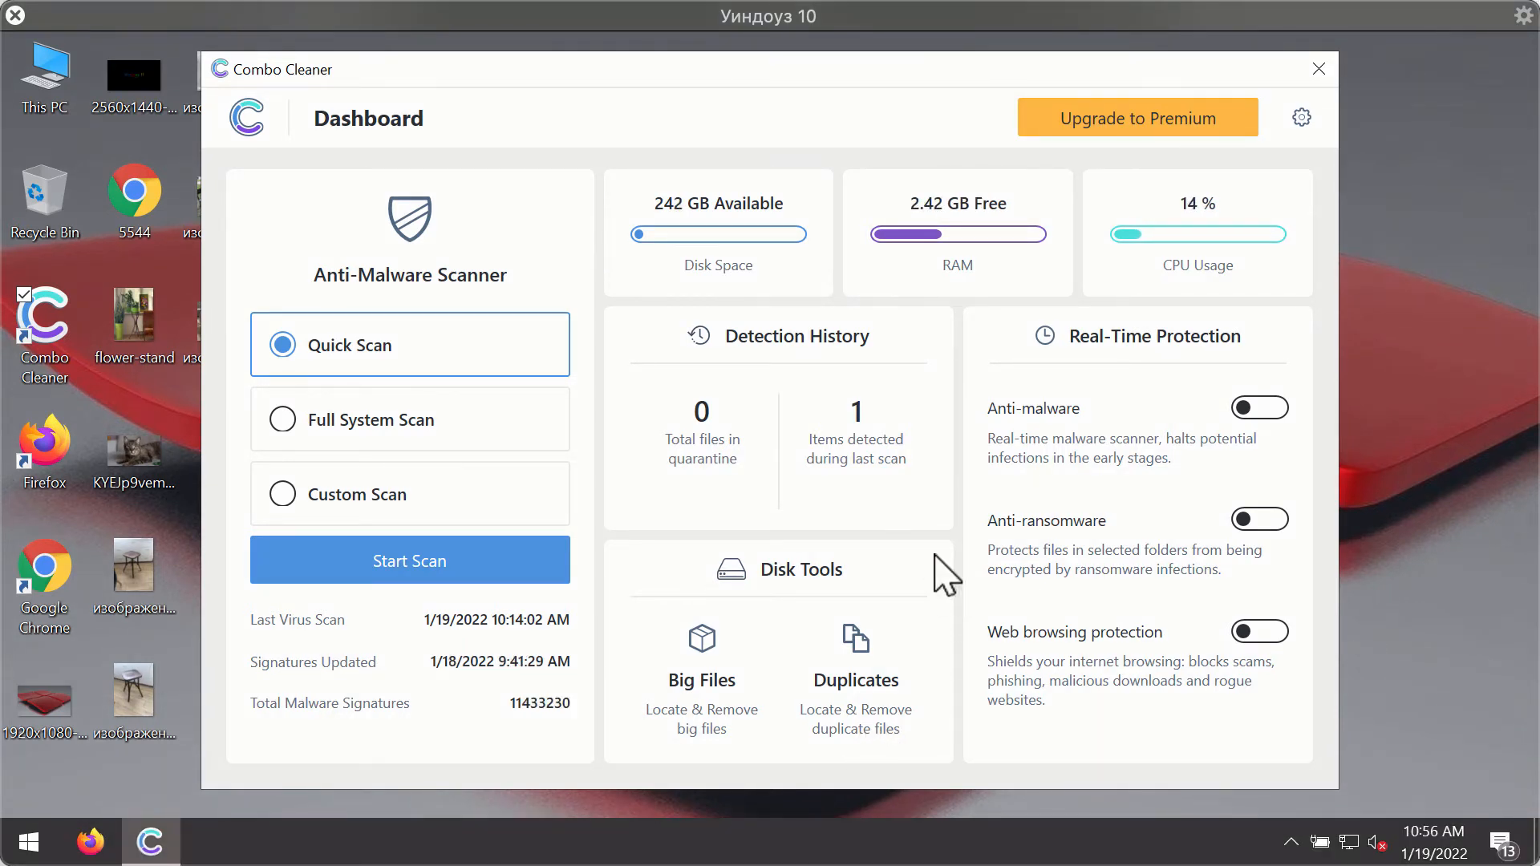
pyautogui.moveTo(1007, 250)
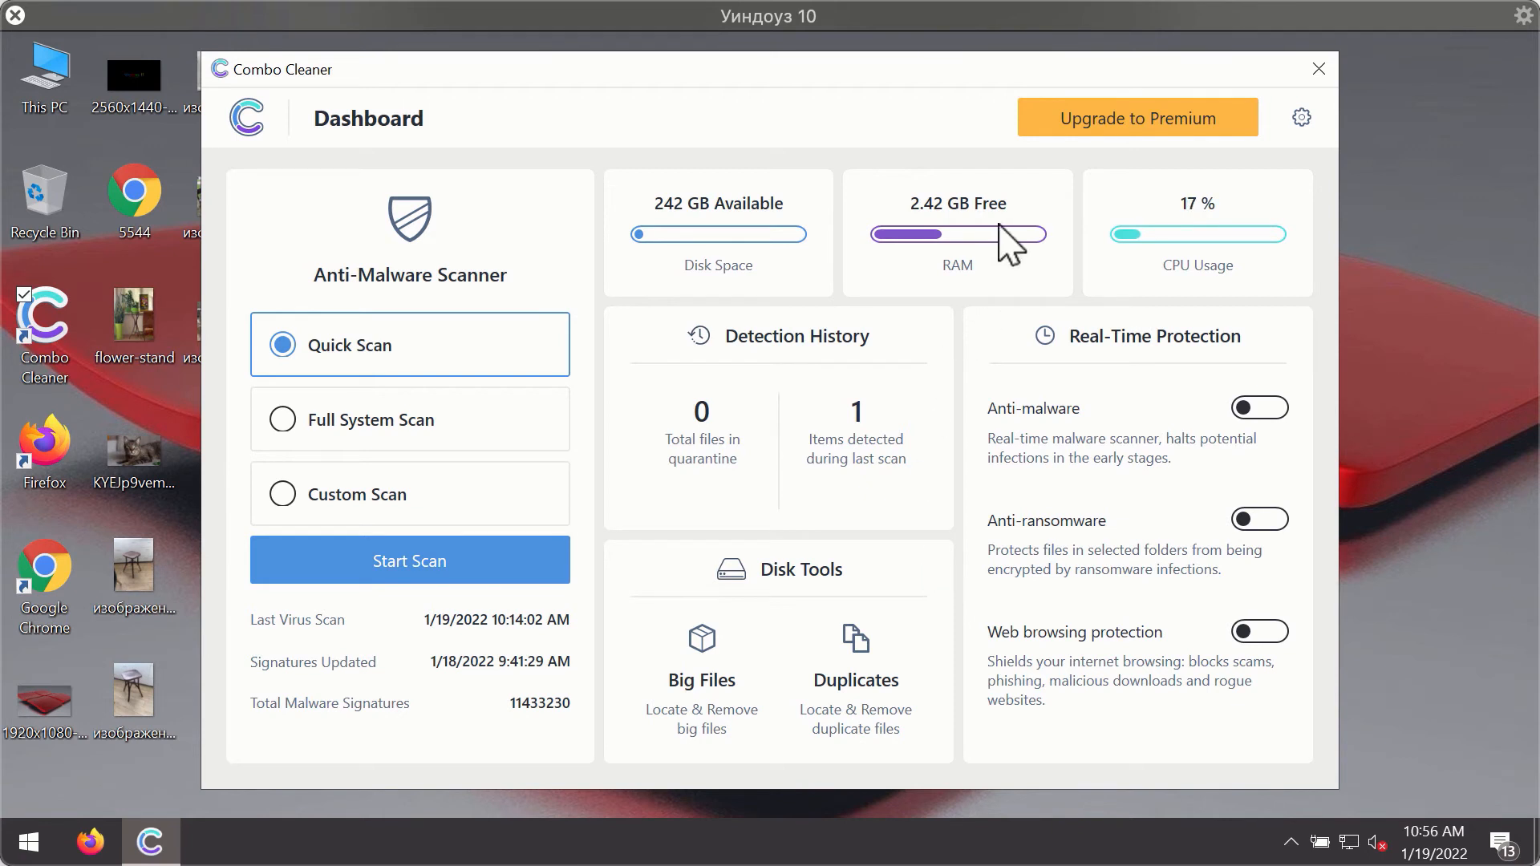
pyautogui.moveTo(916, 274)
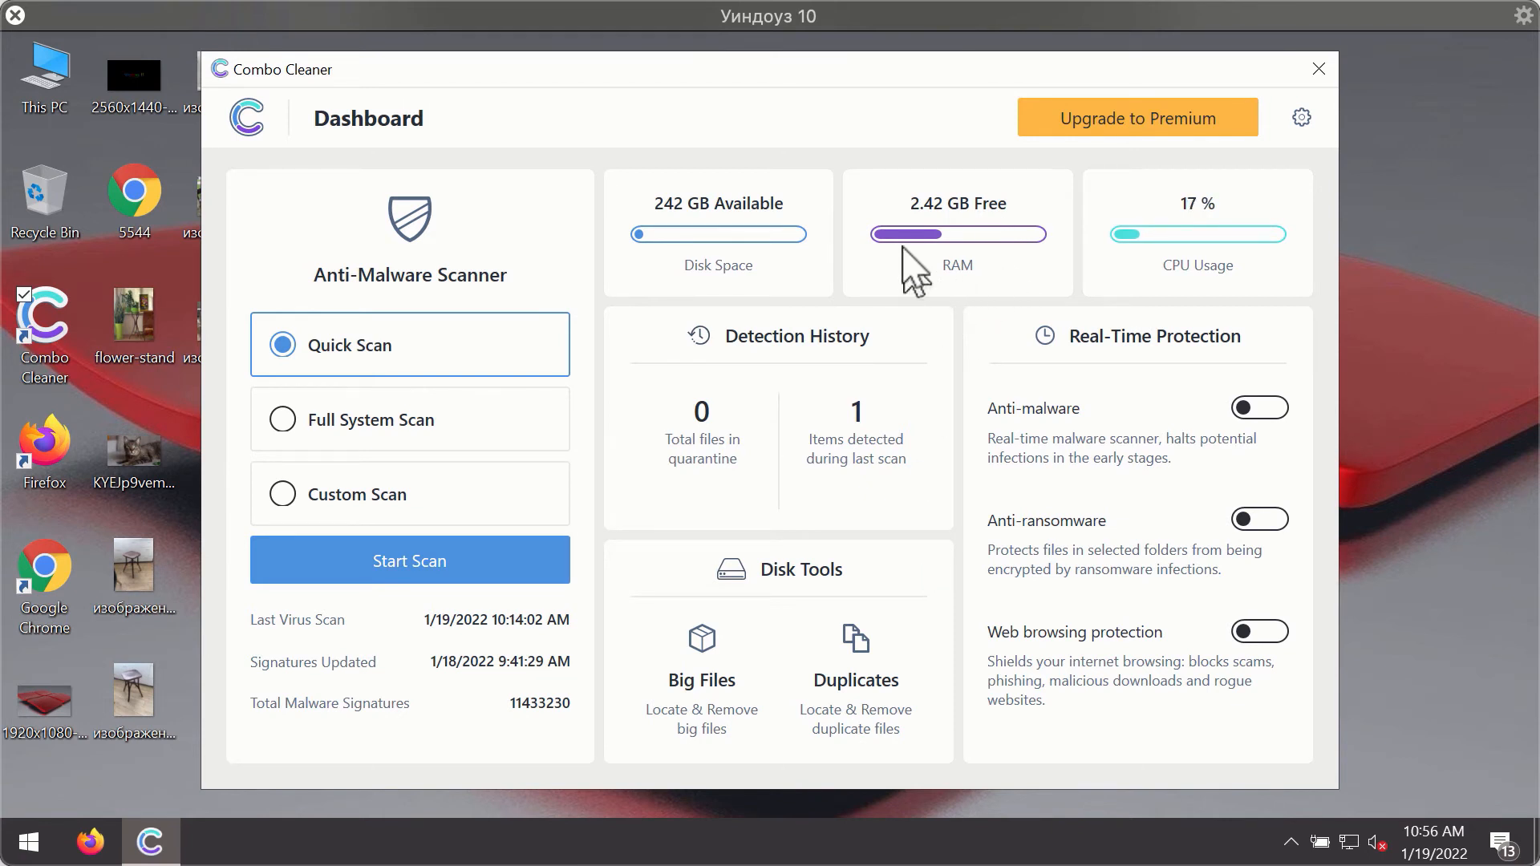
pyautogui.moveTo(369, 378)
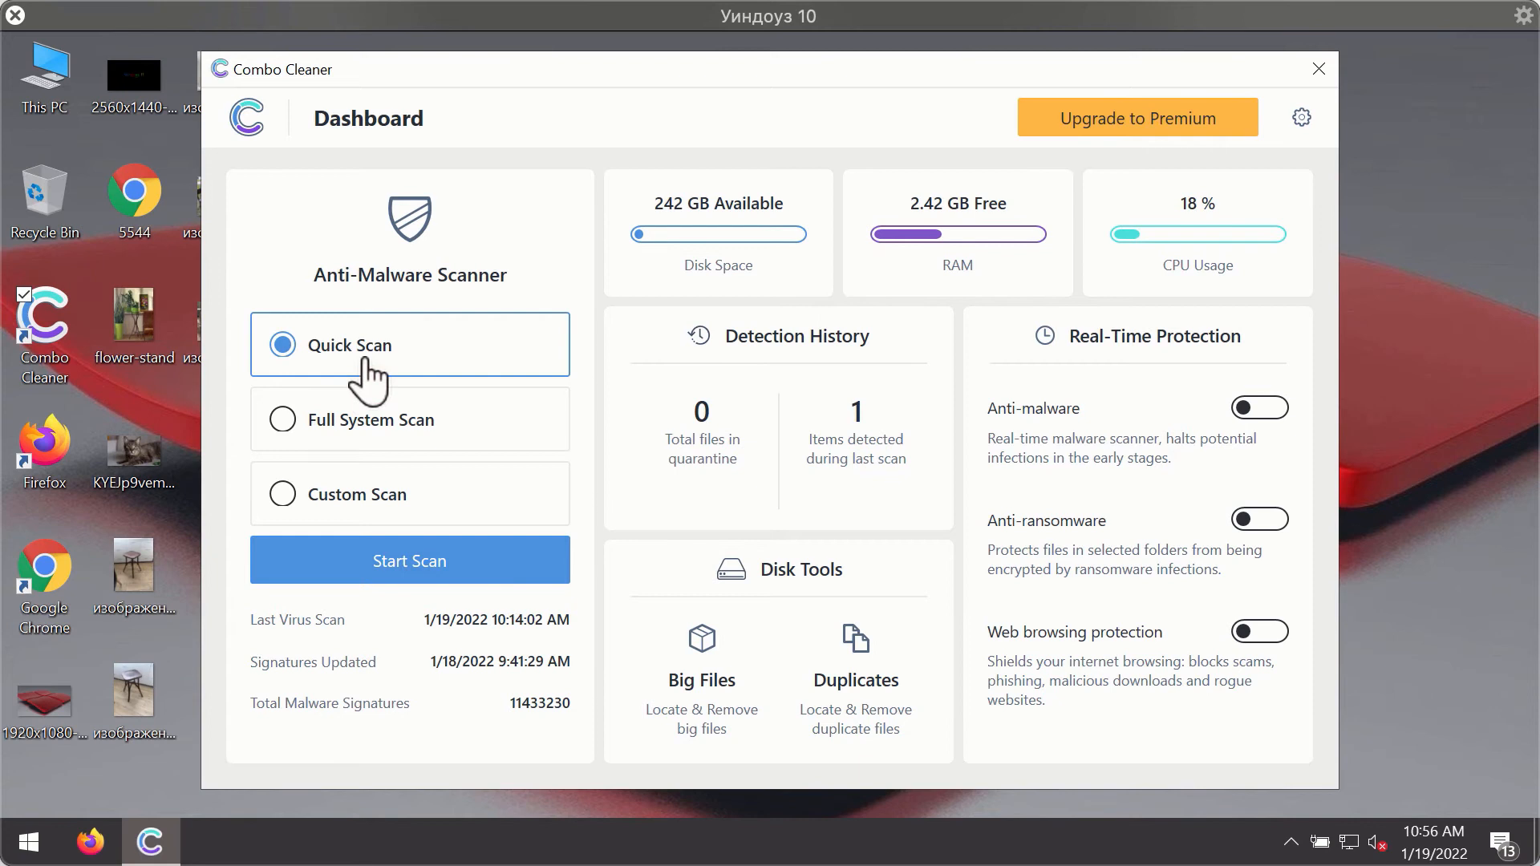
pyautogui.moveTo(480, 603)
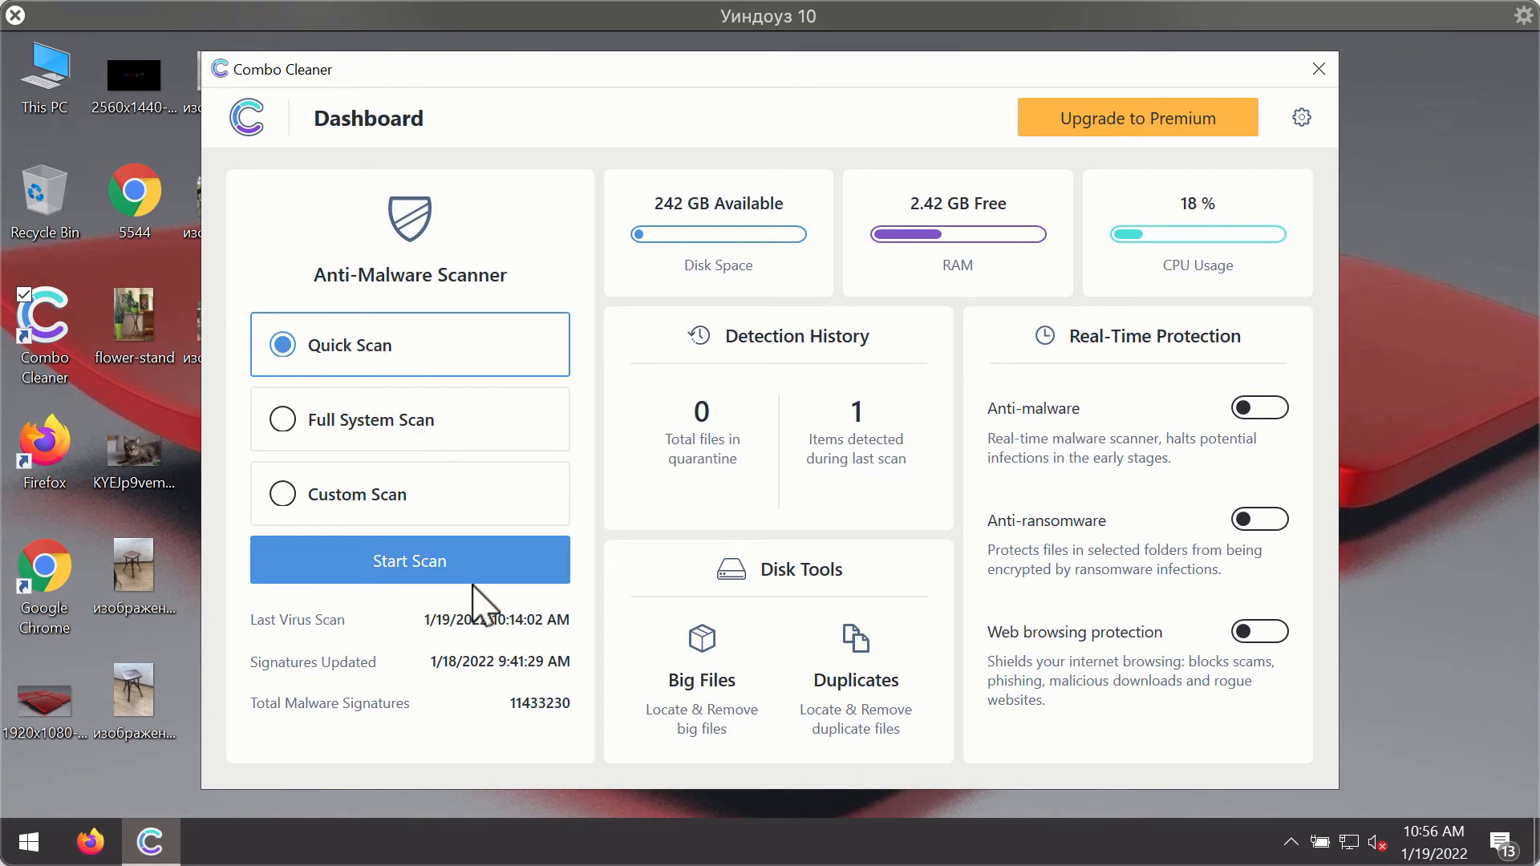
# Start a Quick Scan of commonly infected areas in Combo Cleaner.
pyautogui.click(409, 561)
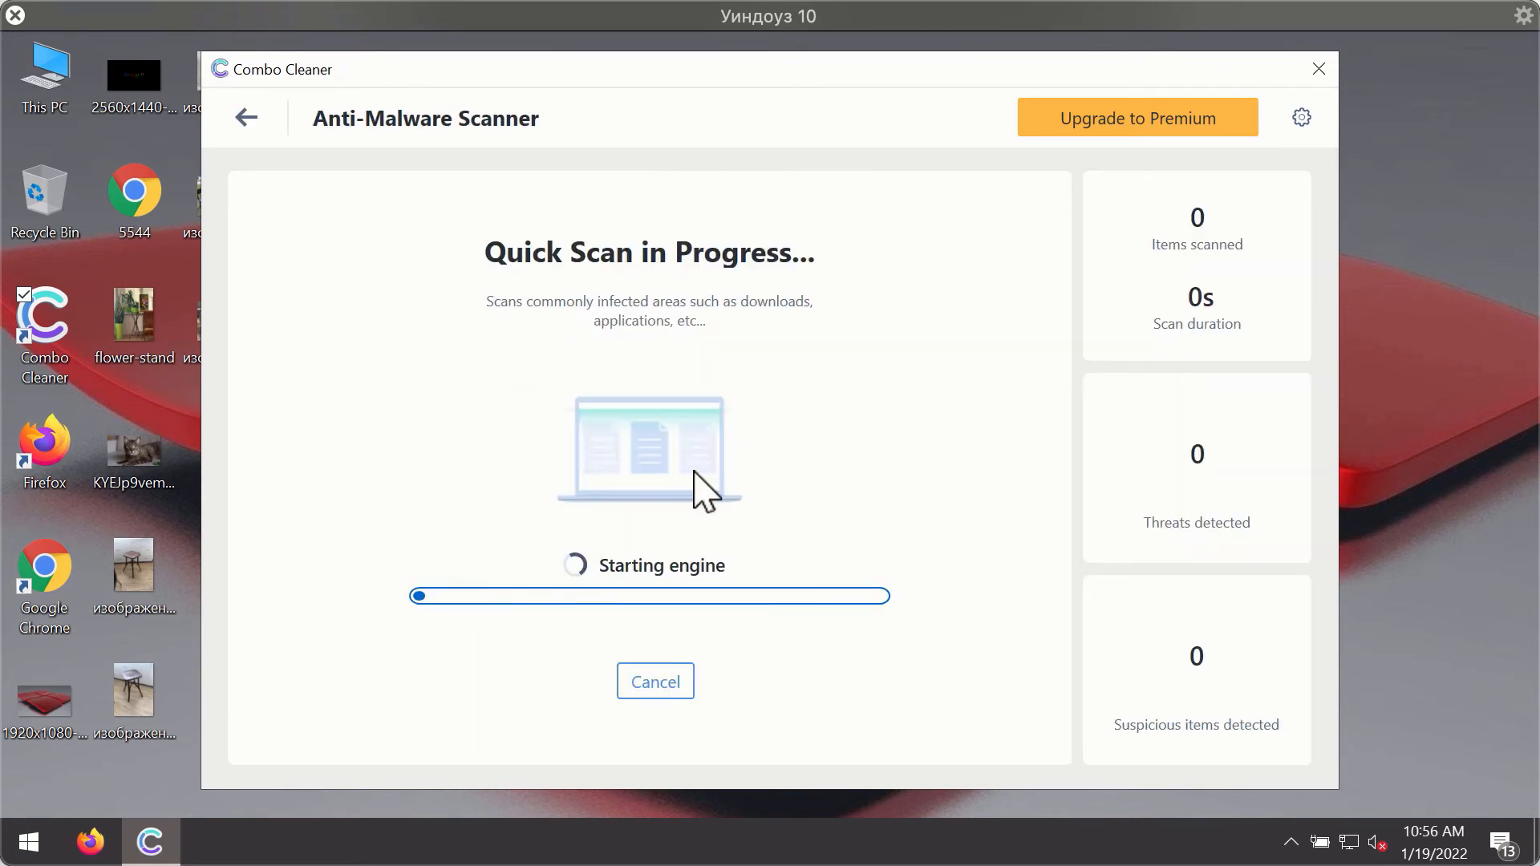
pyautogui.moveTo(759, 480)
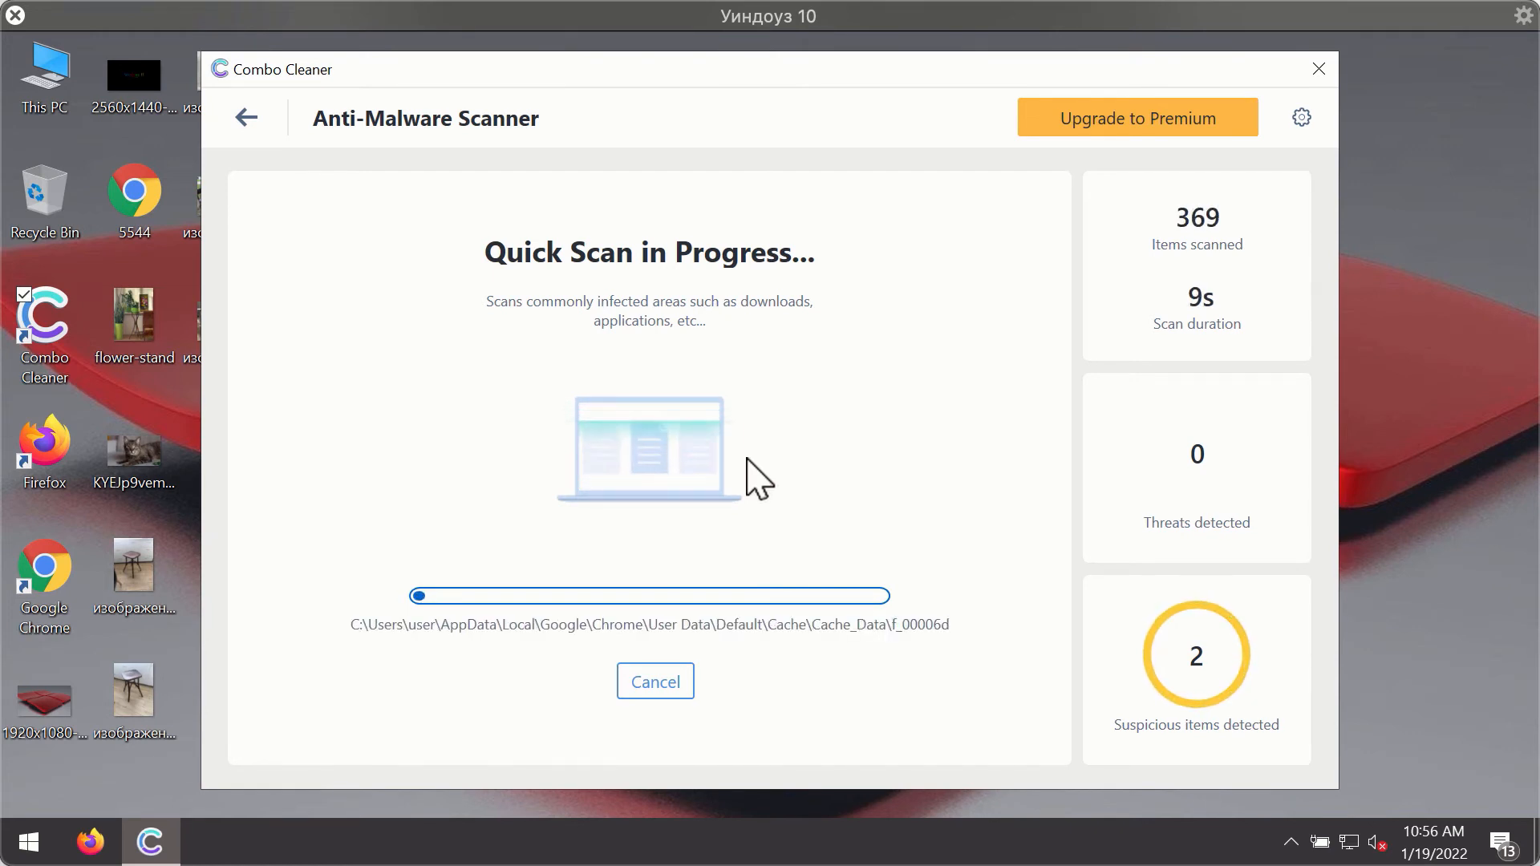
pyautogui.moveTo(942, 475)
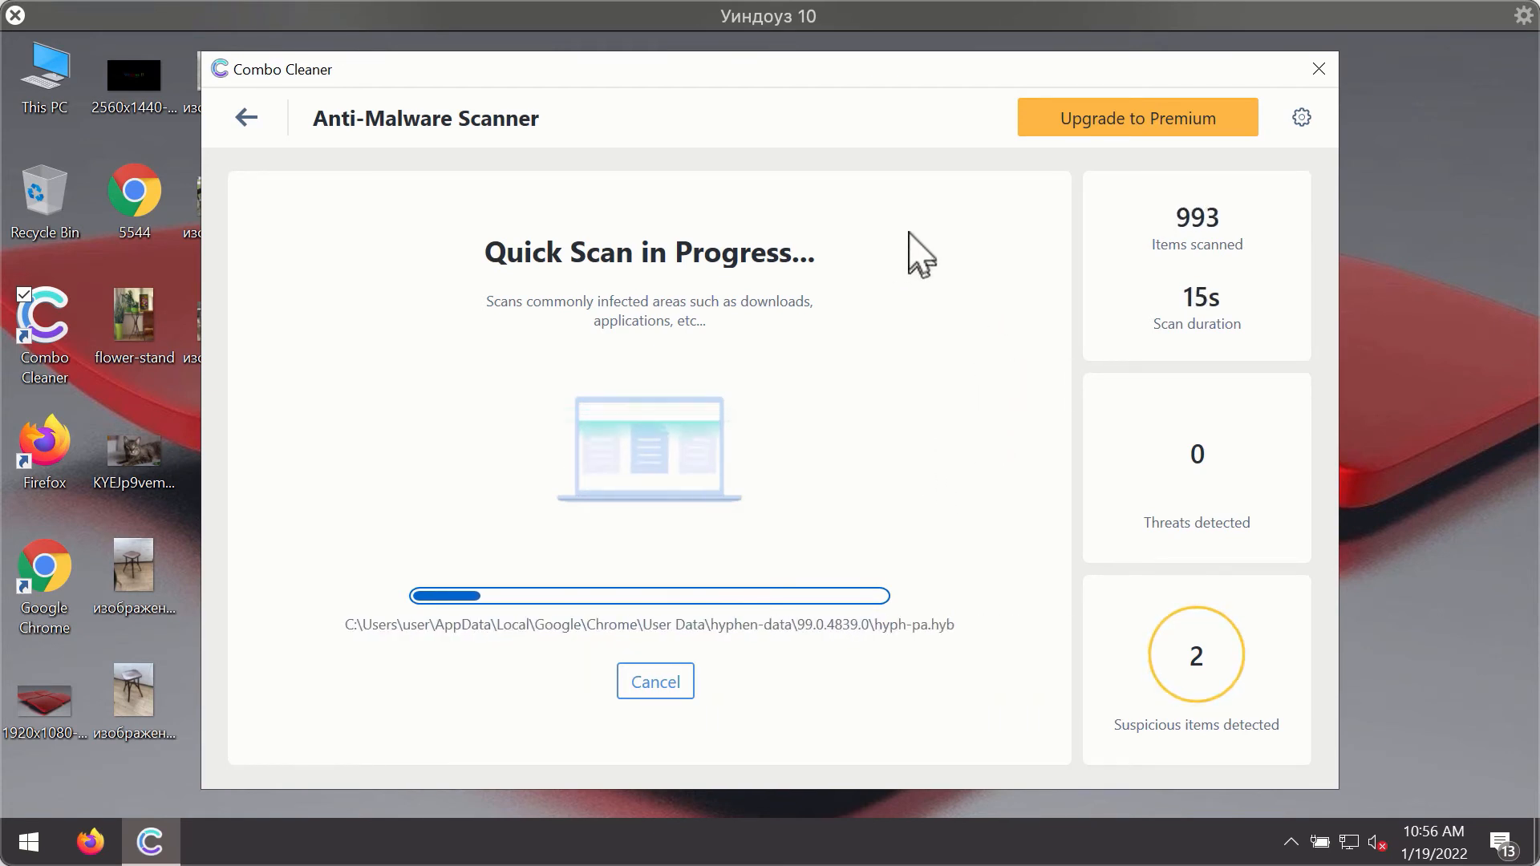
pyautogui.moveTo(863, 117)
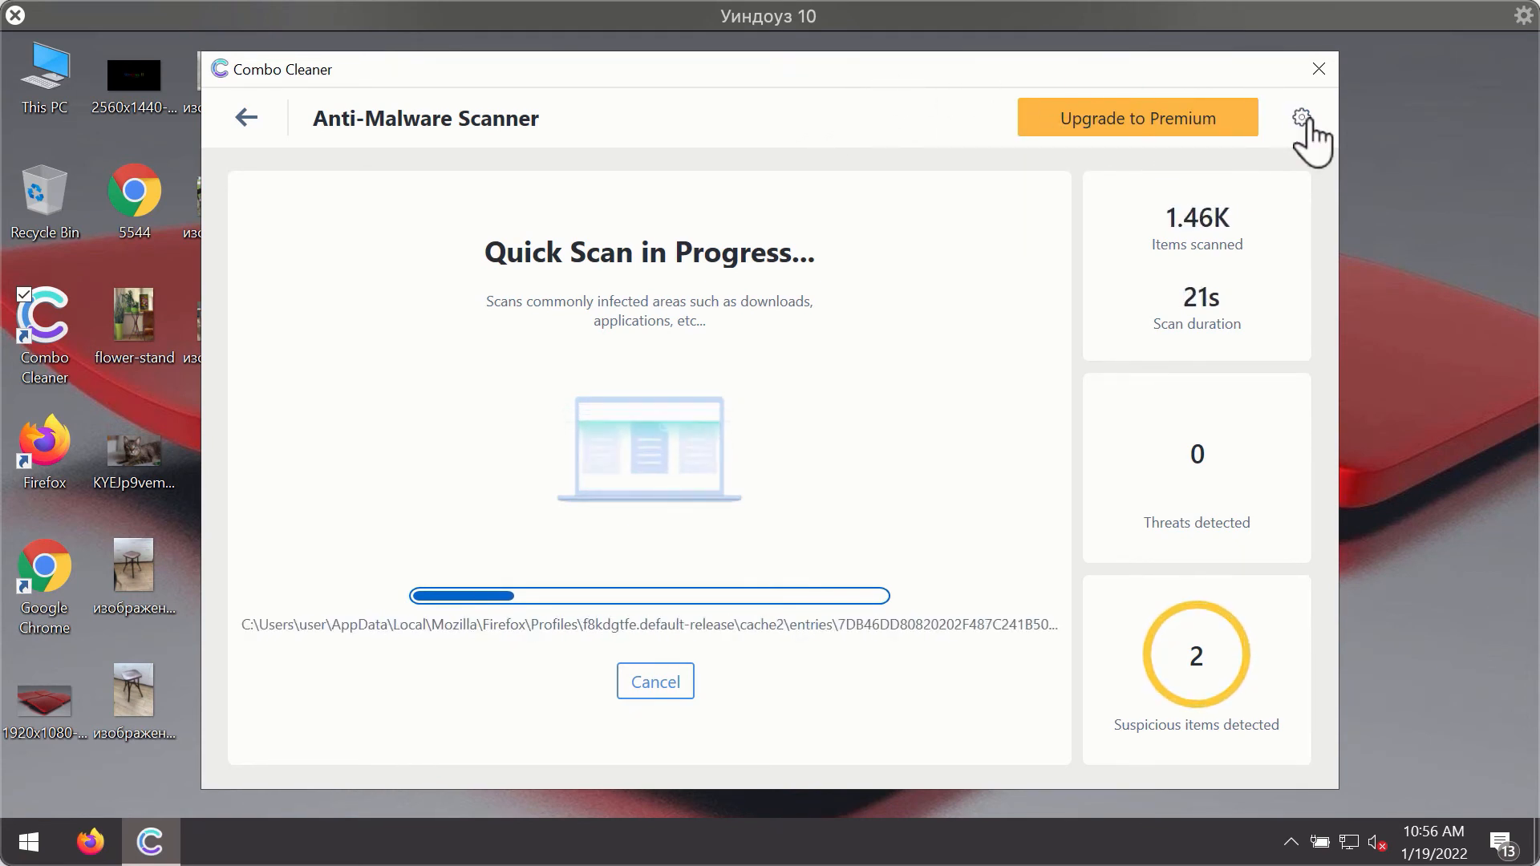
# View the Anti-Ransomware settings page during the scan, showing no protected folders or trusted programs.
pyautogui.click(1300, 117)
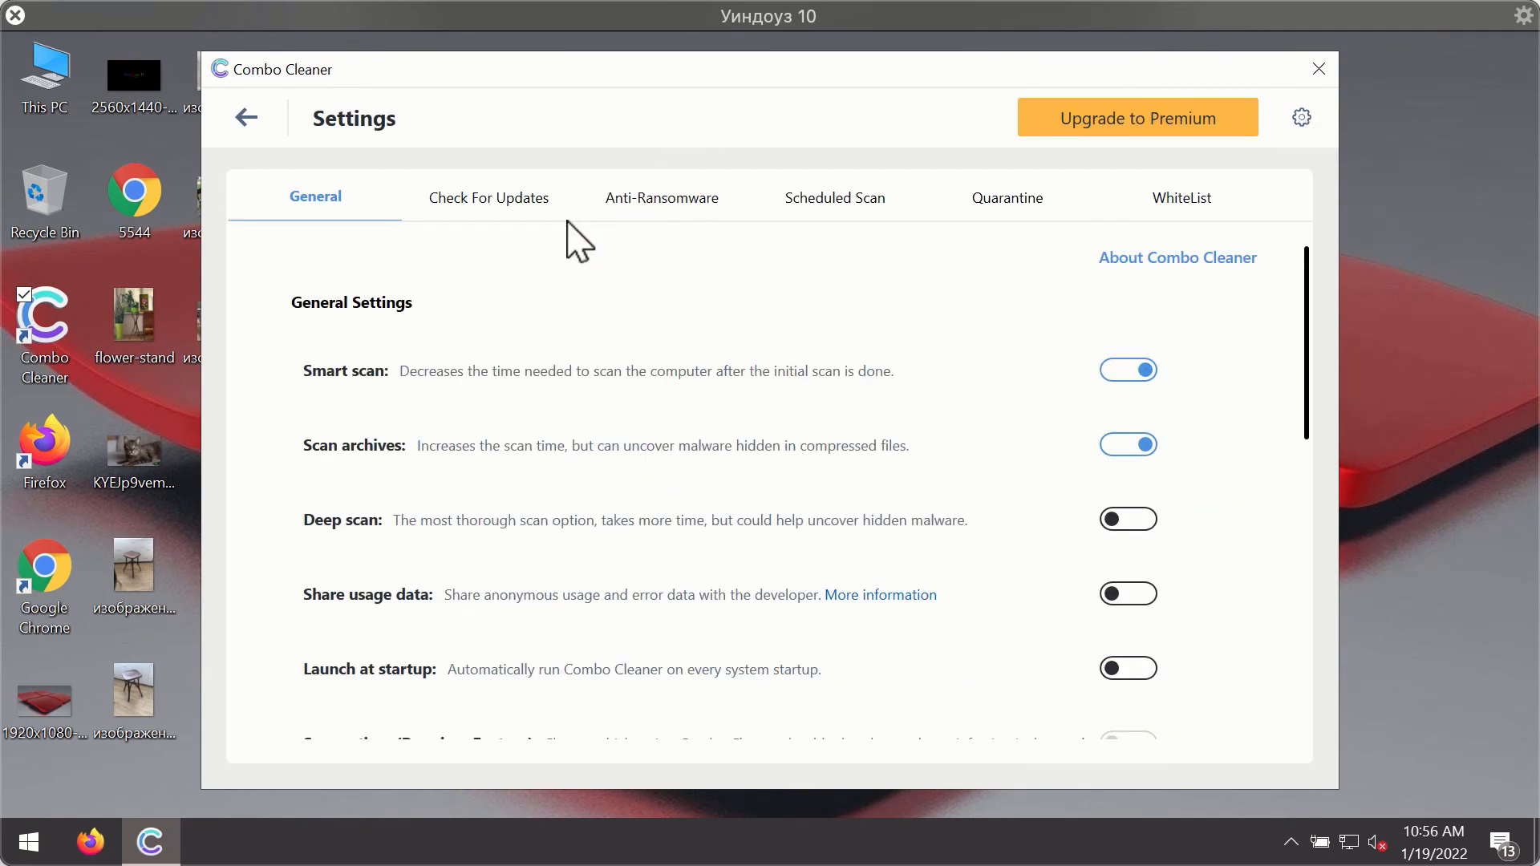
pyautogui.moveTo(656, 180)
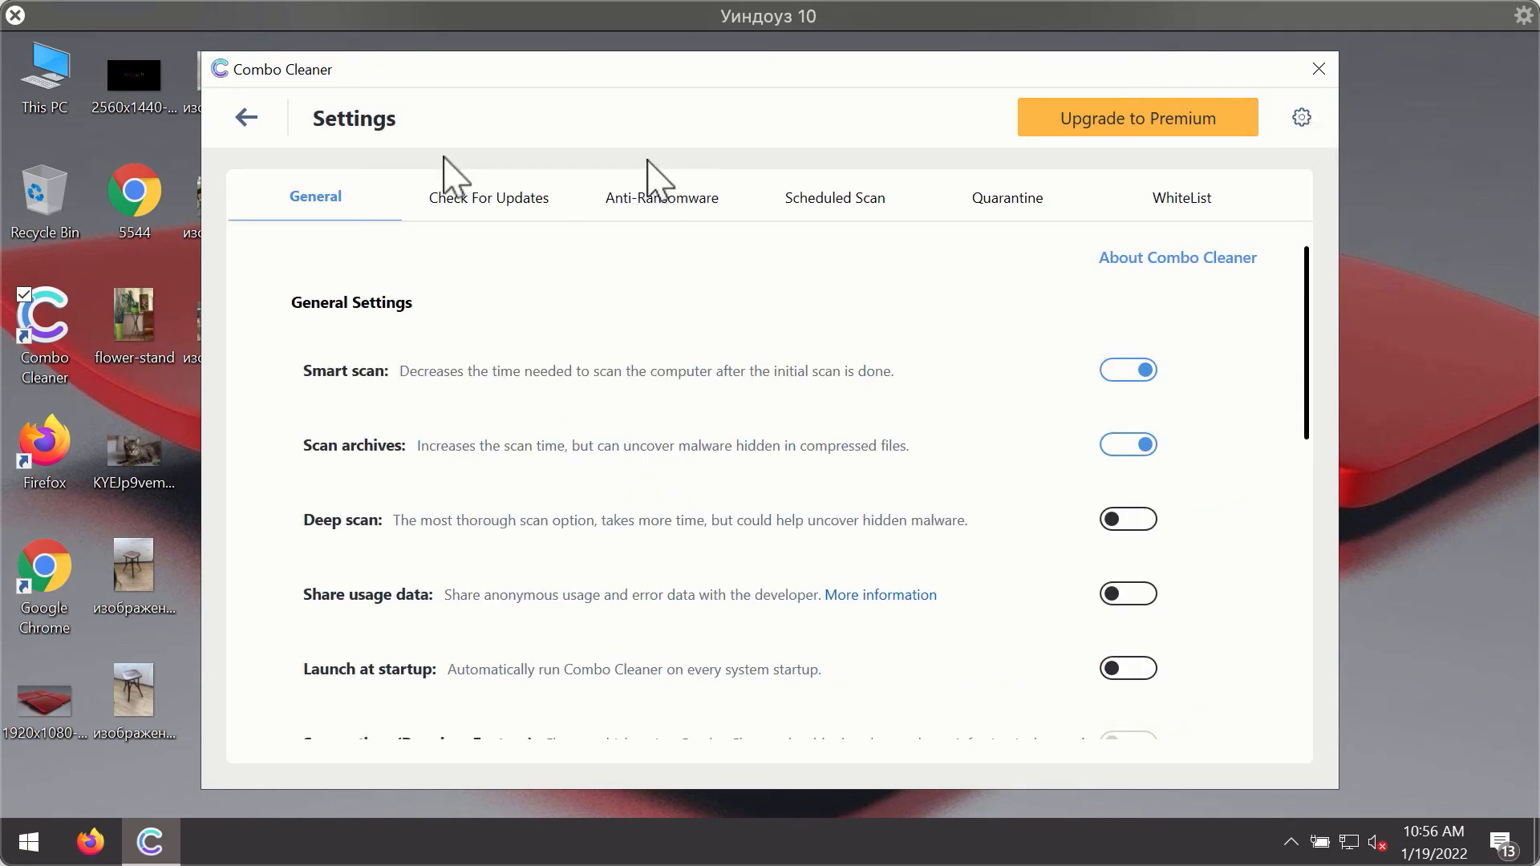
pyautogui.click(661, 197)
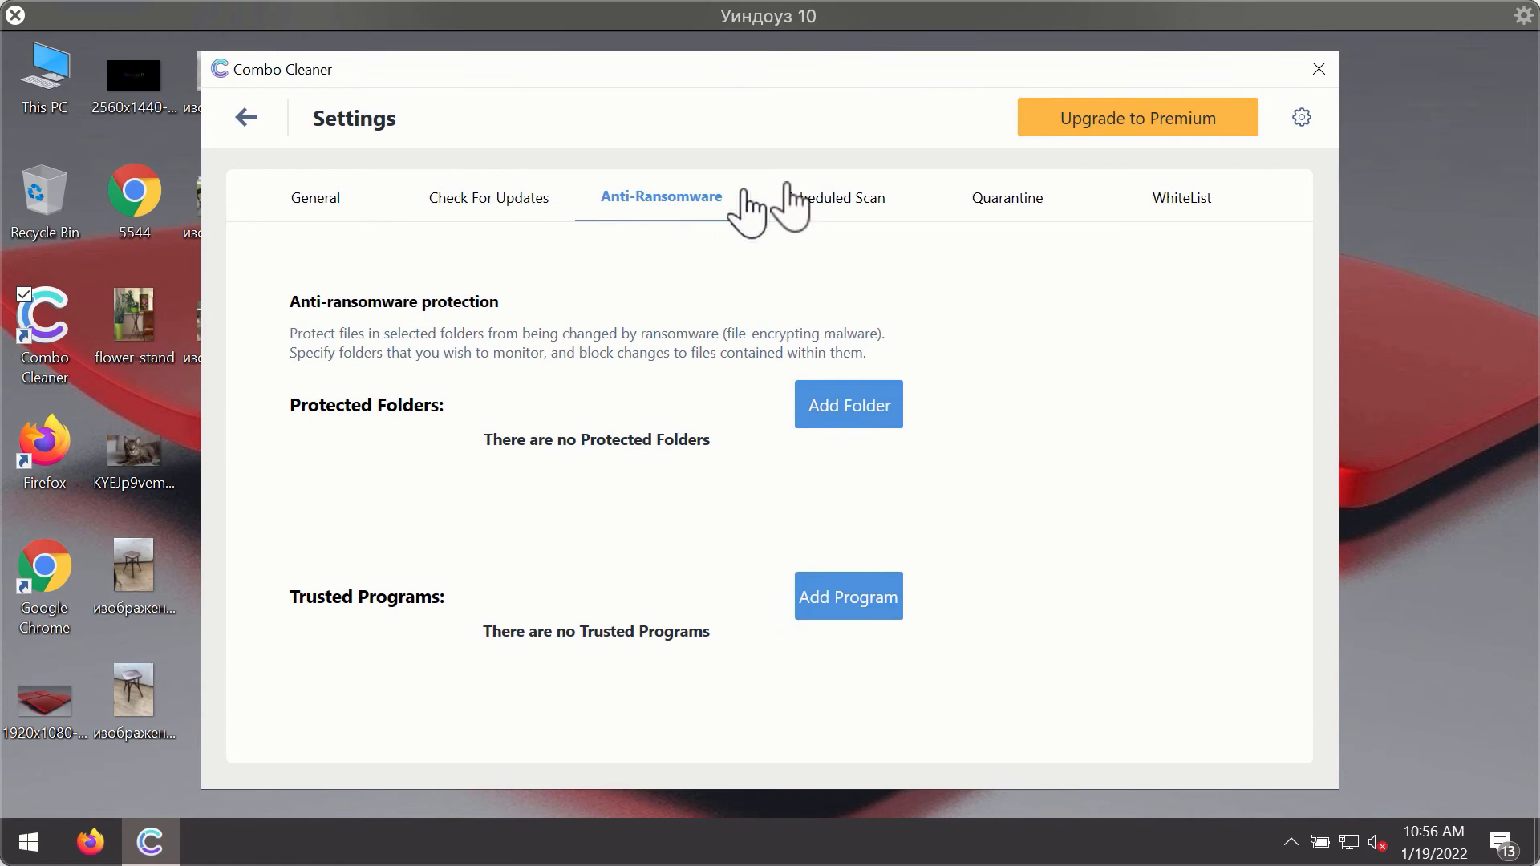
pyautogui.moveTo(661, 209)
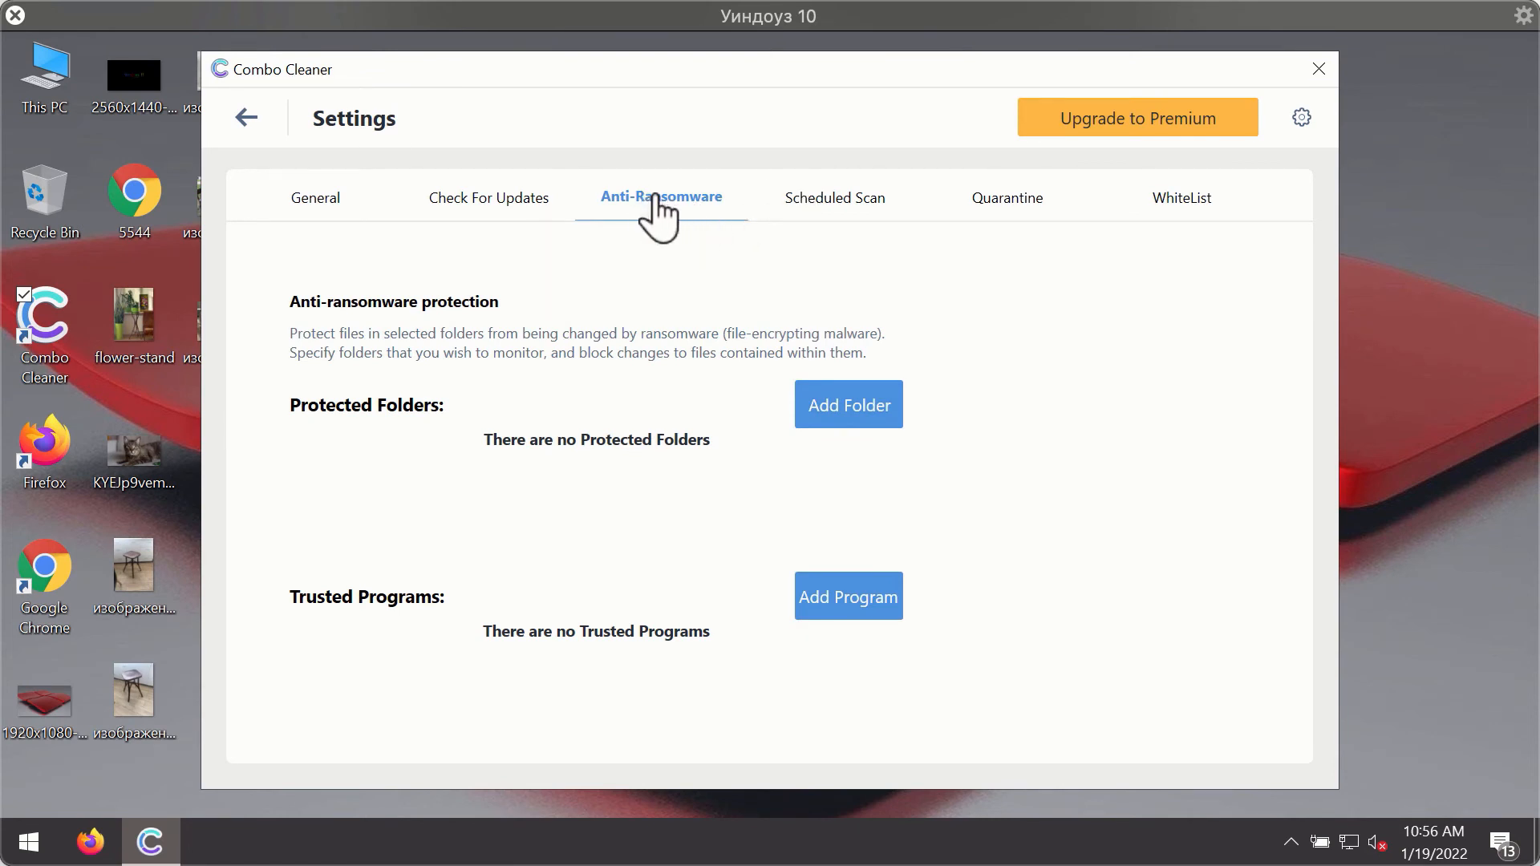
pyautogui.moveTo(668, 221)
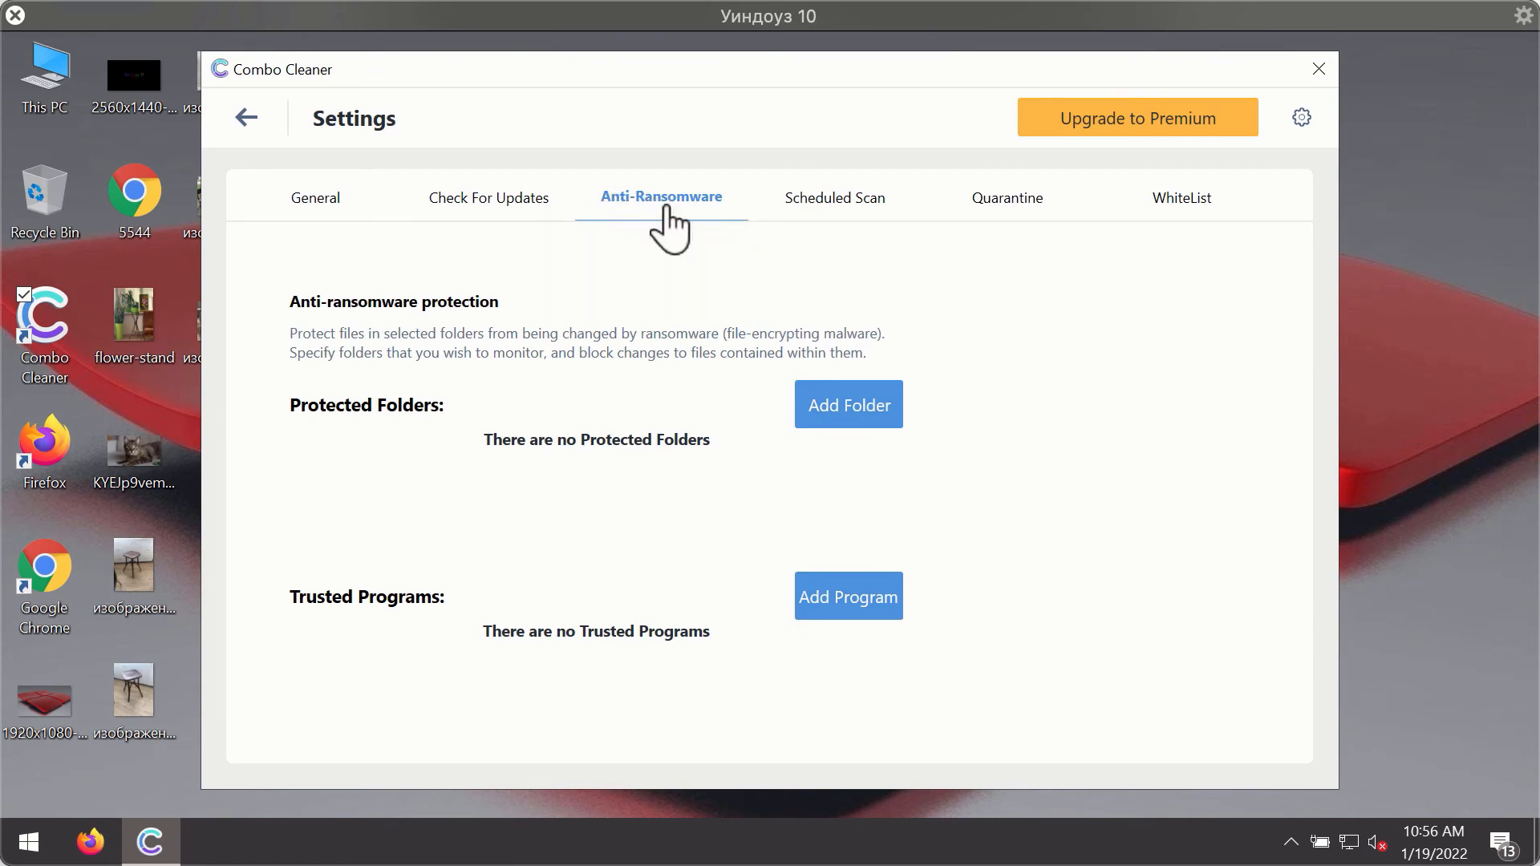
pyautogui.moveTo(1086, 157)
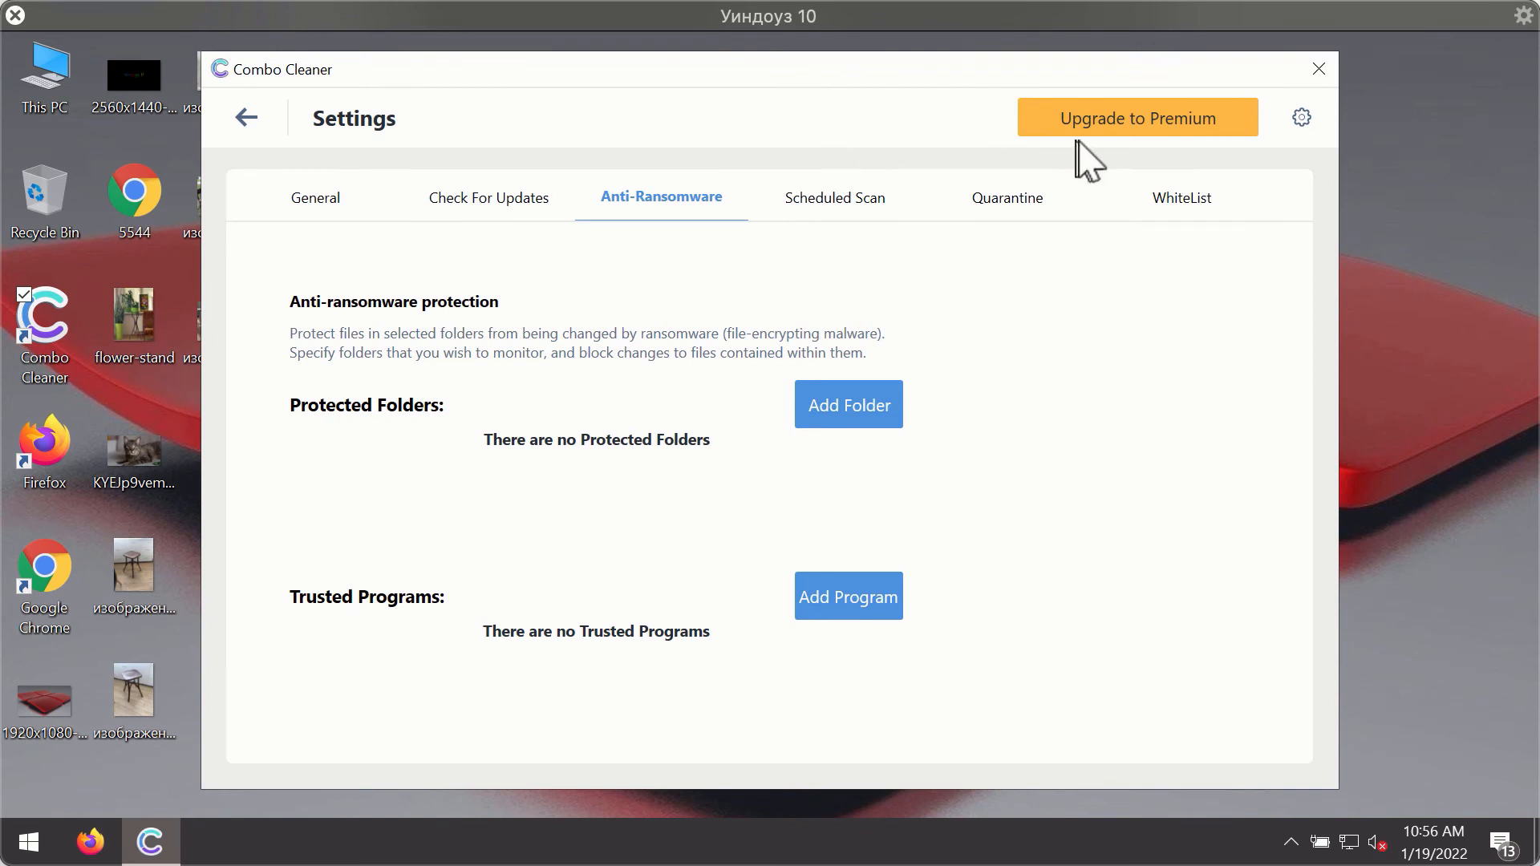
pyautogui.moveTo(742, 237)
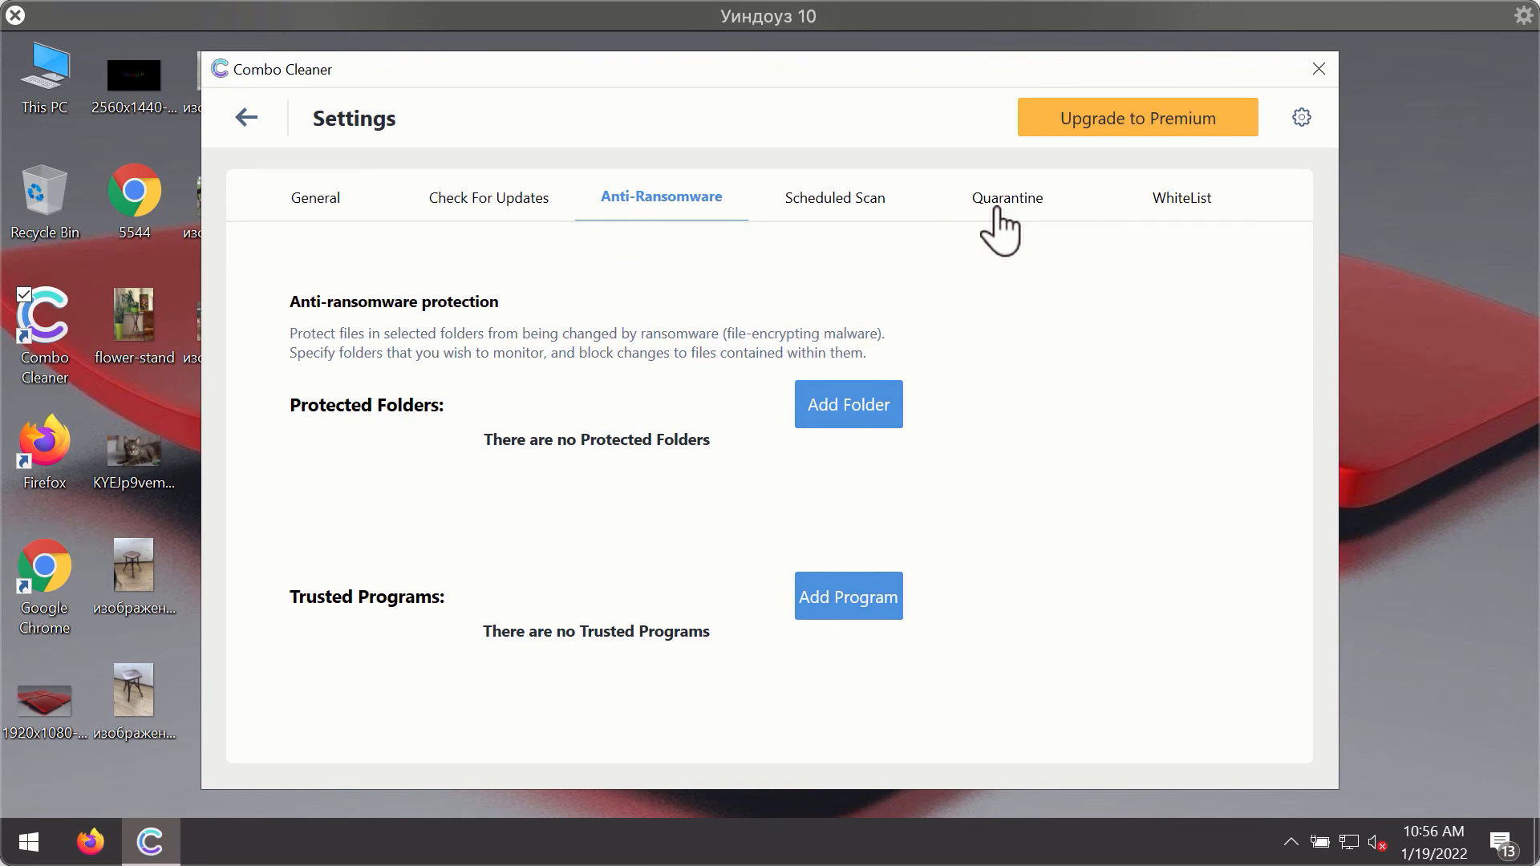
pyautogui.moveTo(868, 129)
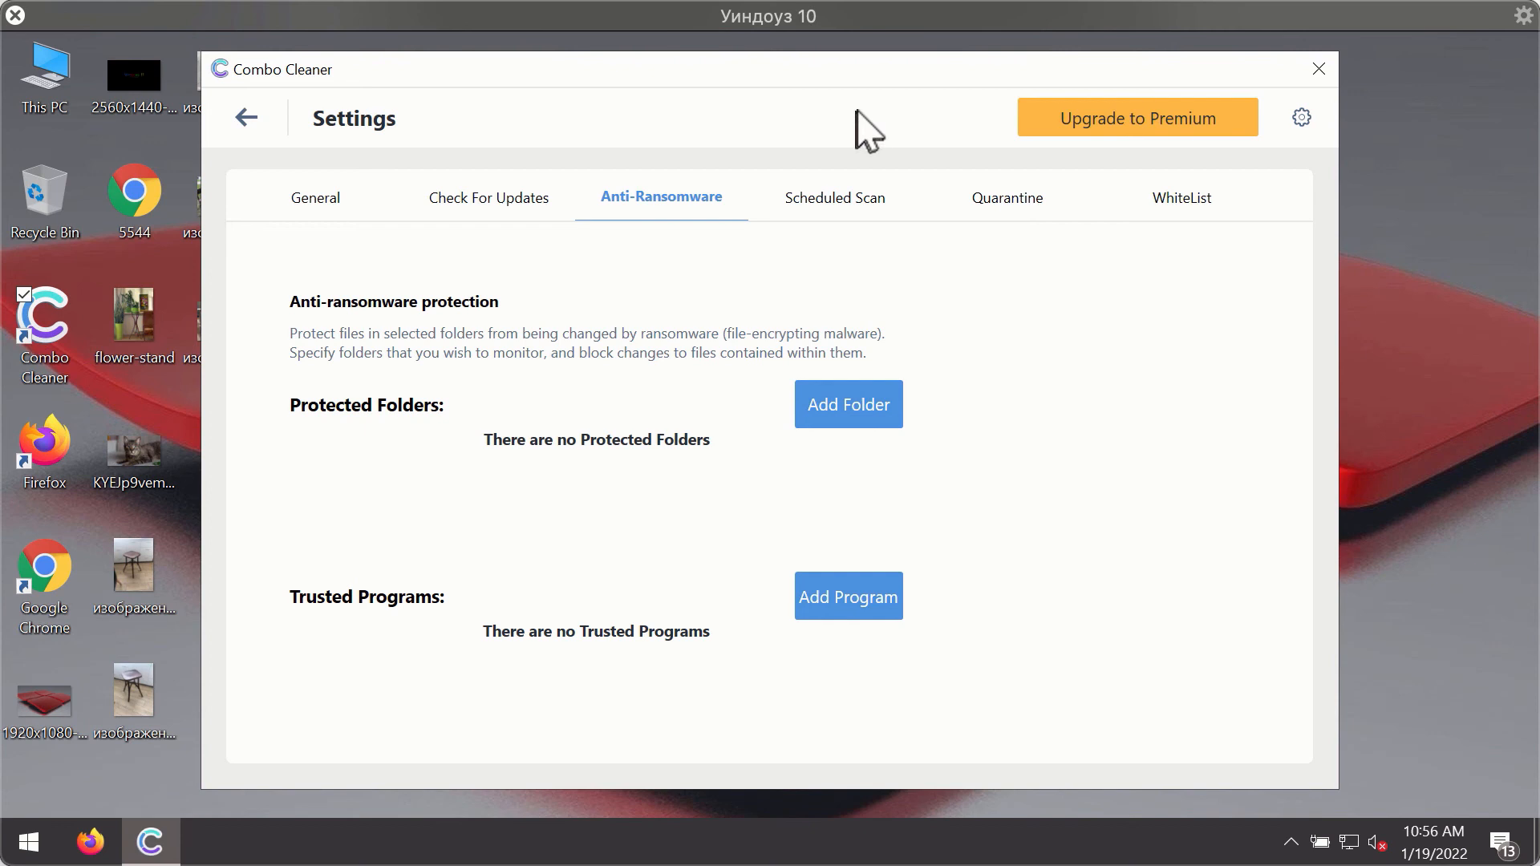
pyautogui.moveTo(951, 105)
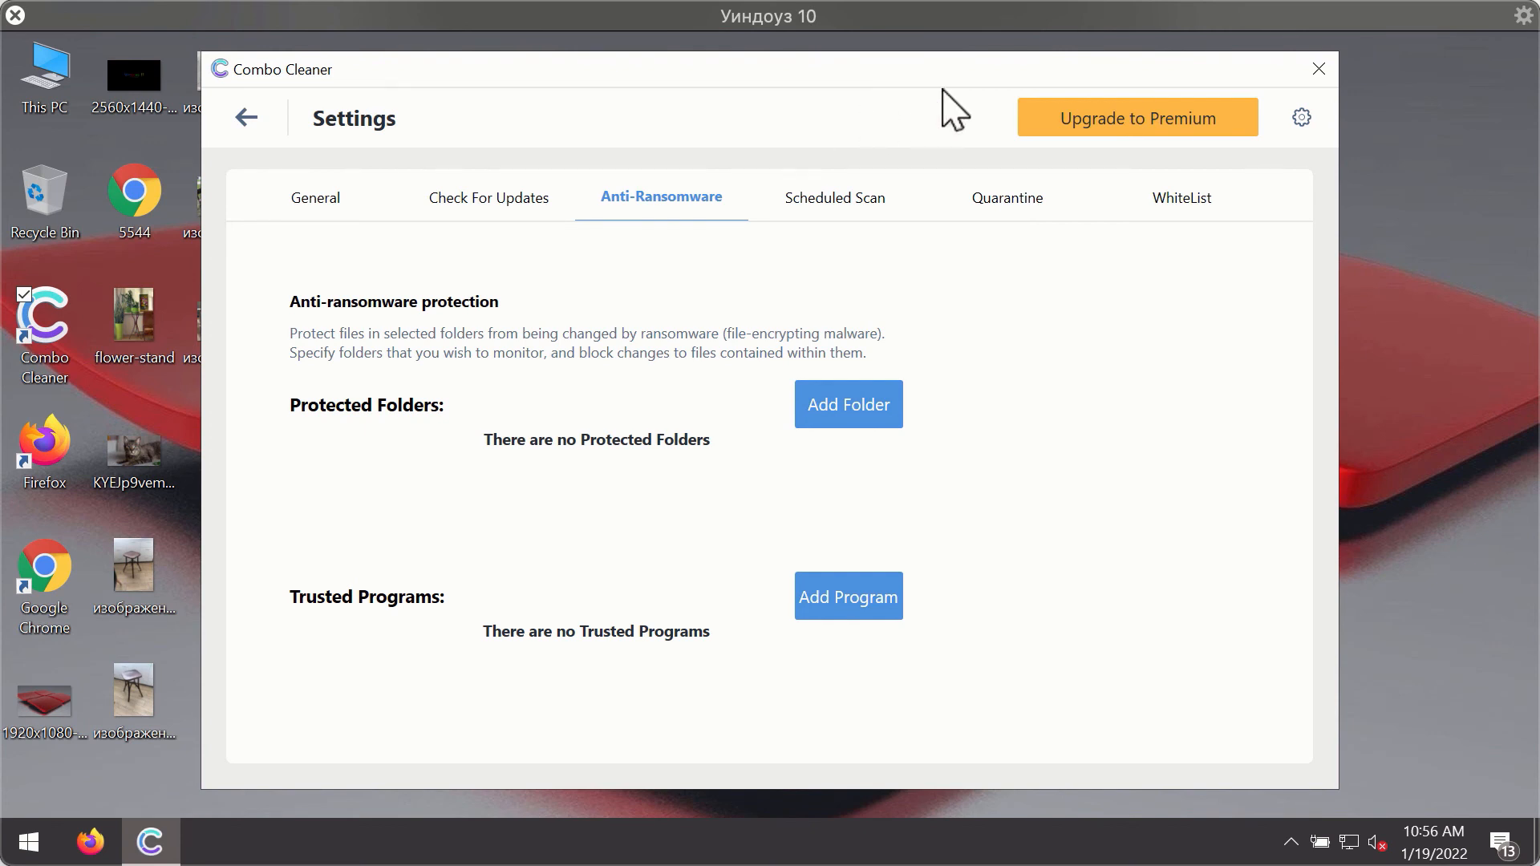
# Cancel the quick scan, revealing news-central.org Ads and topraw.net Ads flagged as spam.
pyautogui.click(245, 129)
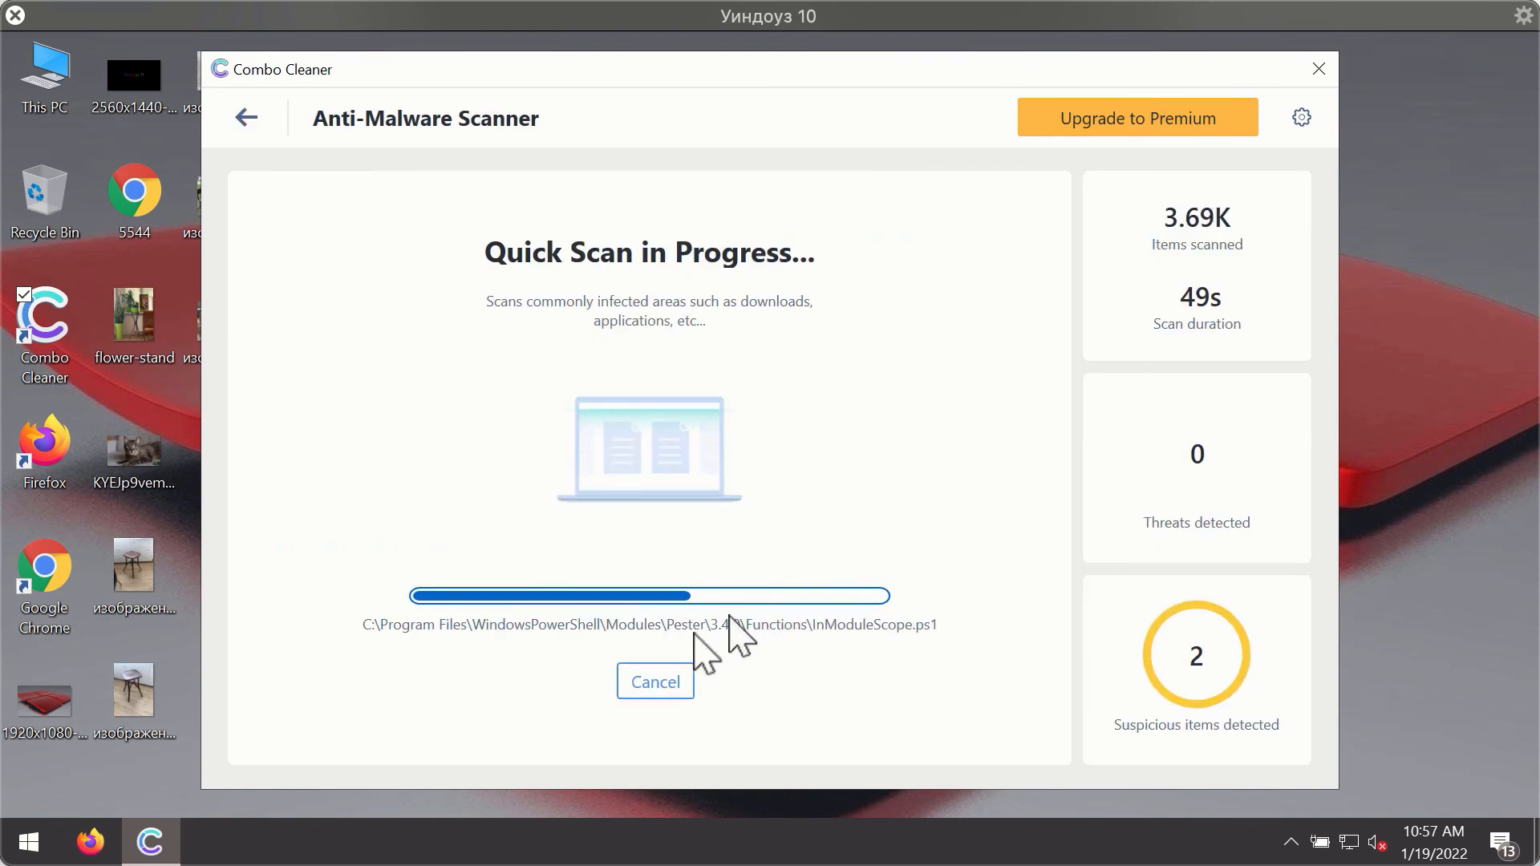
pyautogui.click(654, 681)
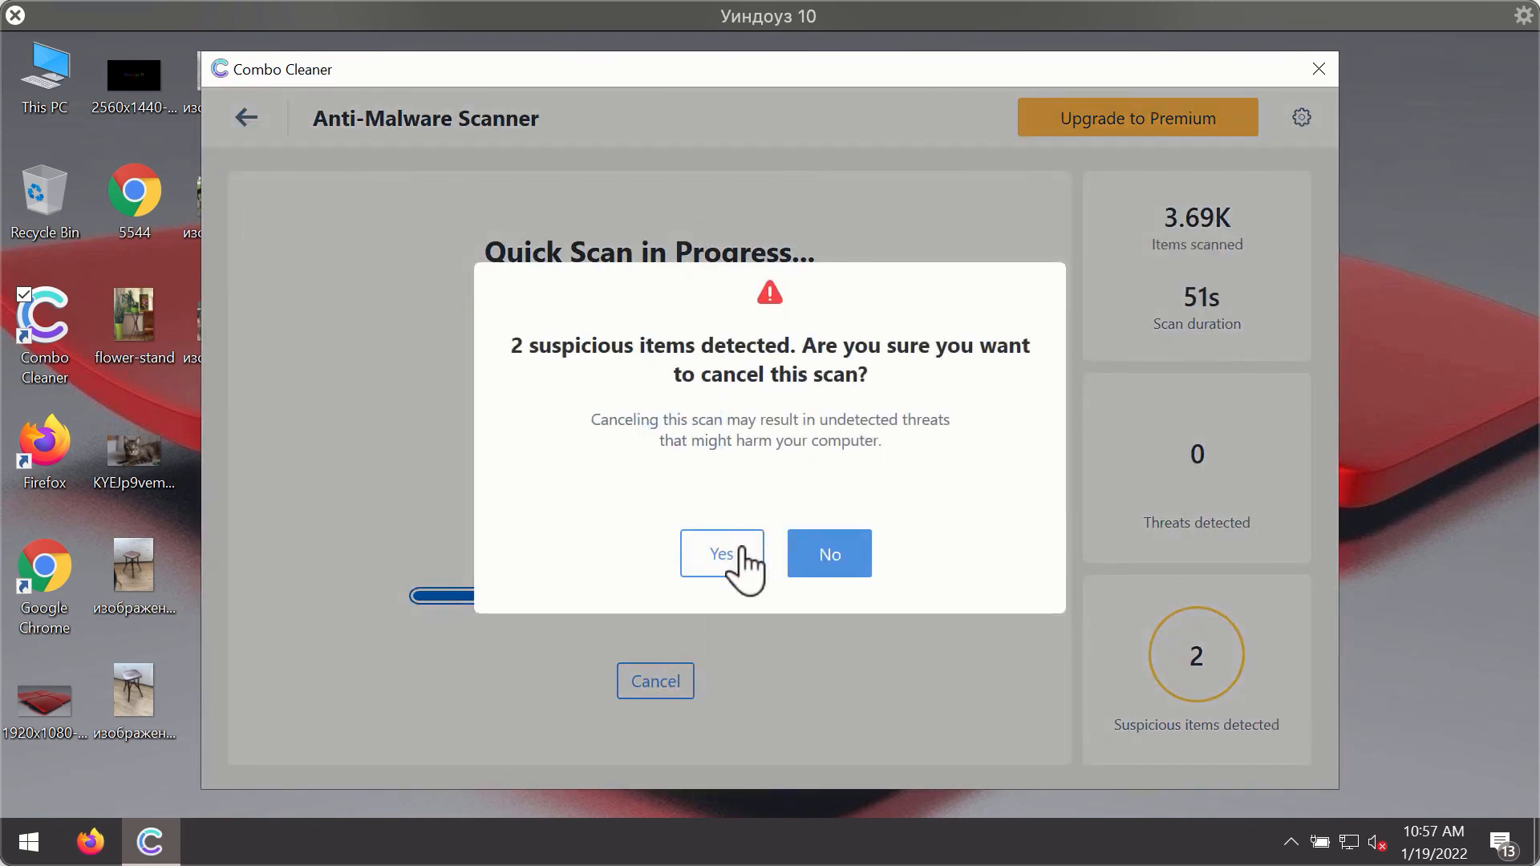
pyautogui.click(720, 553)
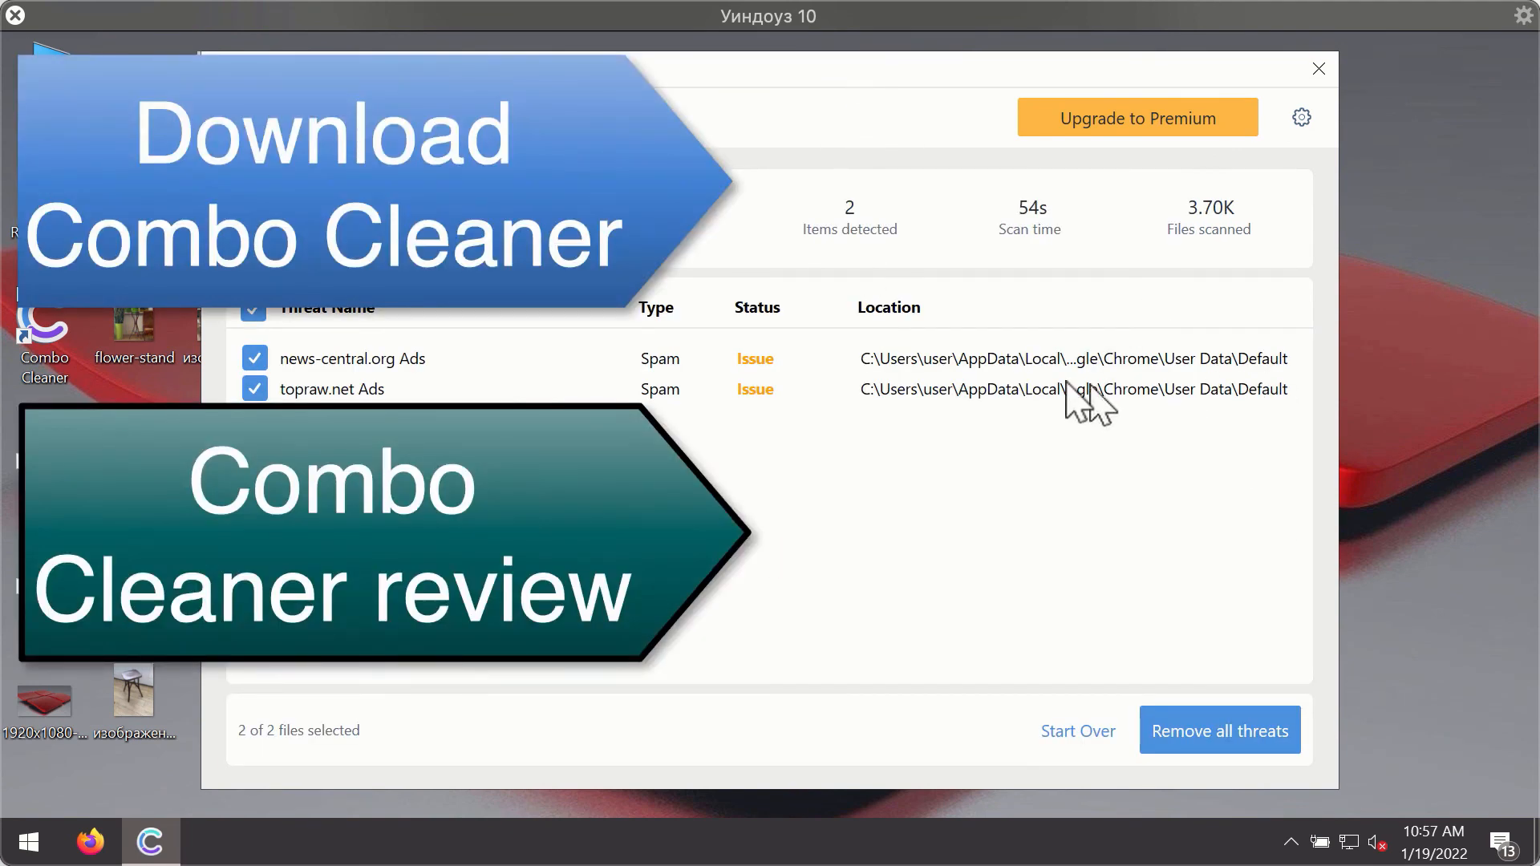
pyautogui.moveTo(550, 398)
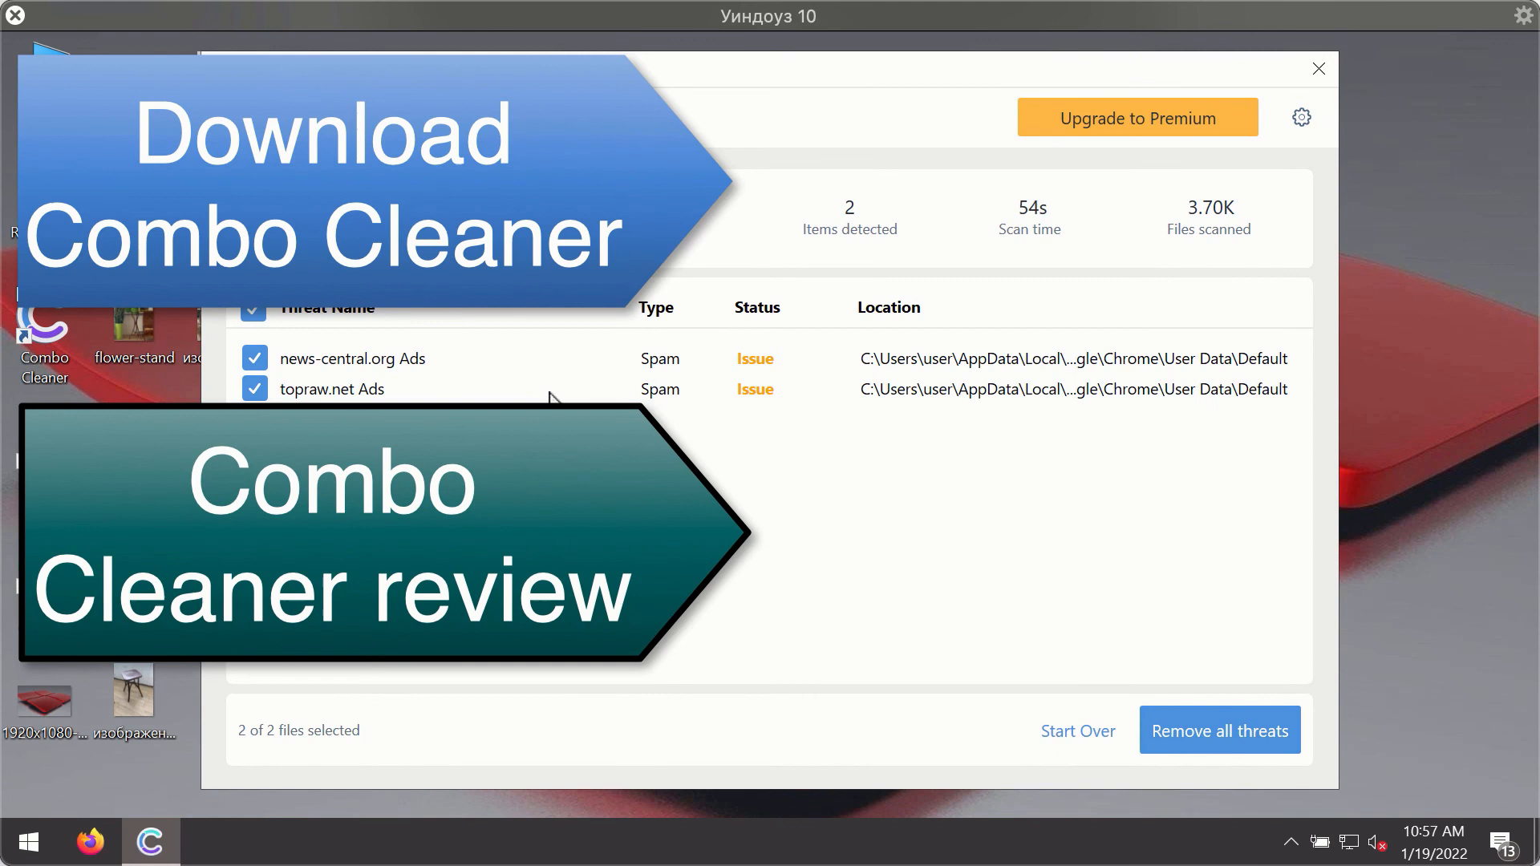
pyautogui.moveTo(1263, 393)
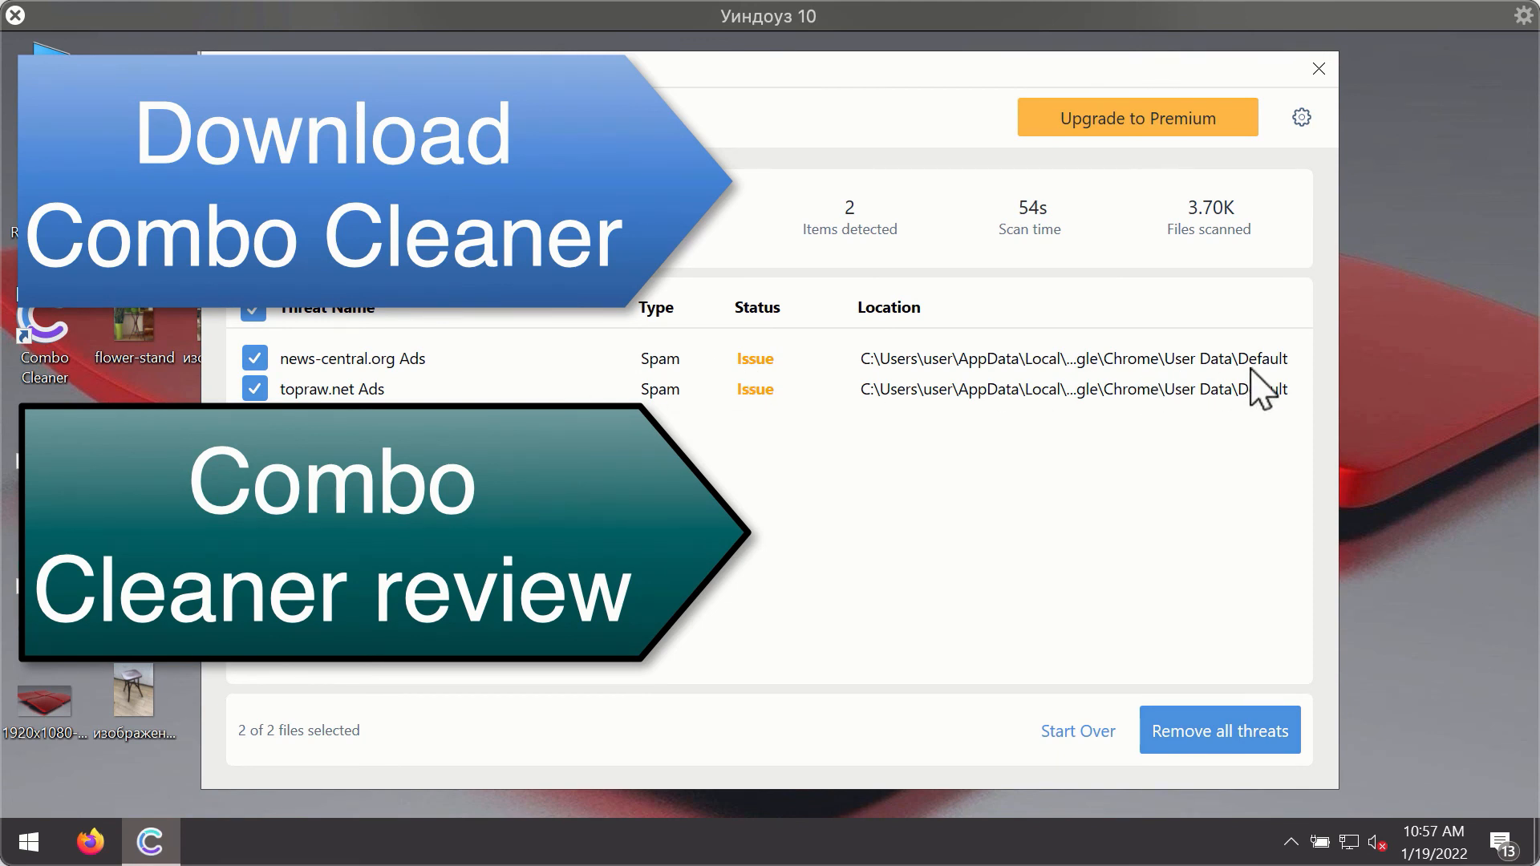
pyautogui.moveTo(1192, 324)
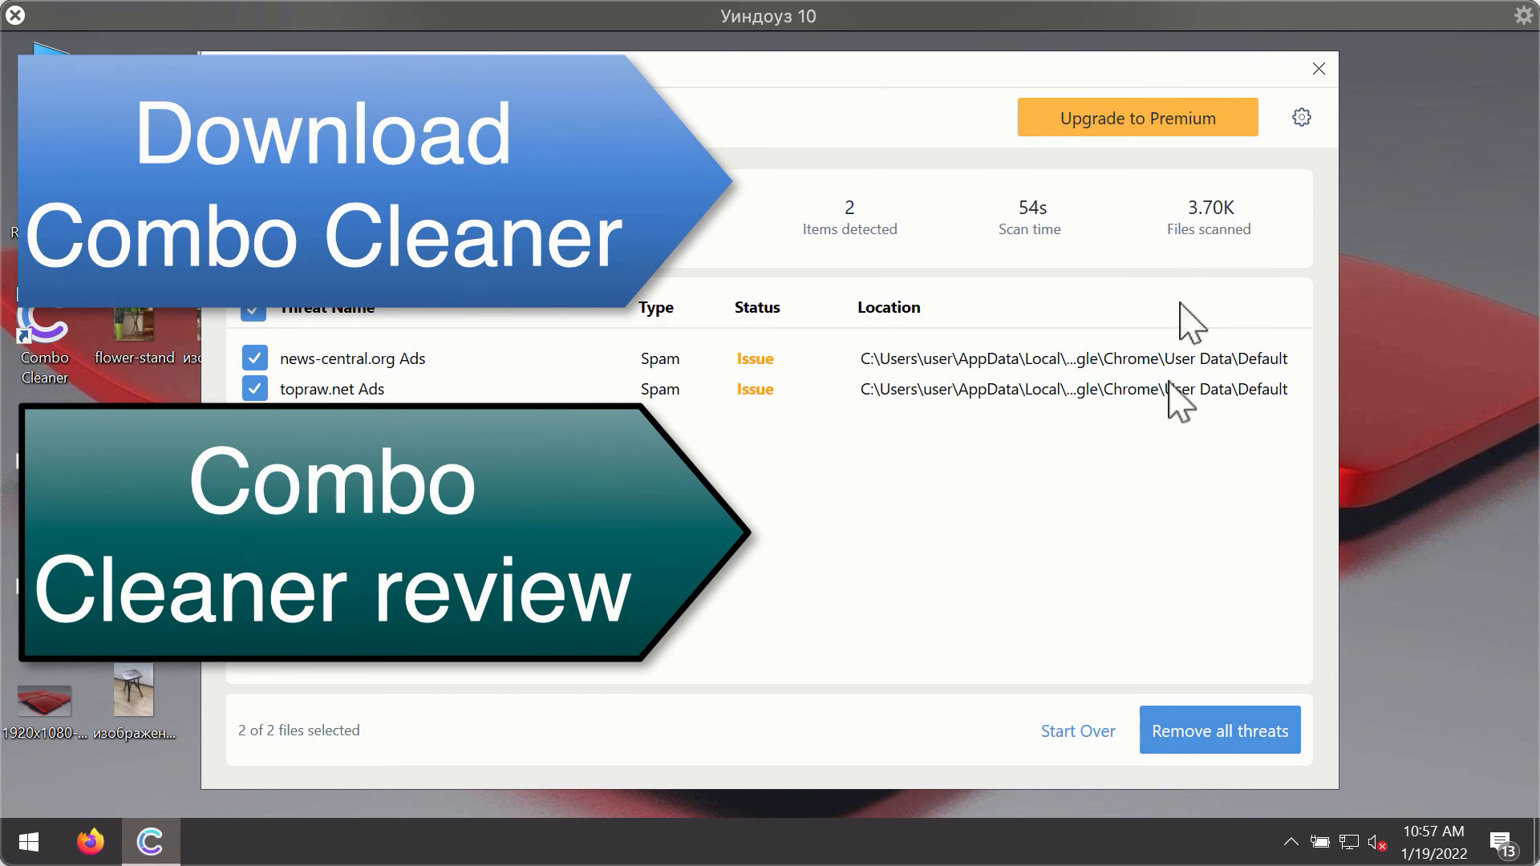
pyautogui.moveTo(1139, 393)
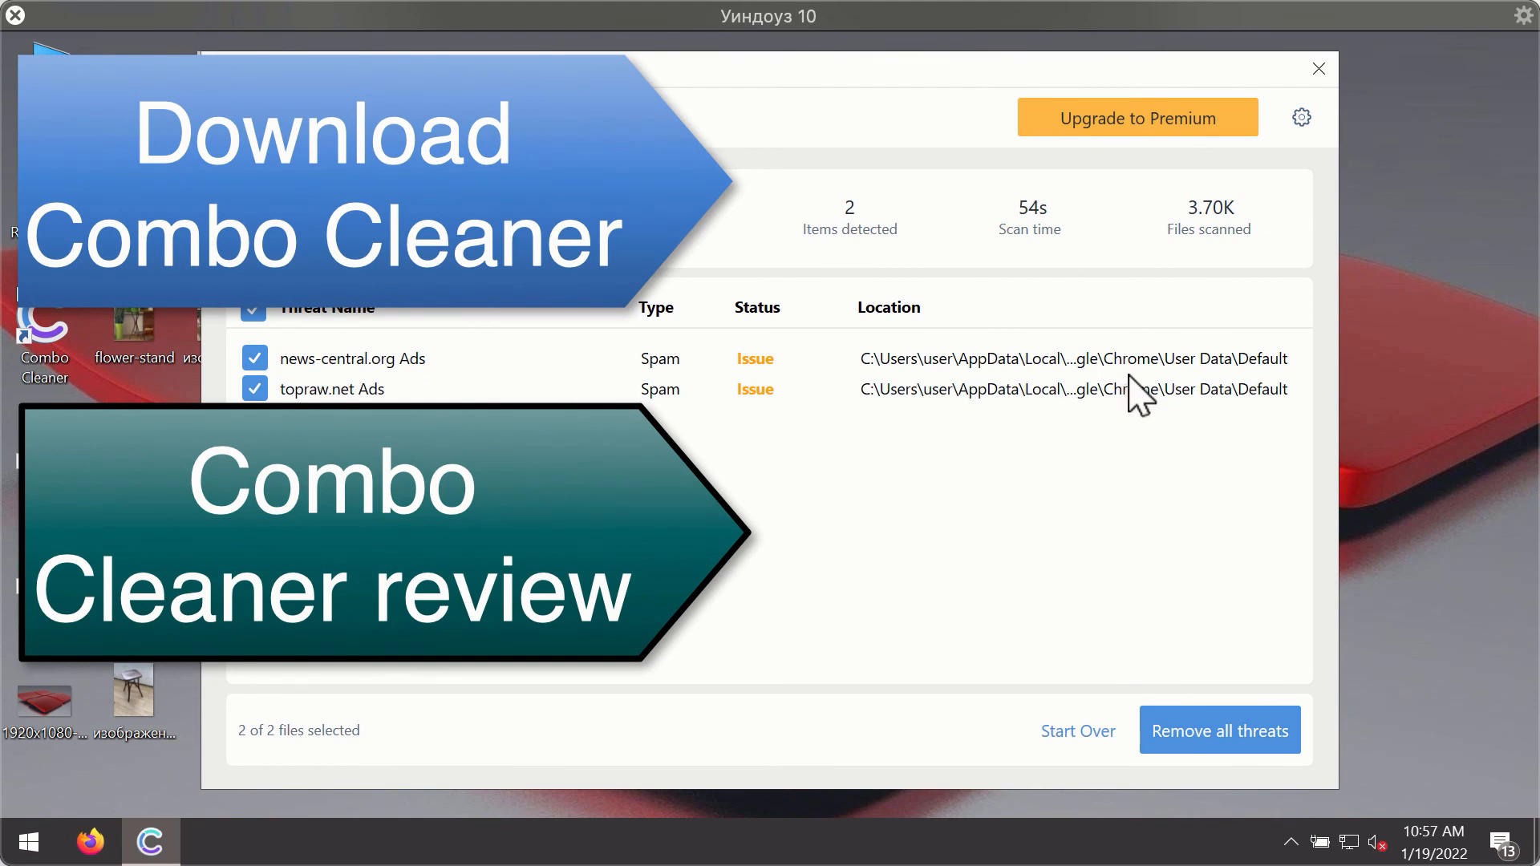
pyautogui.moveTo(1138, 393)
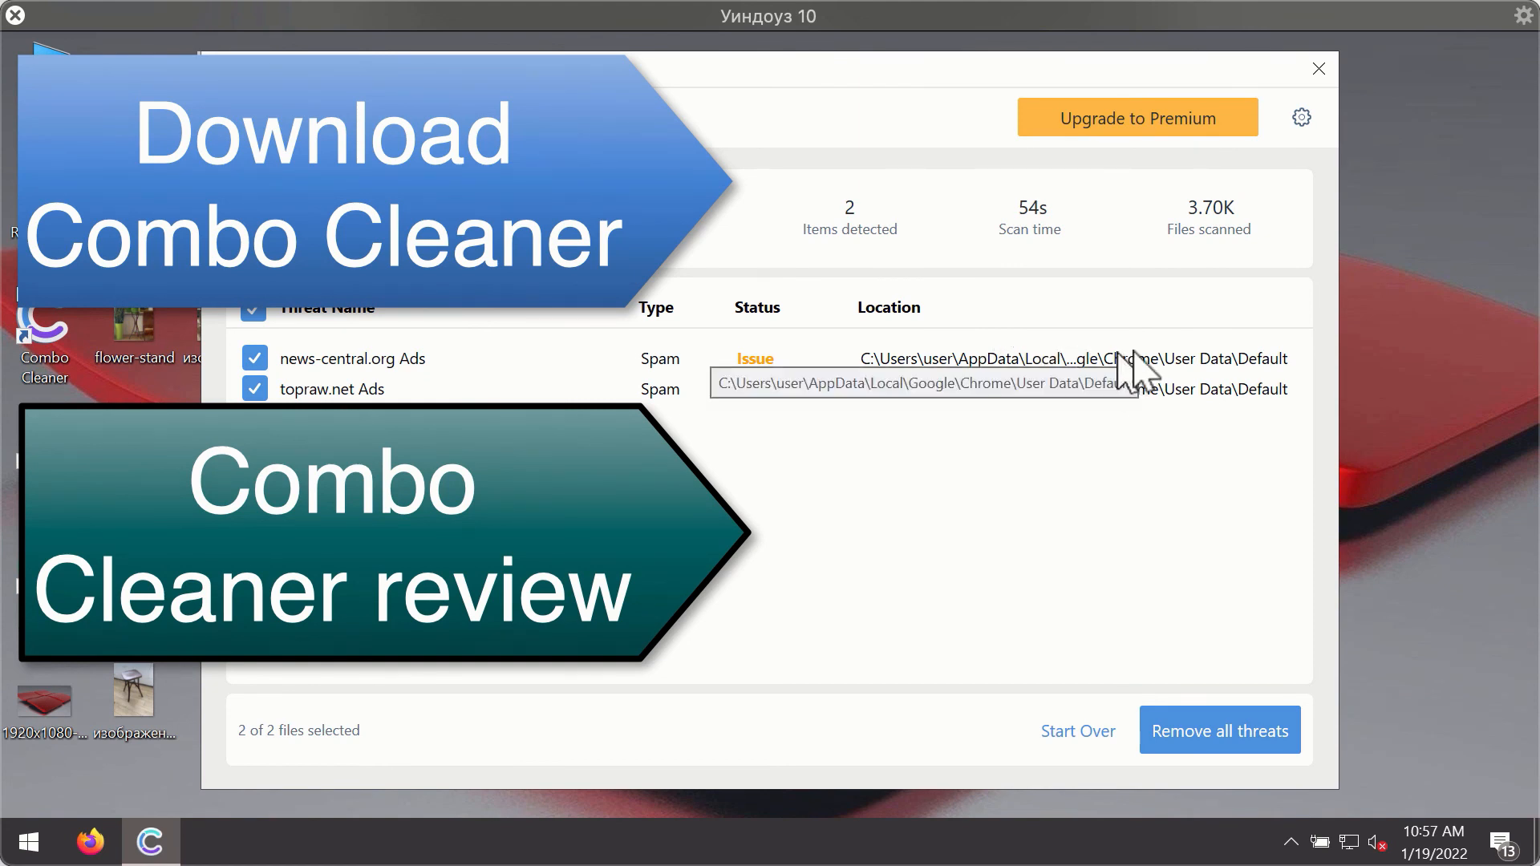